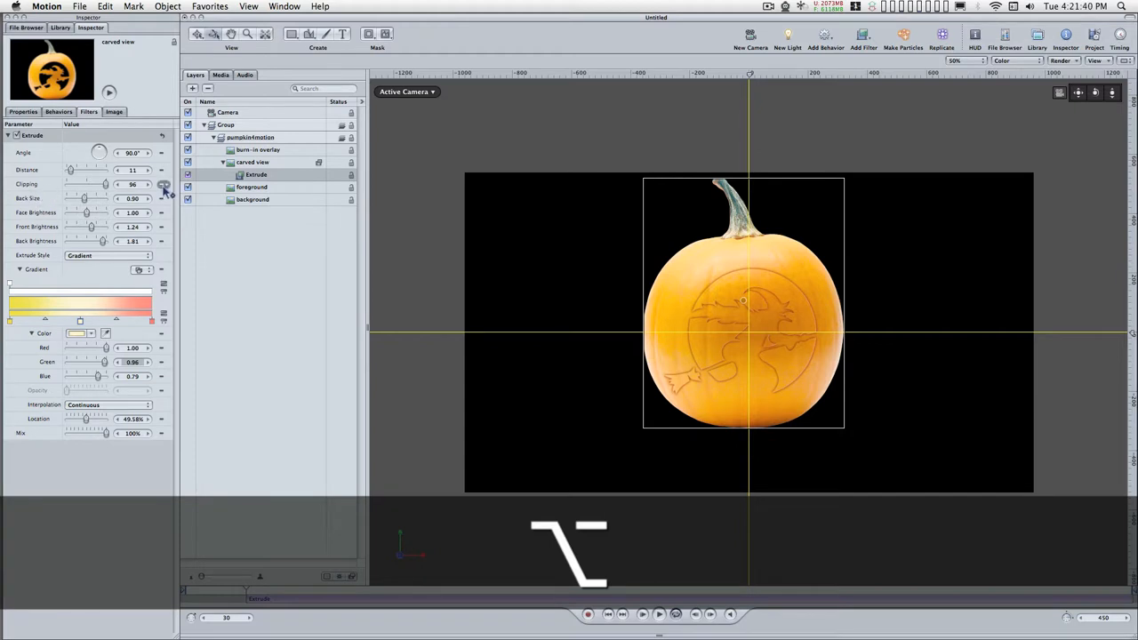
Step: Preview the carving animation and select the foreground pumpkin layer
click(162, 185)
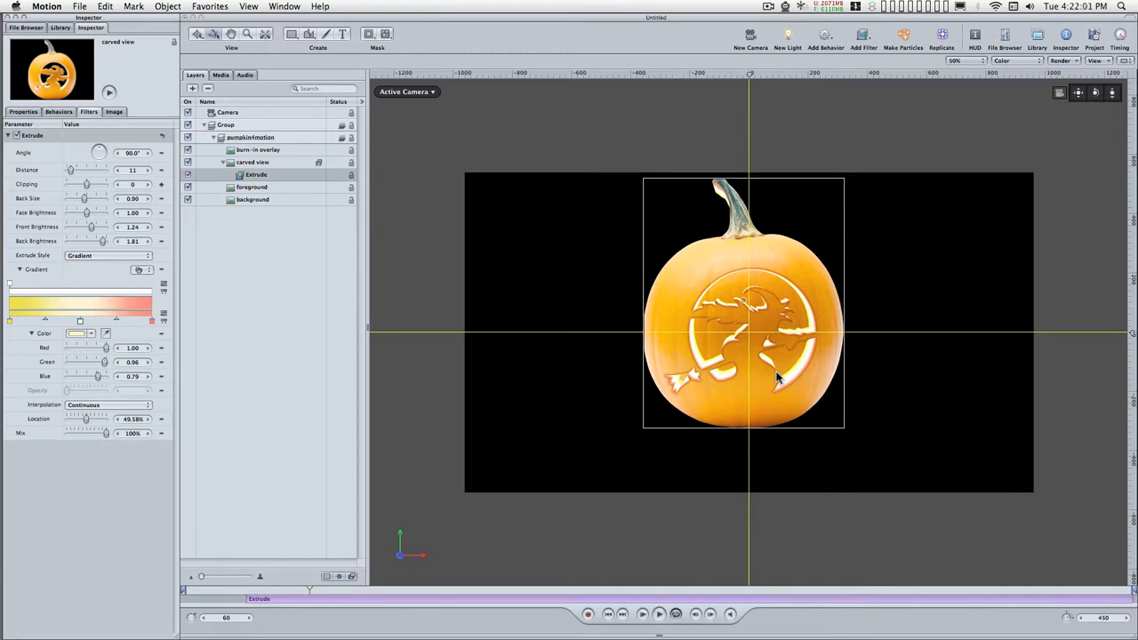
mouse_move(601, 551)
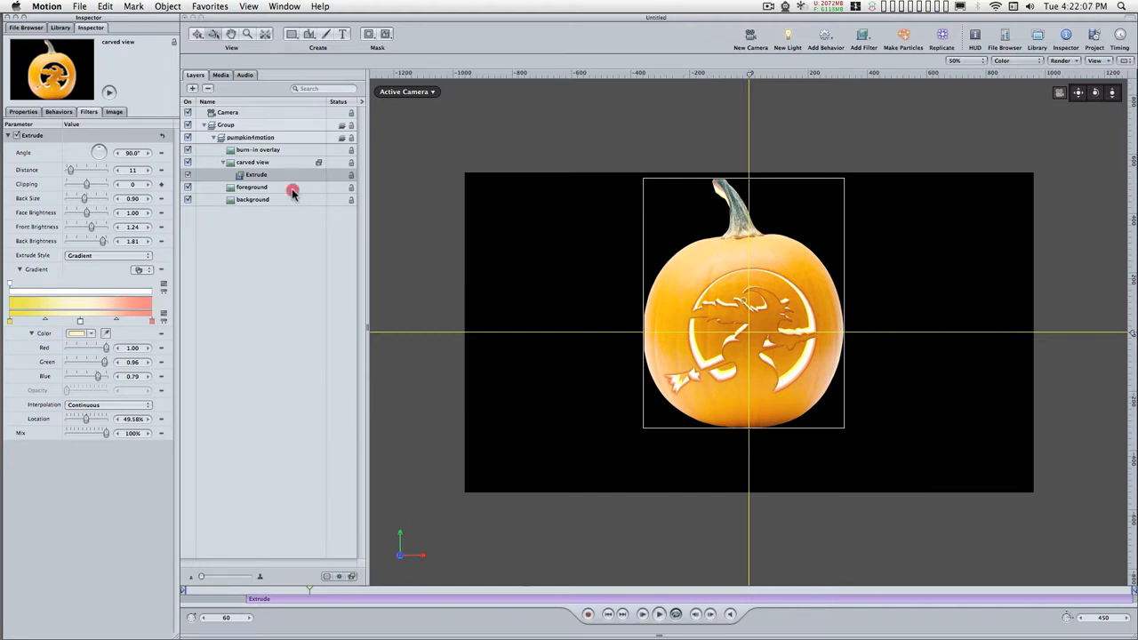
click(252, 187)
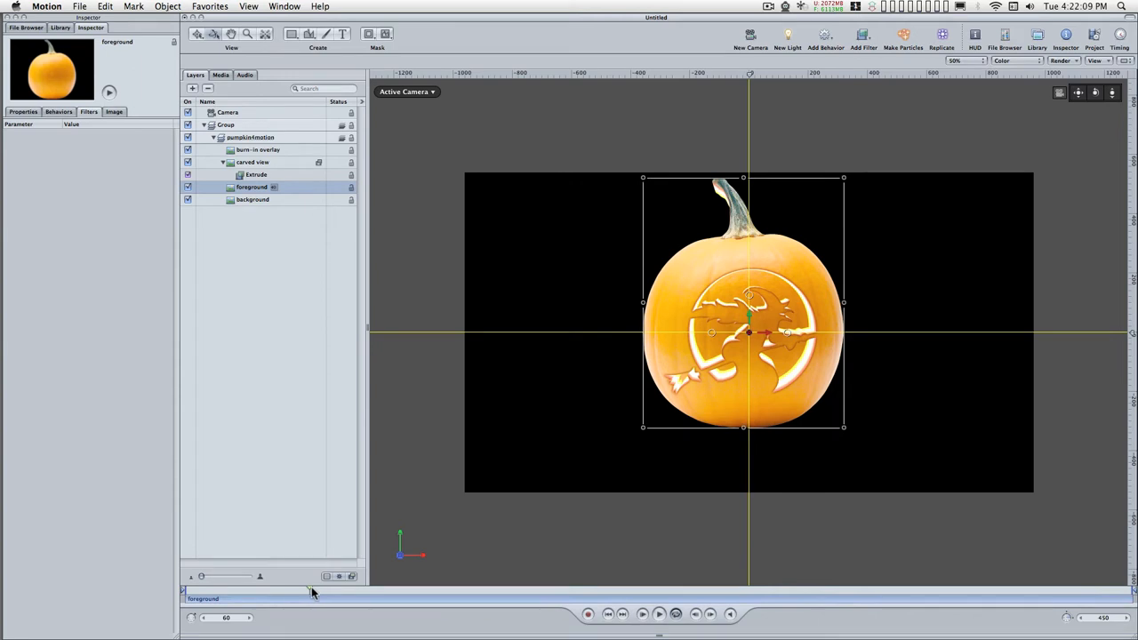
Step: Scrub the mini-timeline back and forth to inspect the witch carving over time
drag(311, 591, 288, 590)
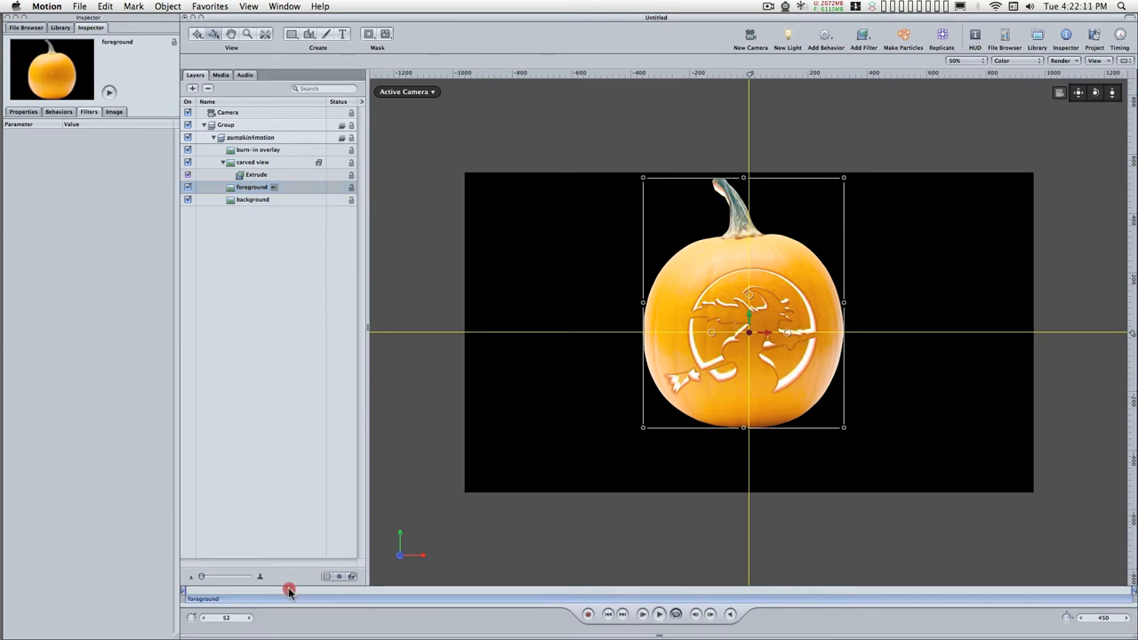
drag(289, 591, 253, 591)
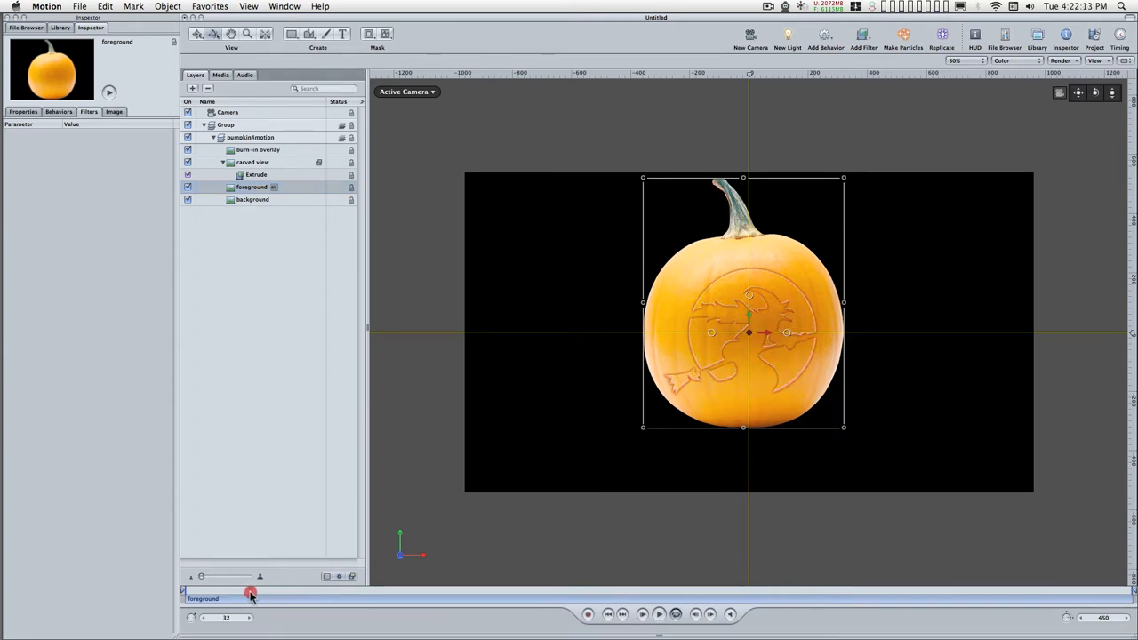
drag(253, 593, 246, 592)
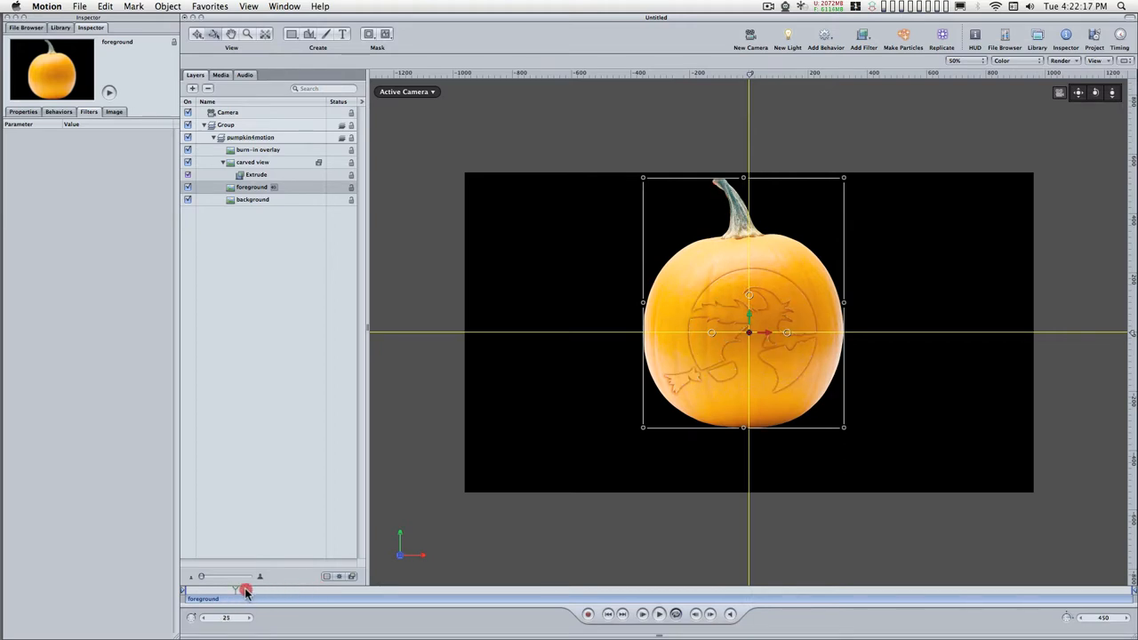
drag(246, 591, 220, 590)
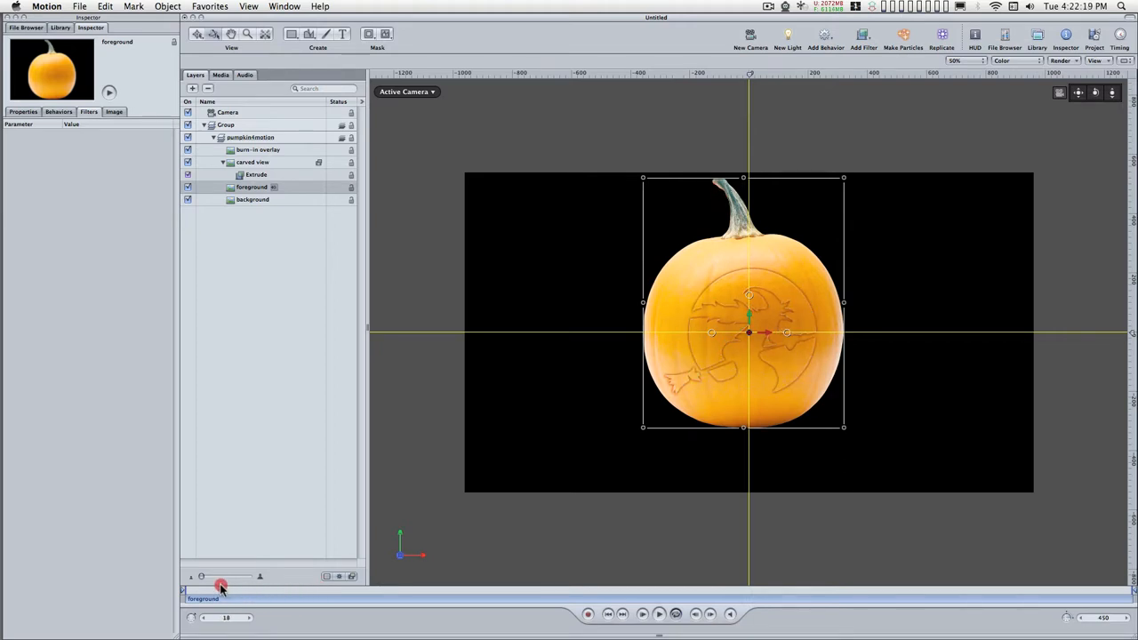
drag(220, 587, 269, 587)
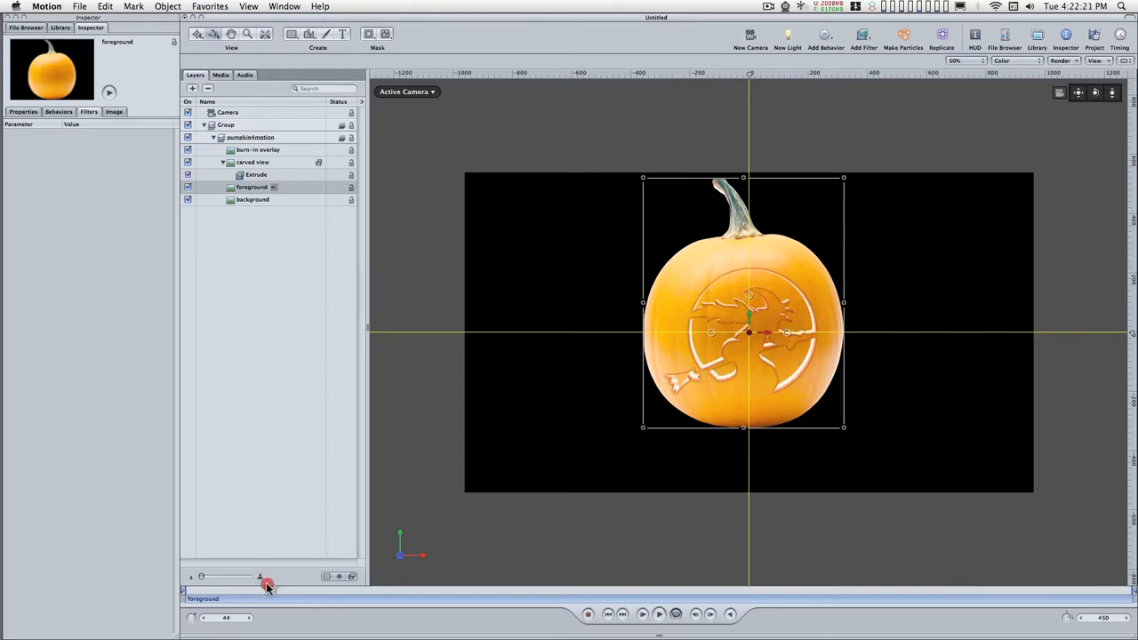
drag(267, 585, 304, 585)
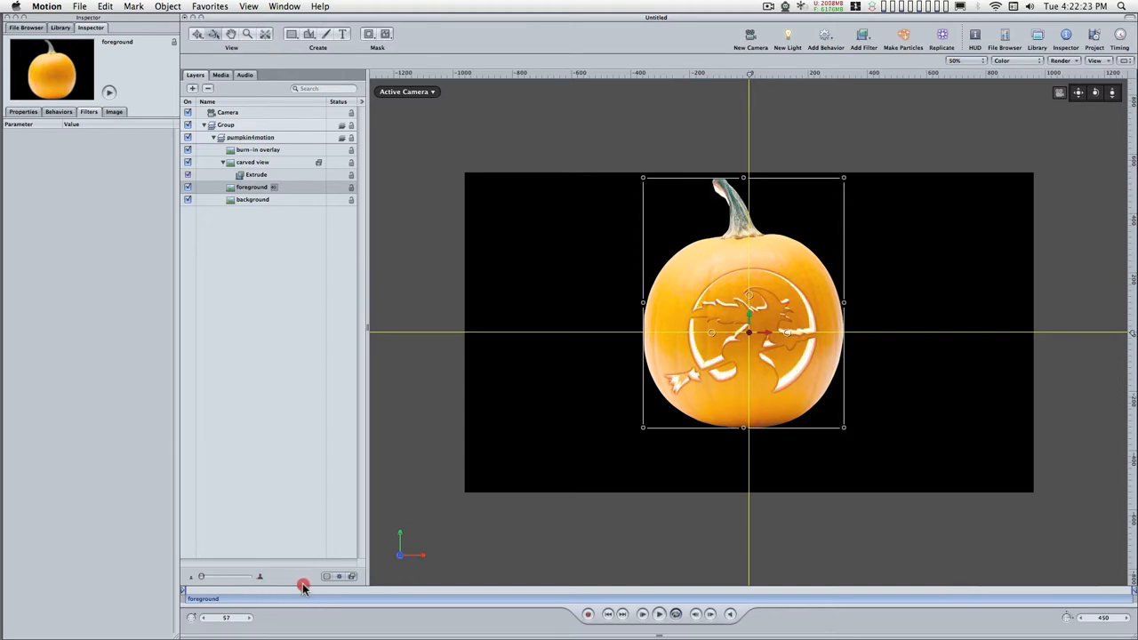
drag(305, 586, 281, 585)
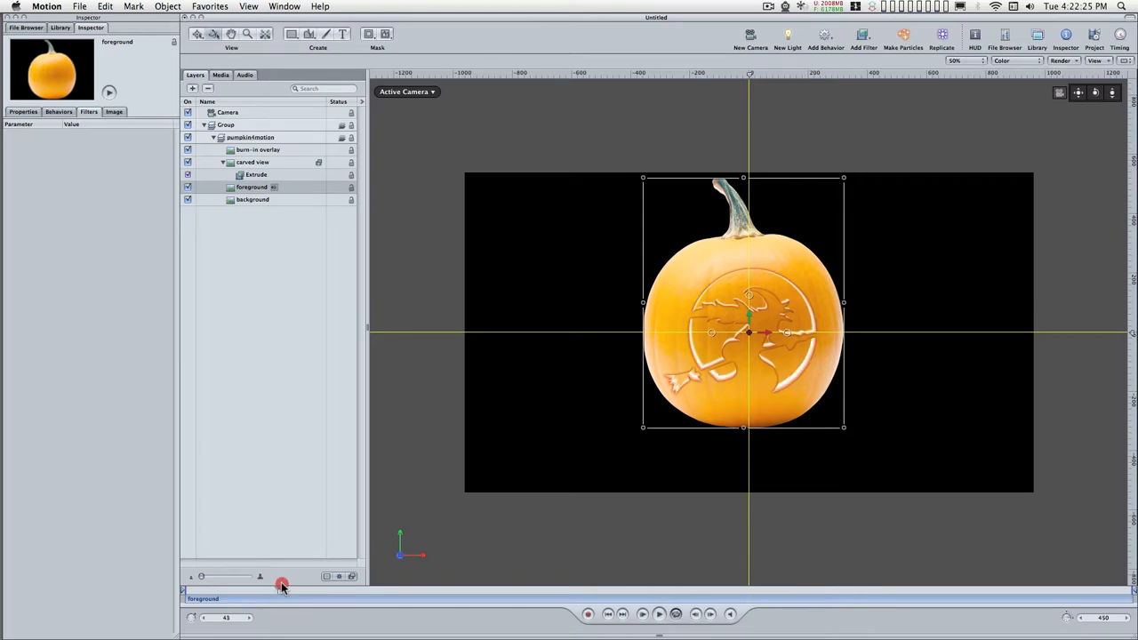
drag(281, 586, 320, 586)
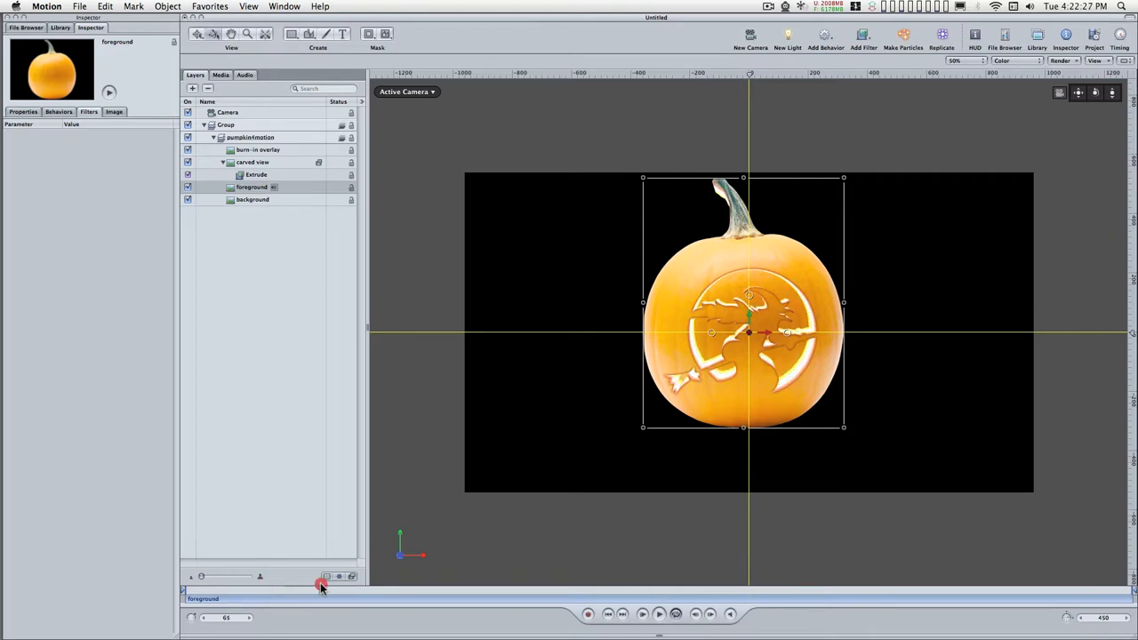
drag(322, 587, 311, 591)
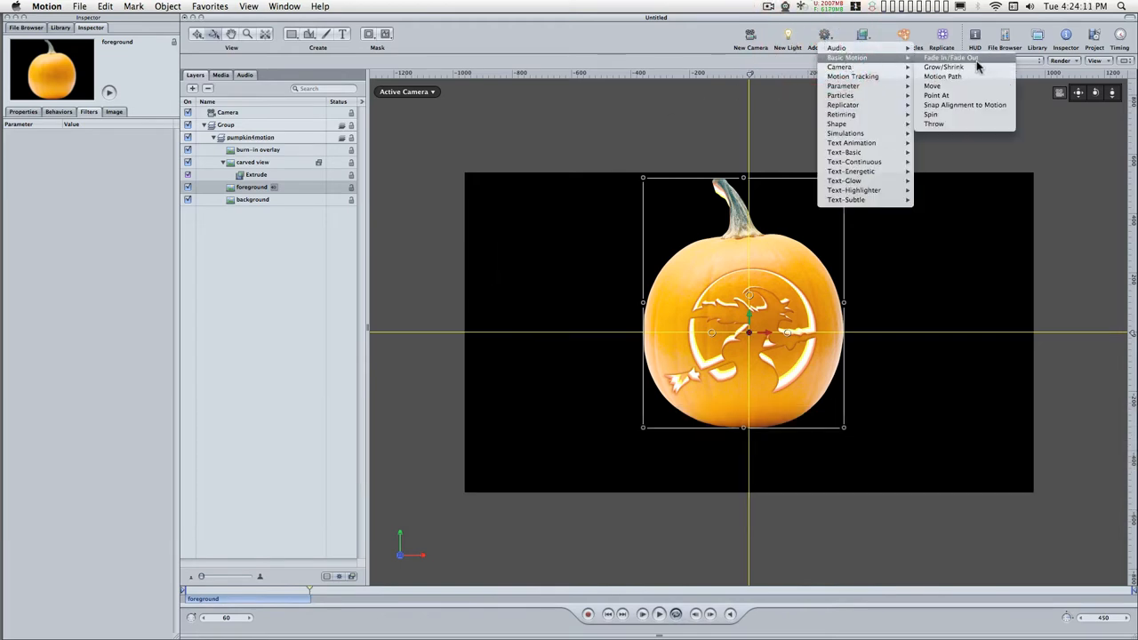
Step: Add a Fade In/Fade Out behavior to the foreground pumpkin and preview it
click(950, 57)
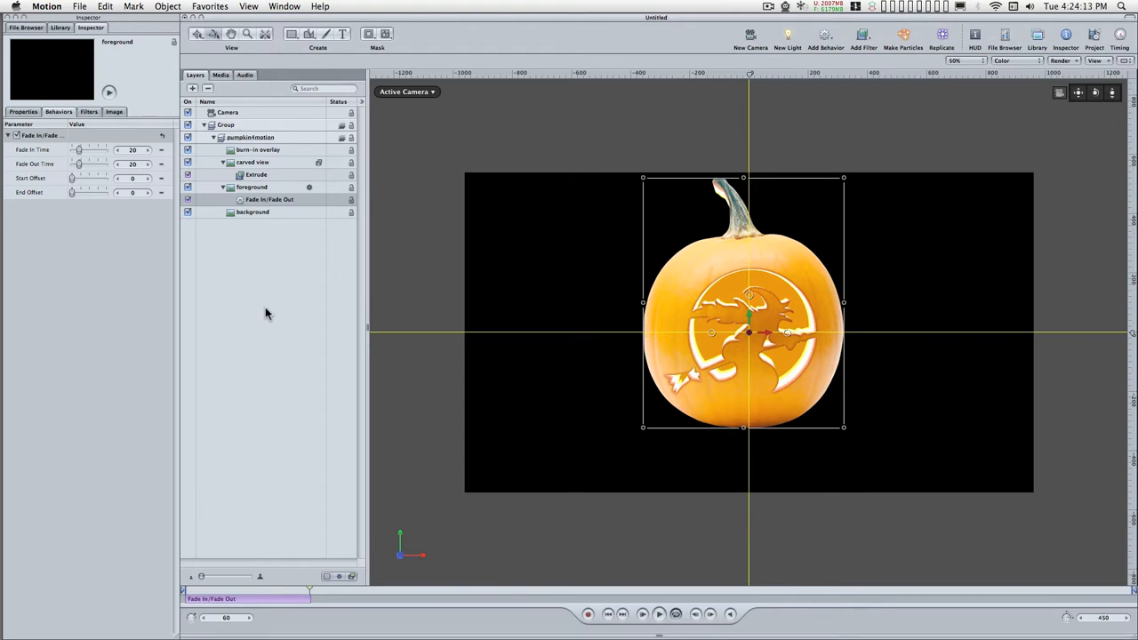
mouse_move(253, 406)
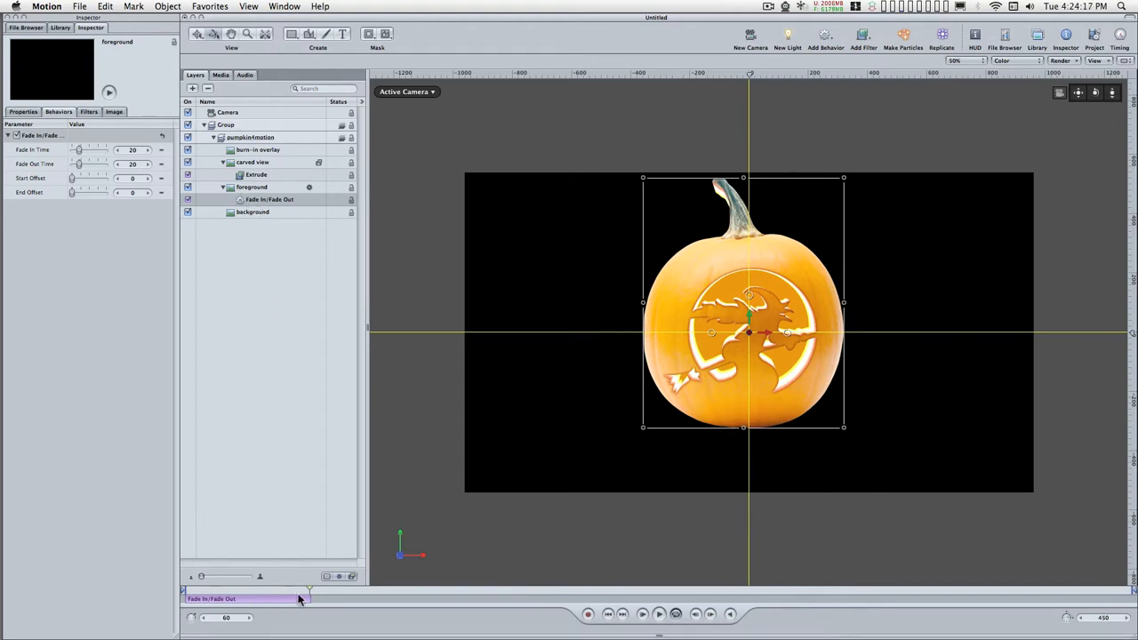
drag(299, 591, 276, 590)
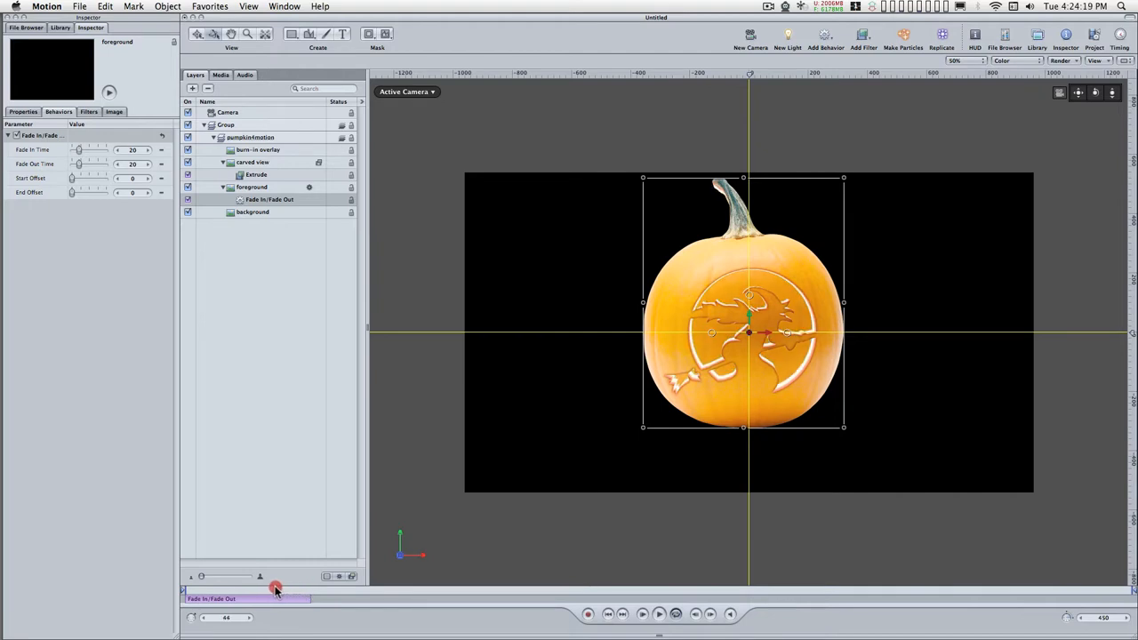
drag(276, 589, 257, 589)
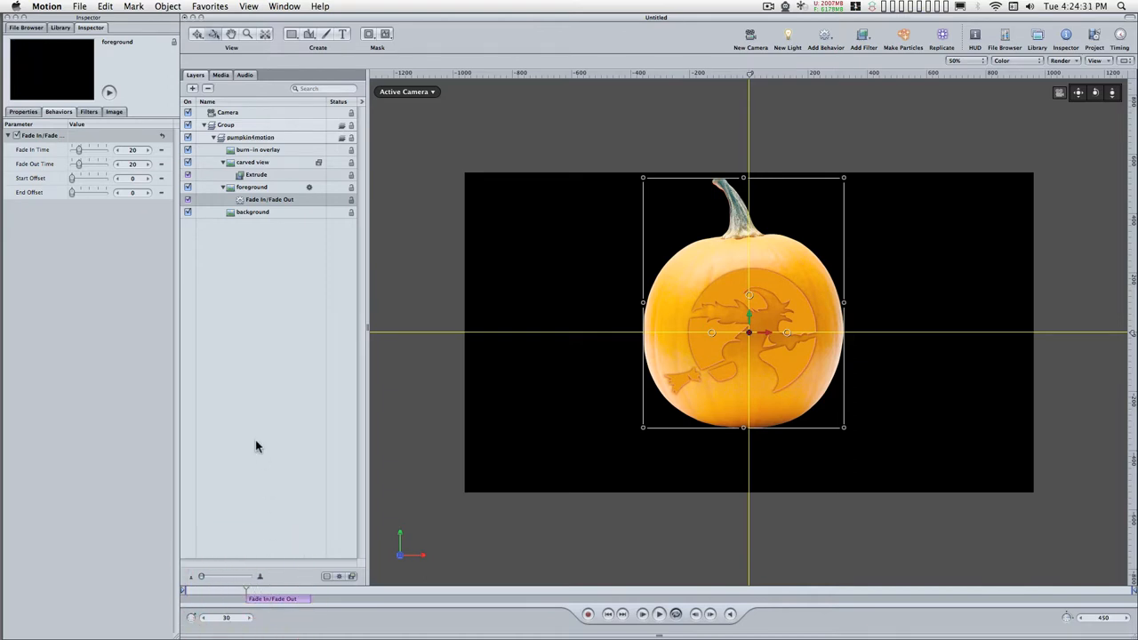
Step: Set the Fade In Time to 0, keeping the fade-out at 20, and check the result
click(271, 199)
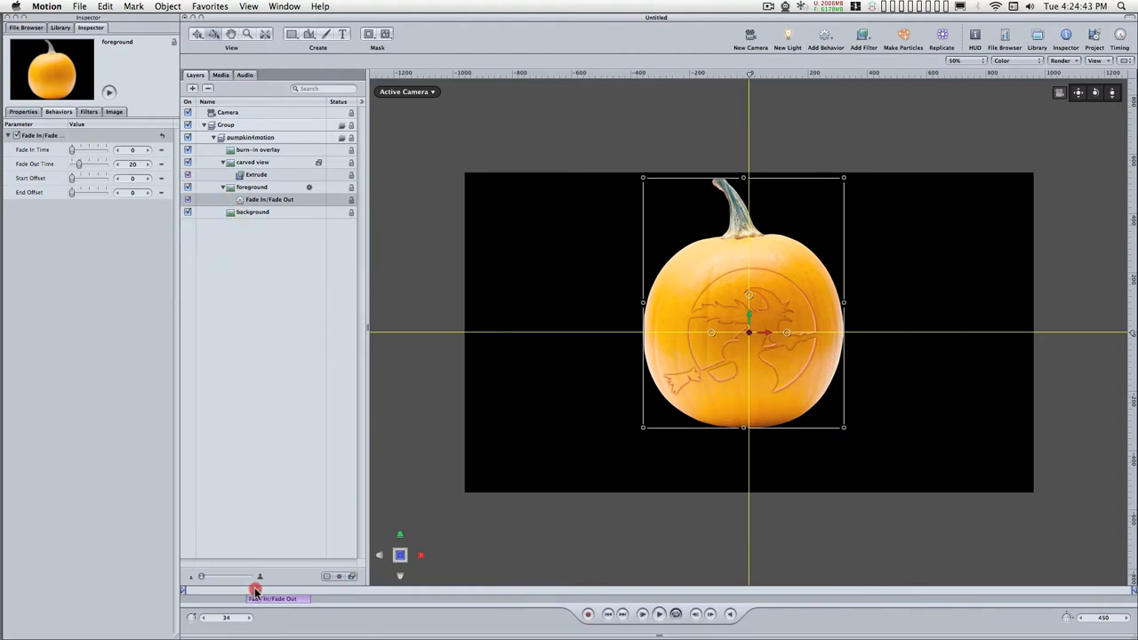
drag(256, 590, 274, 590)
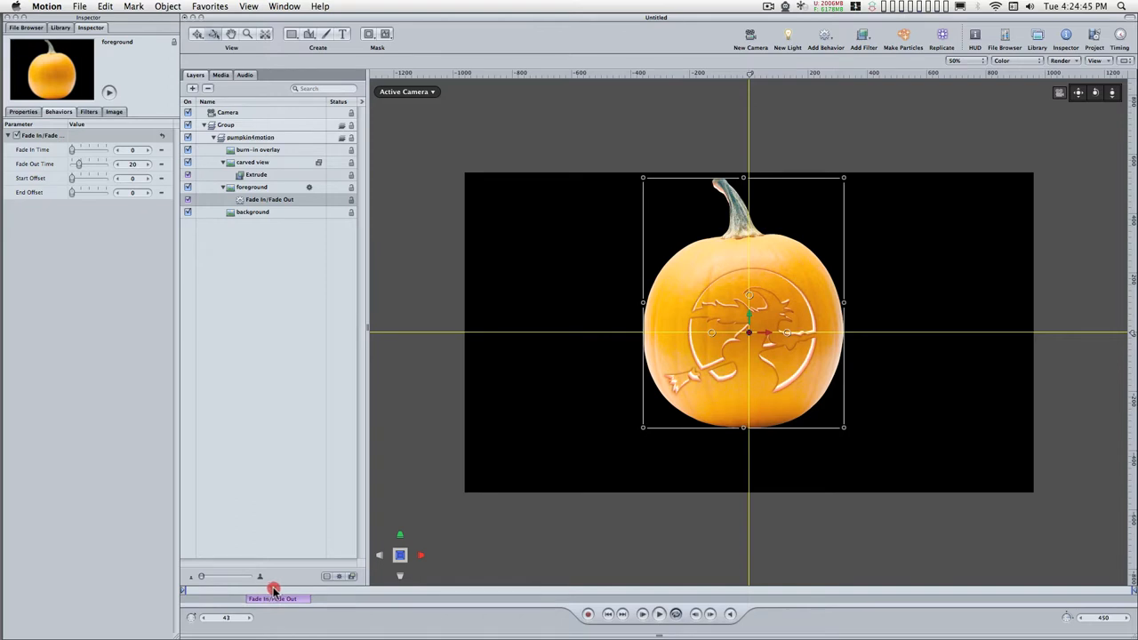
drag(273, 589, 297, 589)
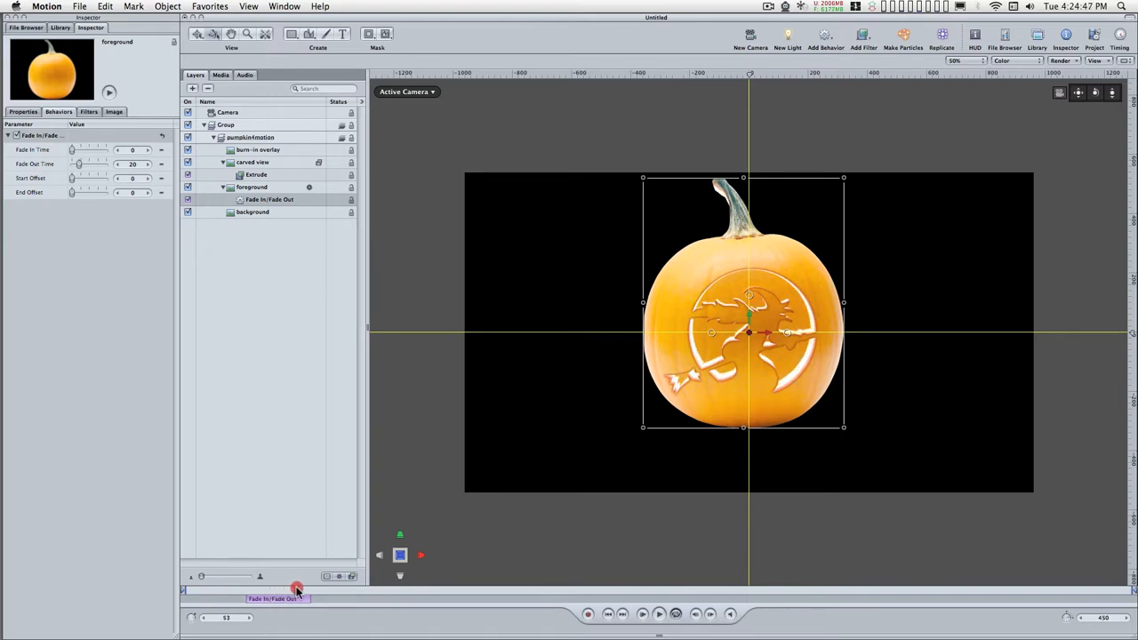
drag(297, 590, 329, 591)
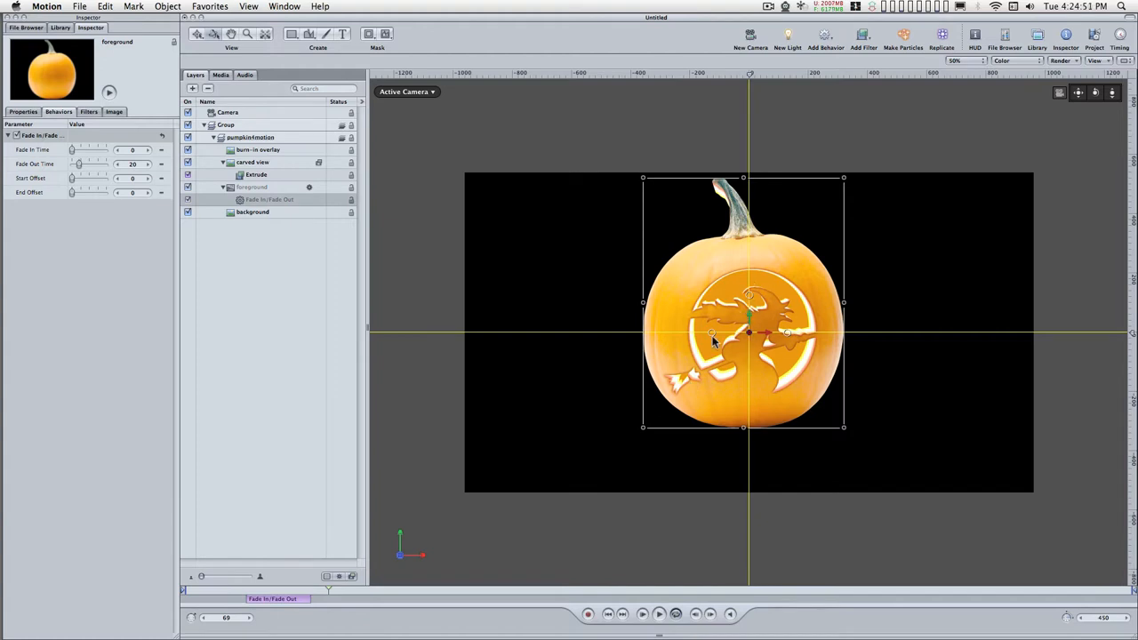
mouse_move(455, 379)
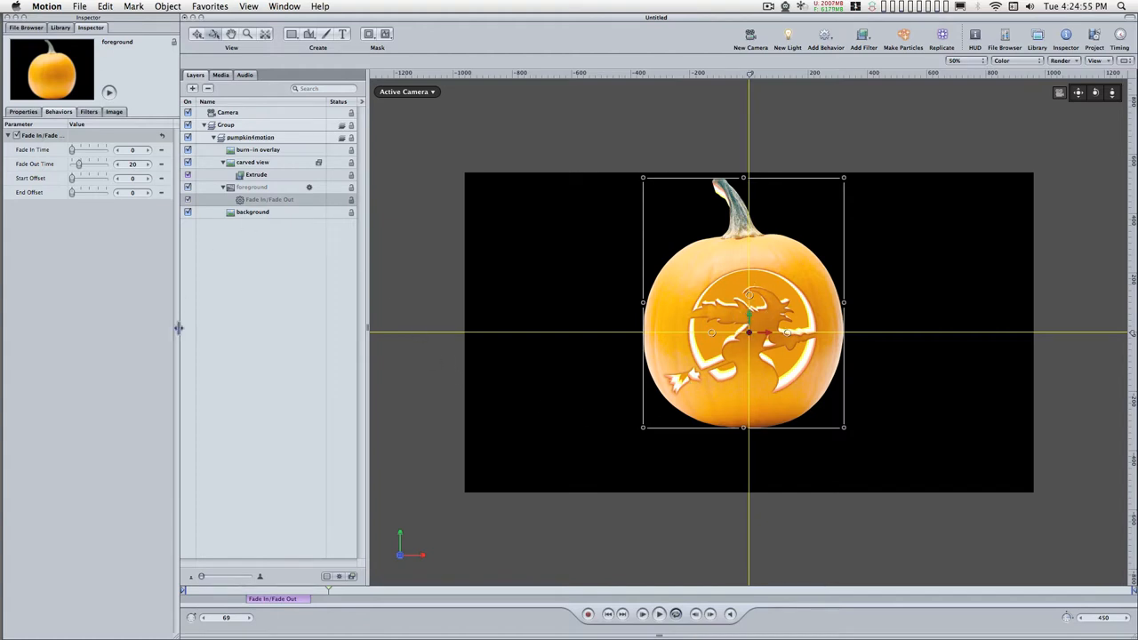
mouse_move(380, 322)
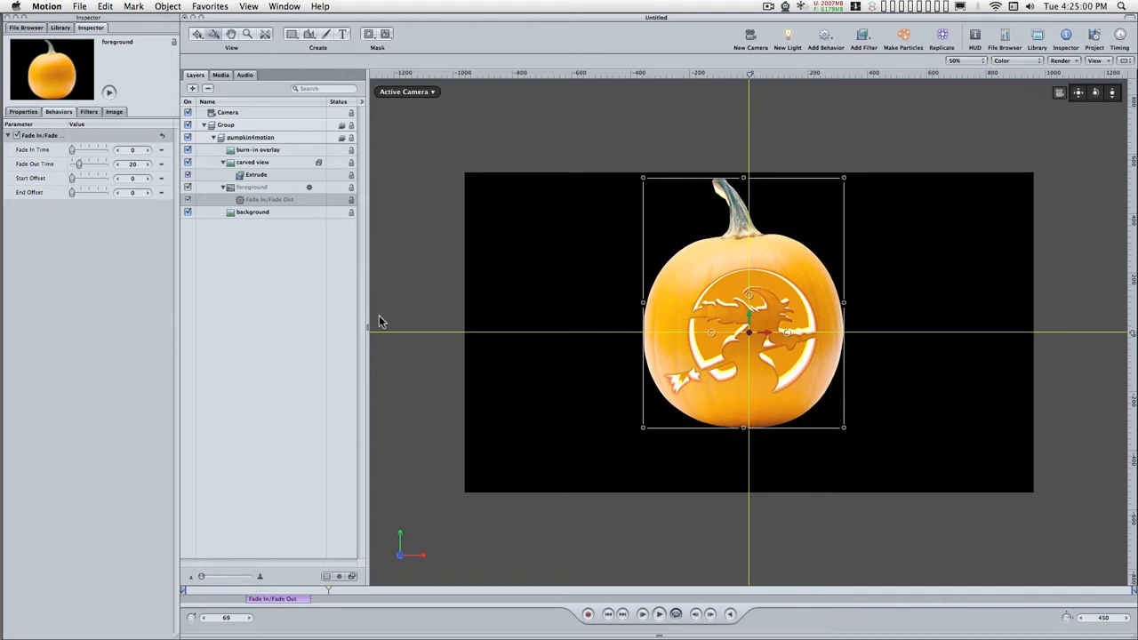
mouse_move(164, 149)
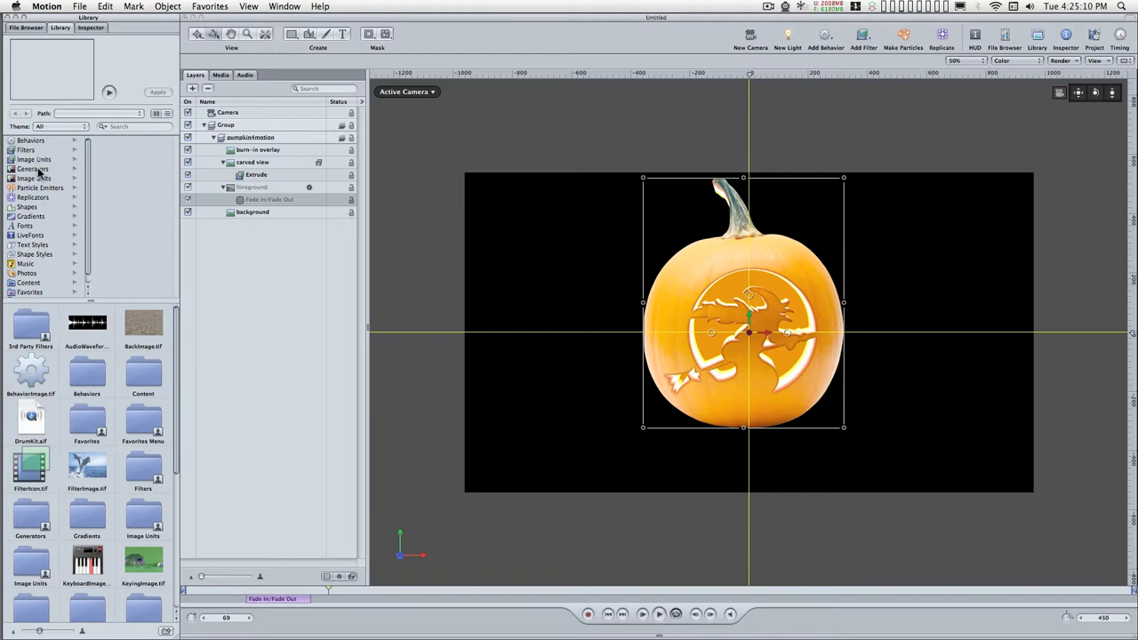
Step: Apply the Holiday Flame emitter from Library > Particle Emitters > Pyro and shift its start in the mini-timeline
click(41, 189)
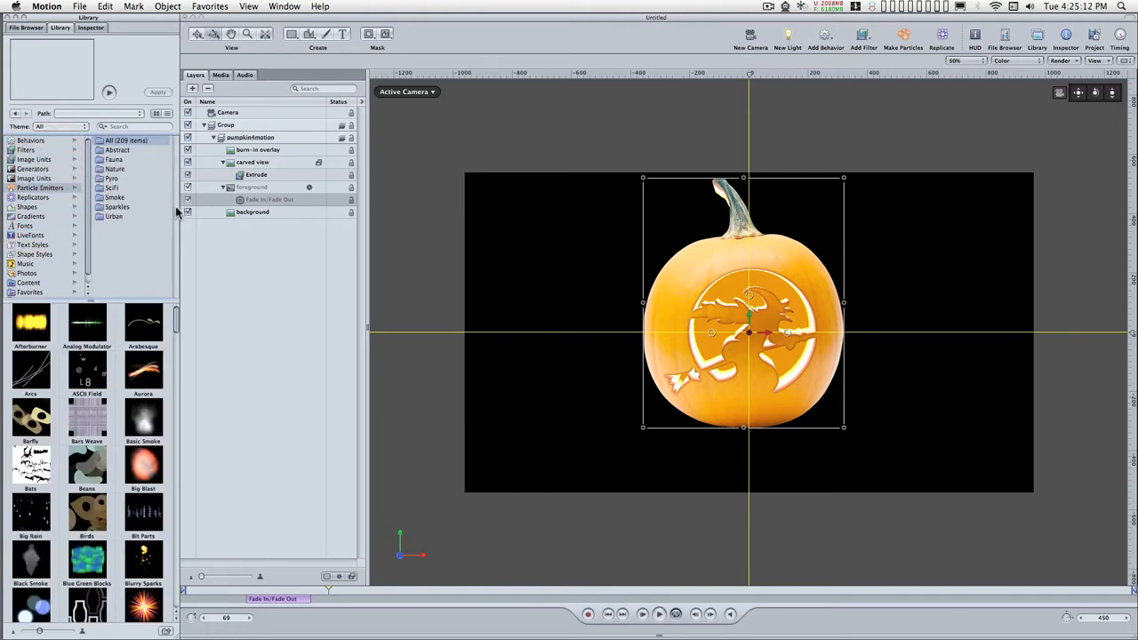
click(110, 178)
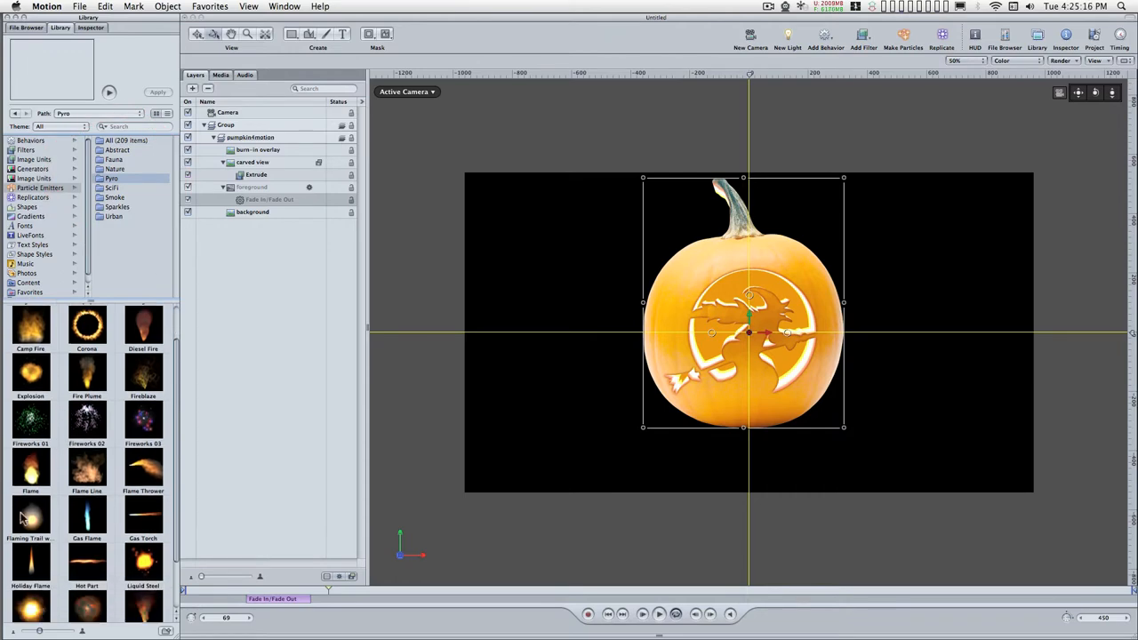
click(31, 558)
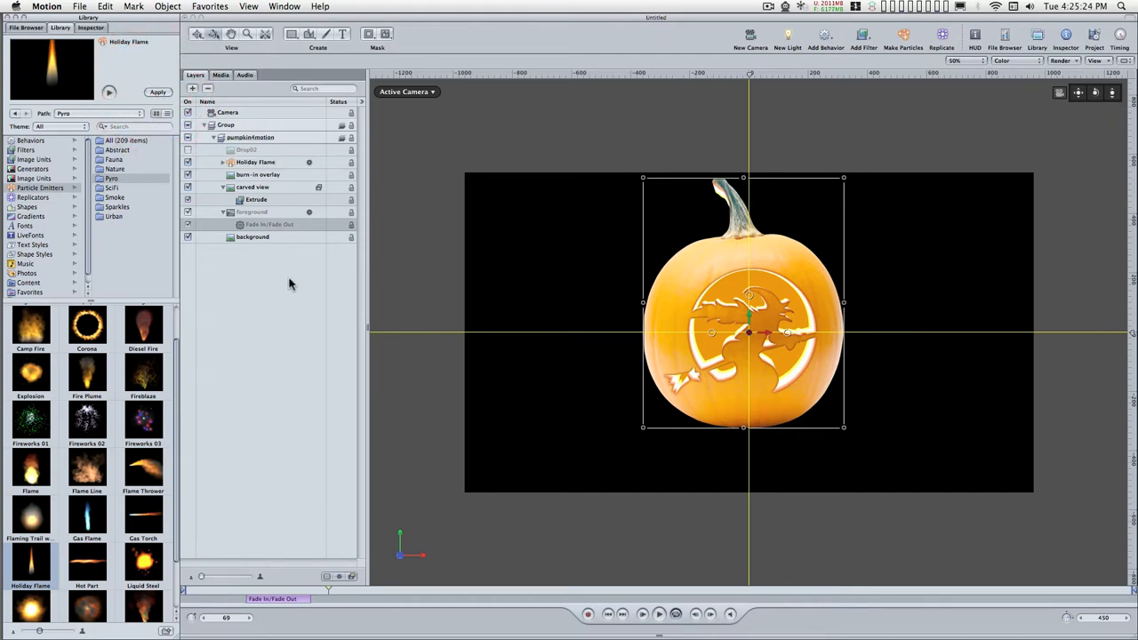
click(256, 162)
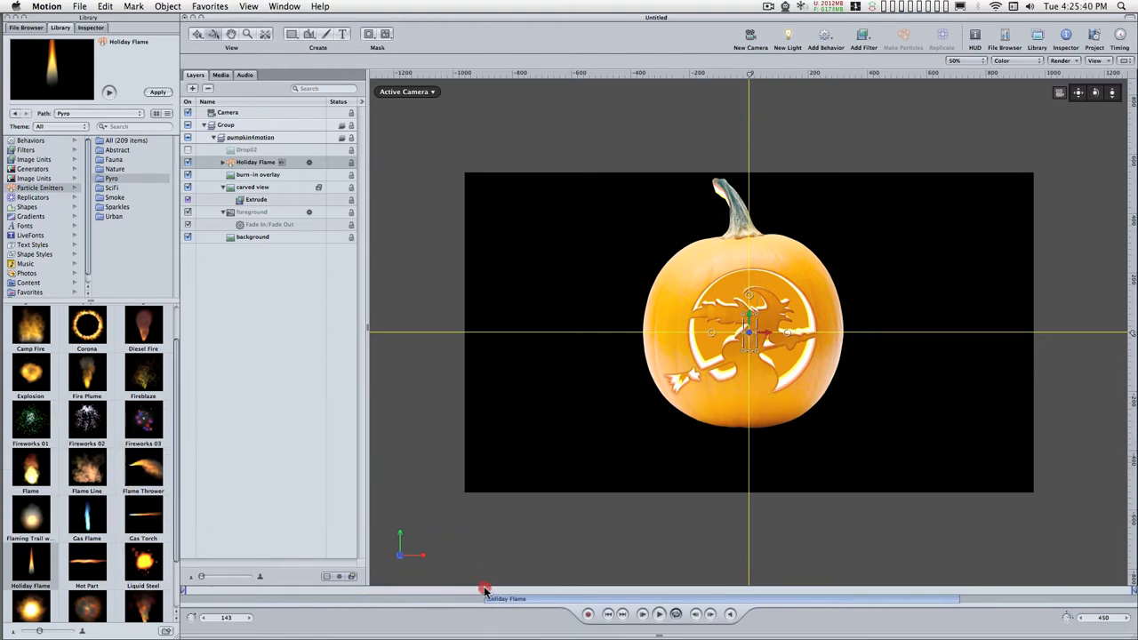
drag(484, 587, 572, 587)
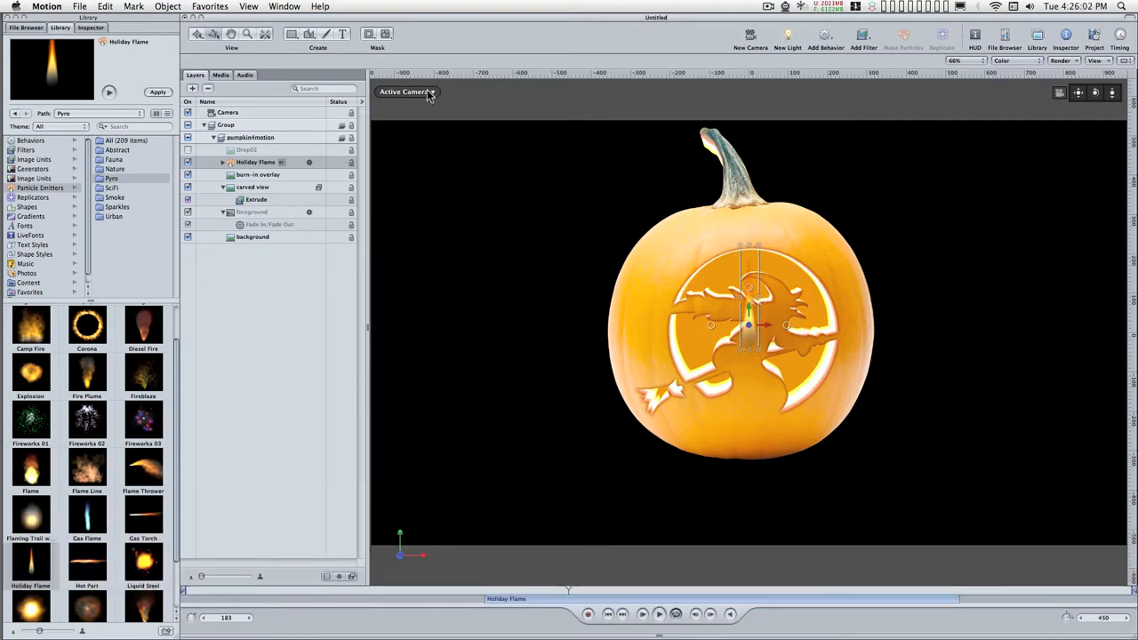
Step: Orbit to the pumpkin's front, add a new light and switch the view to Active Camera
click(404, 93)
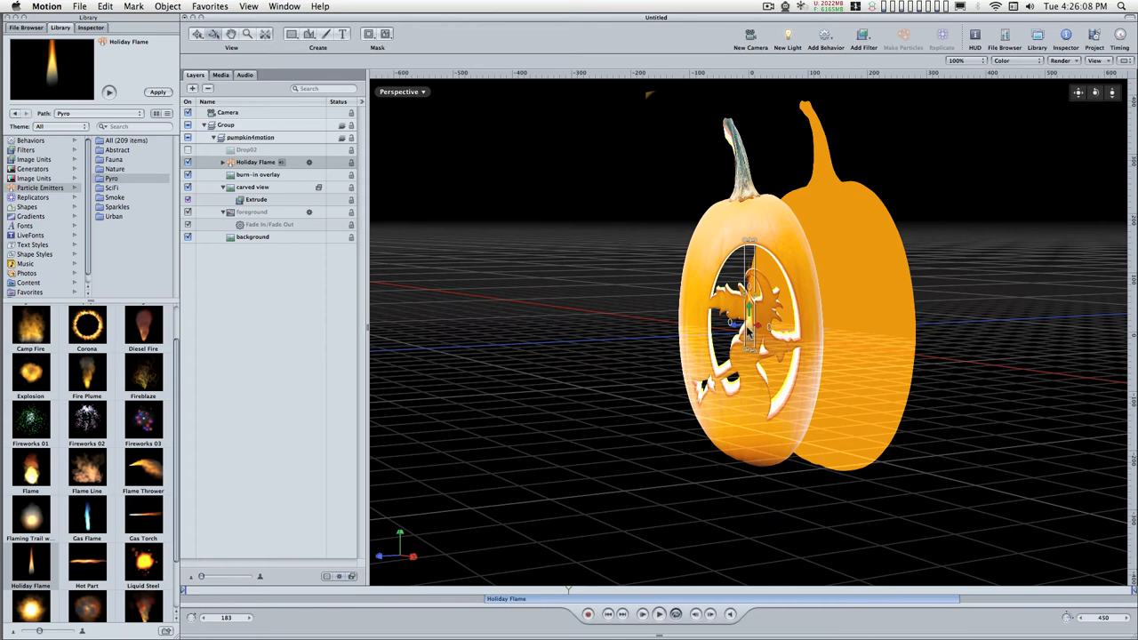
drag(751, 323, 781, 322)
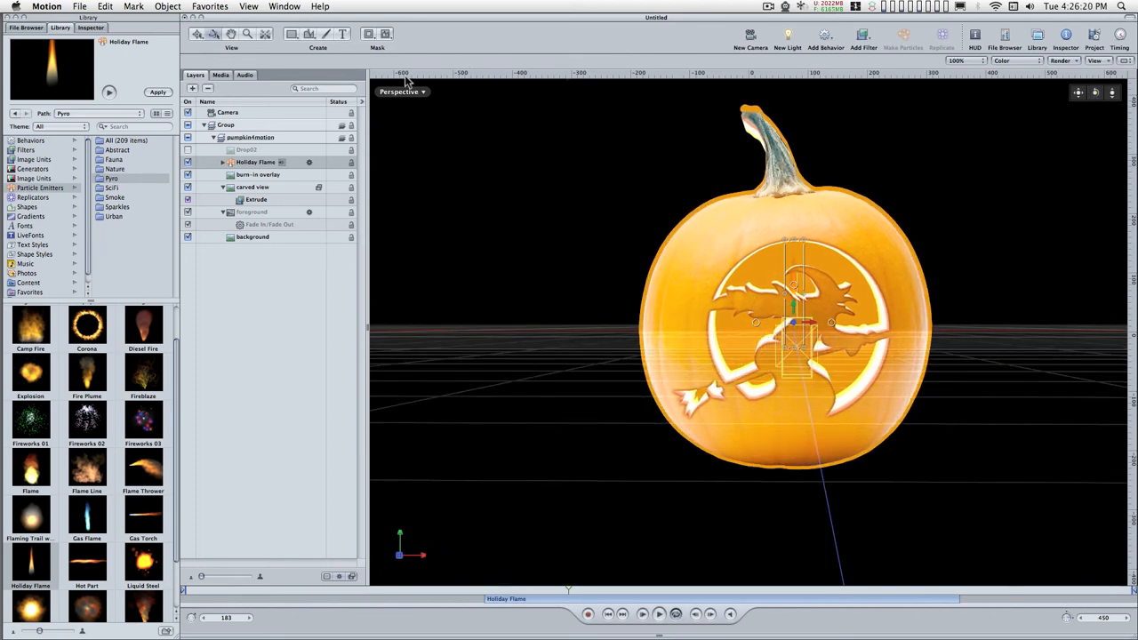
click(402, 93)
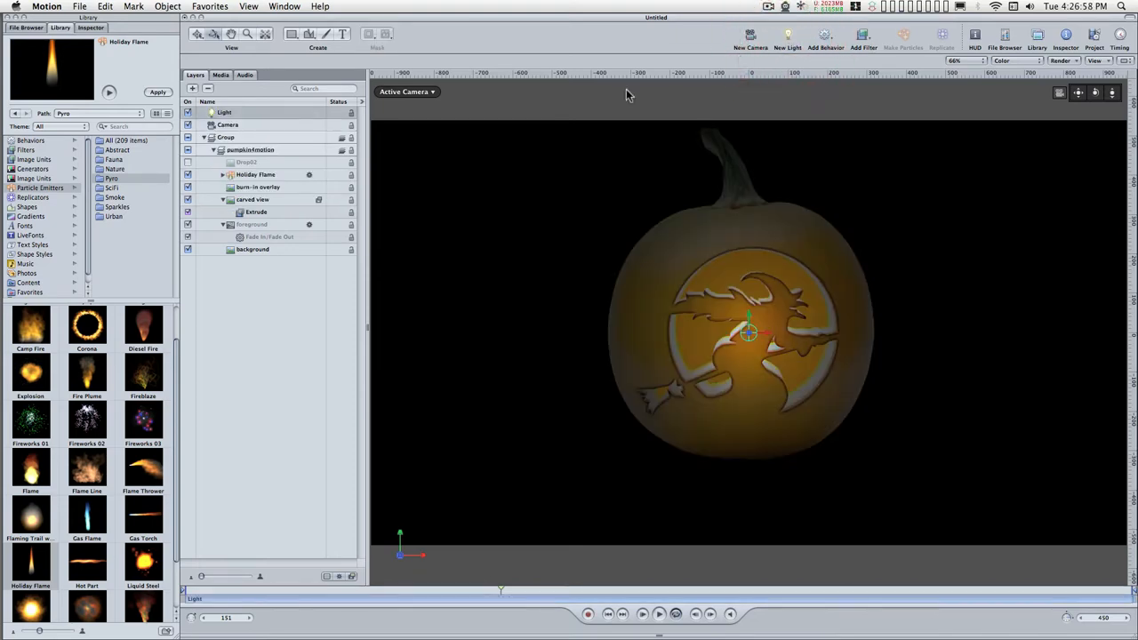
mouse_move(278, 193)
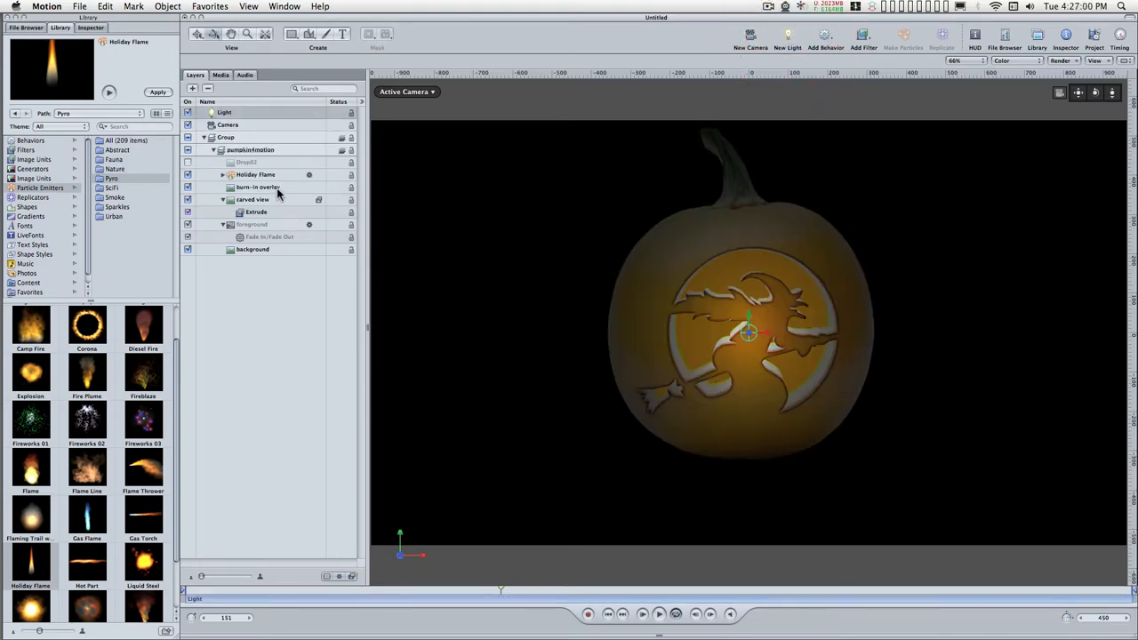
Step: Move the light in Perspective view next to the Holiday Flame inside the pumpkin, then return to Active Camera
click(406, 92)
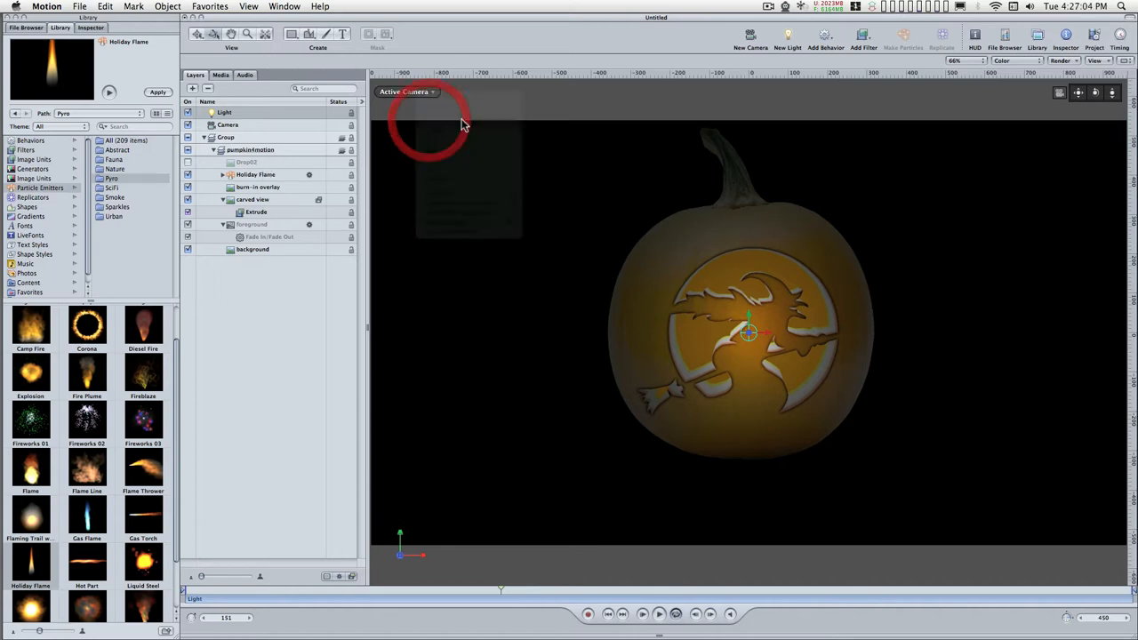
click(405, 93)
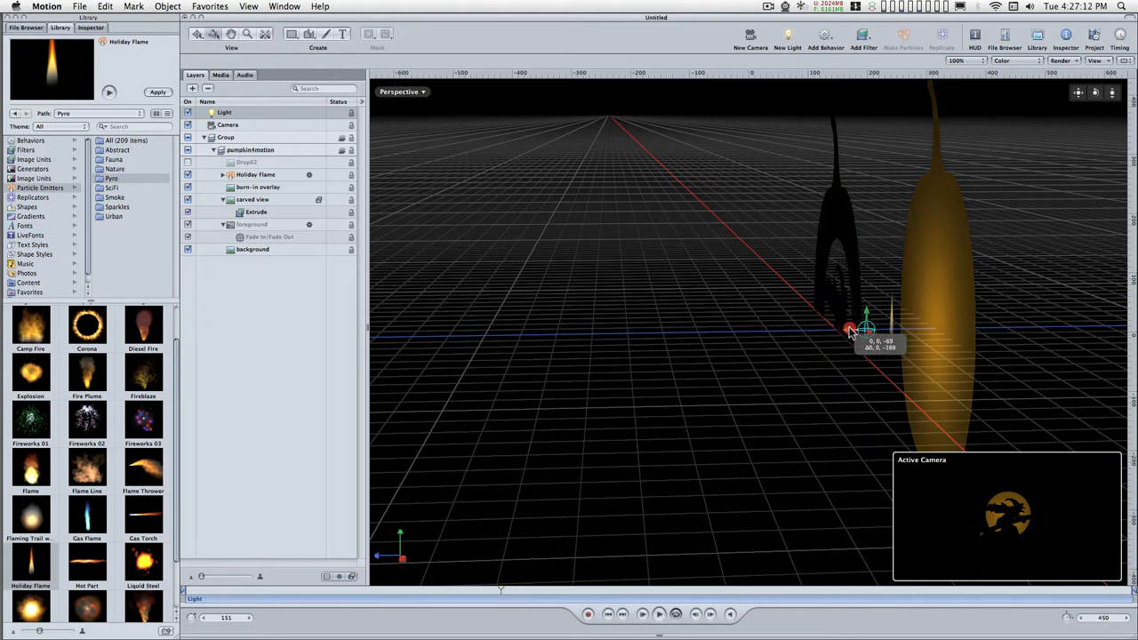
drag(850, 331, 875, 318)
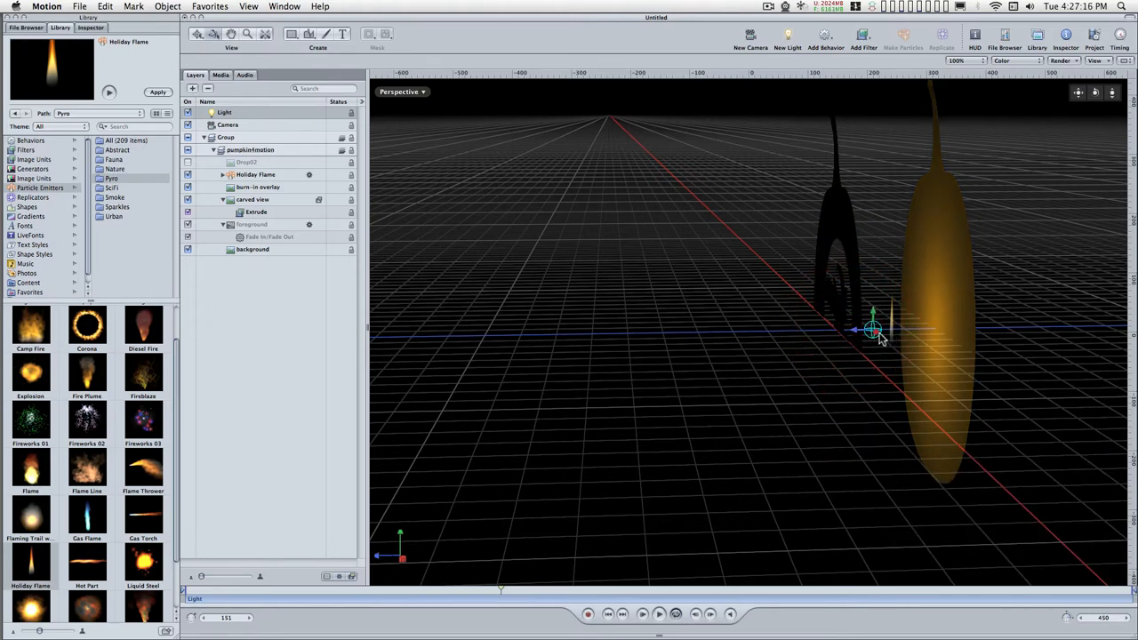
mouse_move(1046, 107)
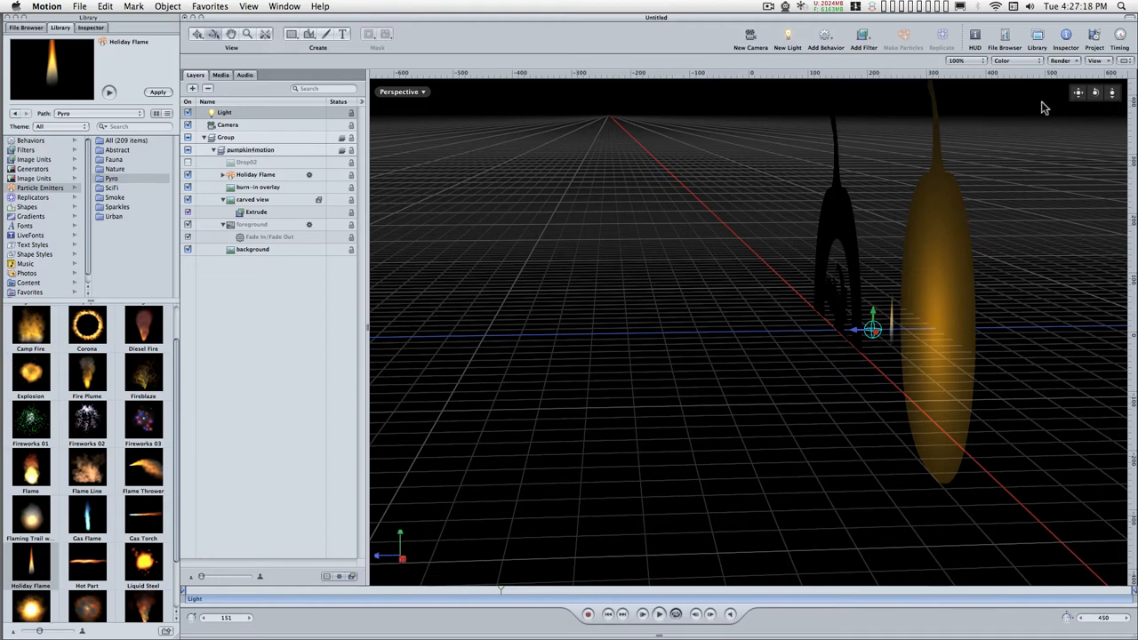
mouse_move(979, 191)
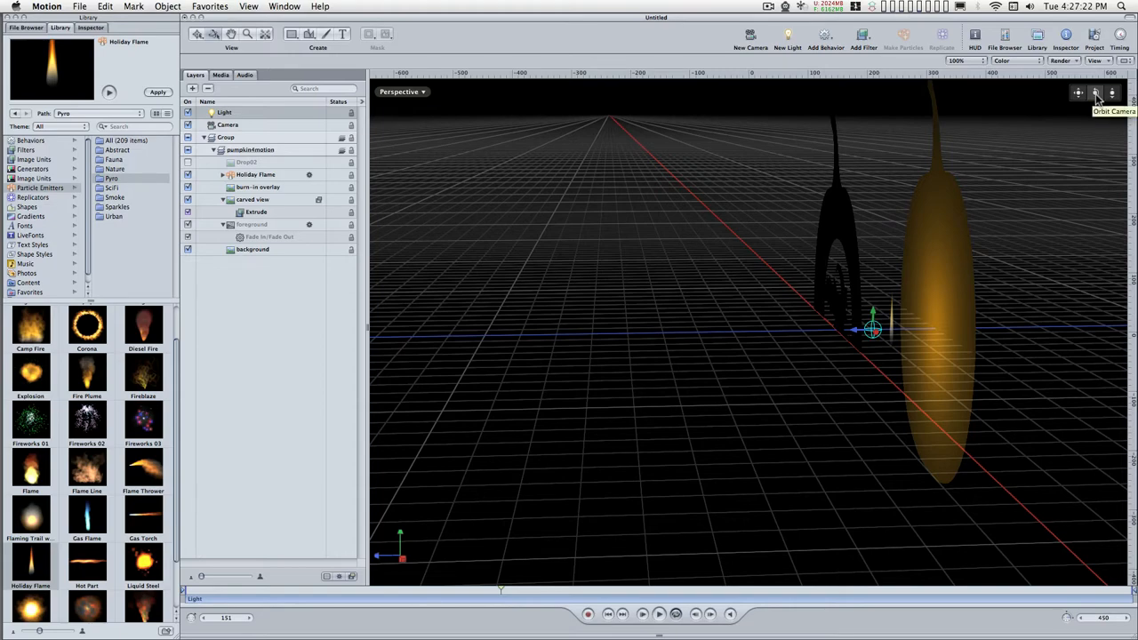
click(402, 92)
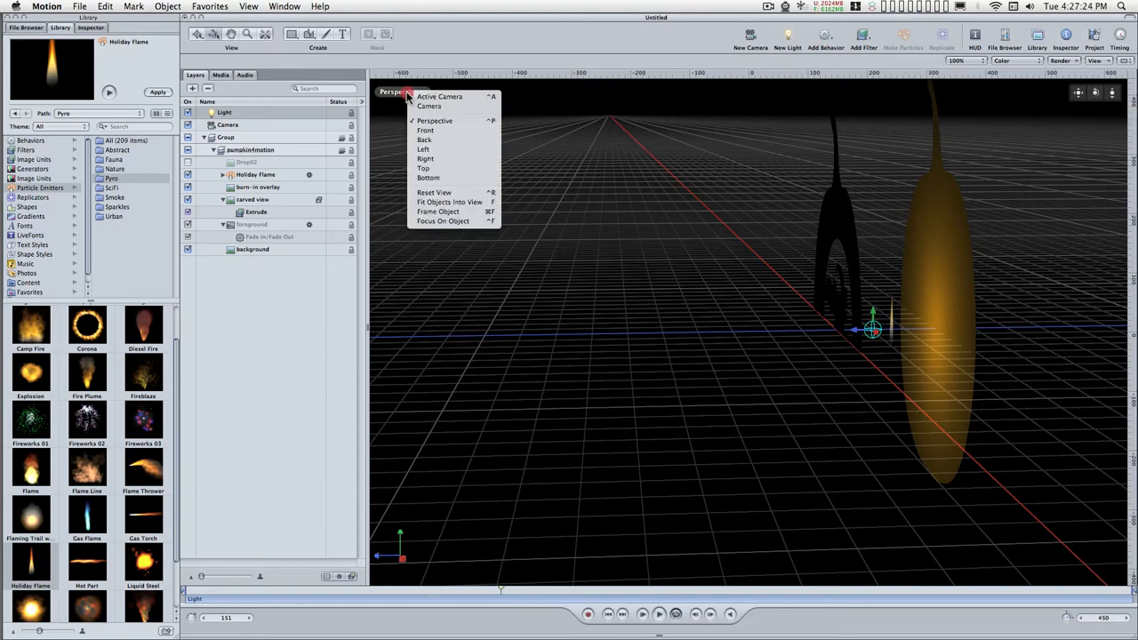
click(440, 96)
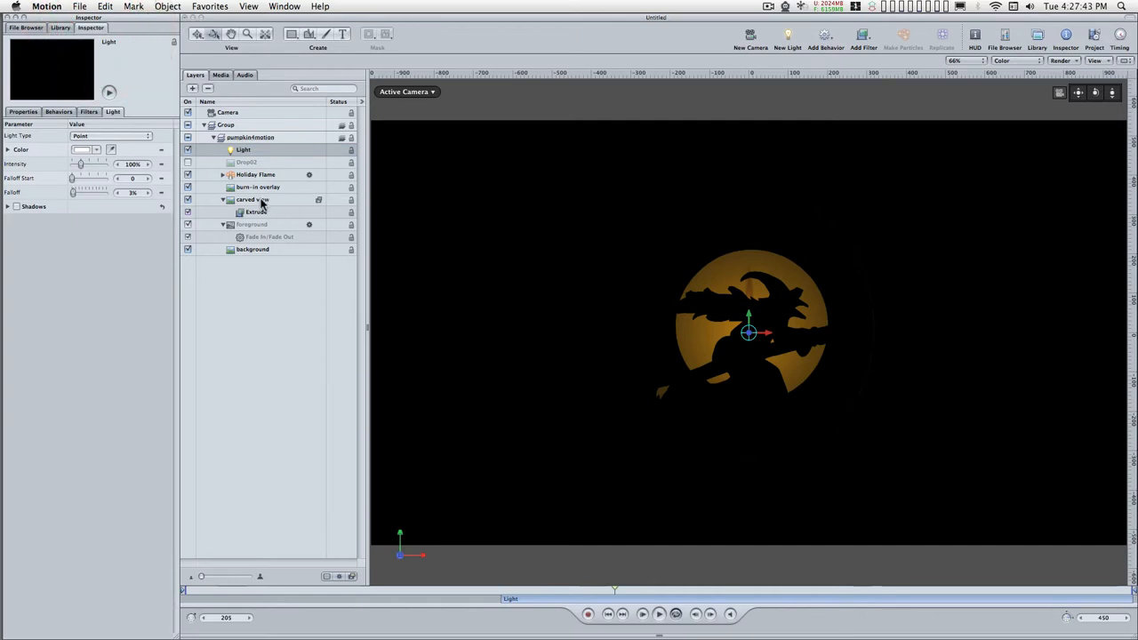
mouse_move(75, 161)
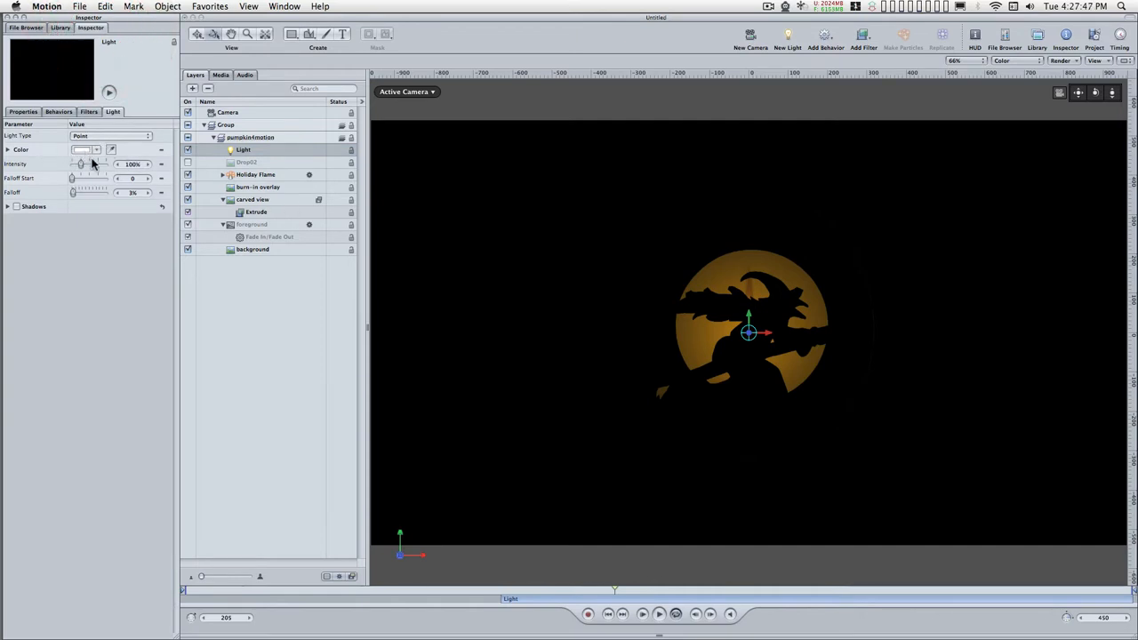
Step: Raise the light's Intensity and drive it with a Randomize parameter behavior at a higher Amount
drag(80, 164, 85, 163)
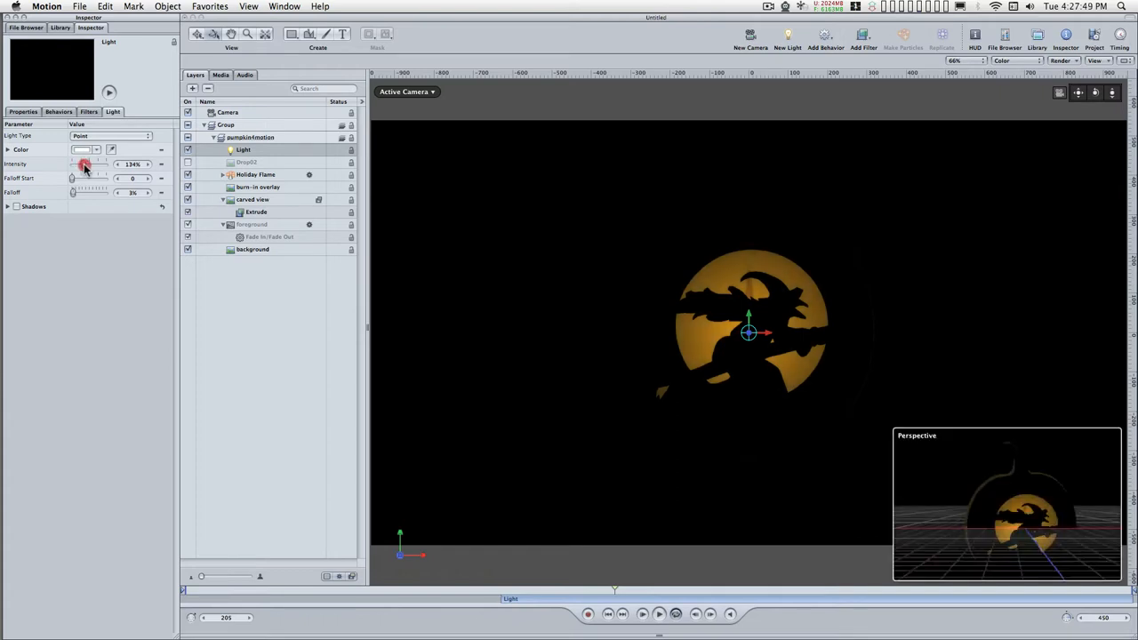
drag(82, 164, 88, 163)
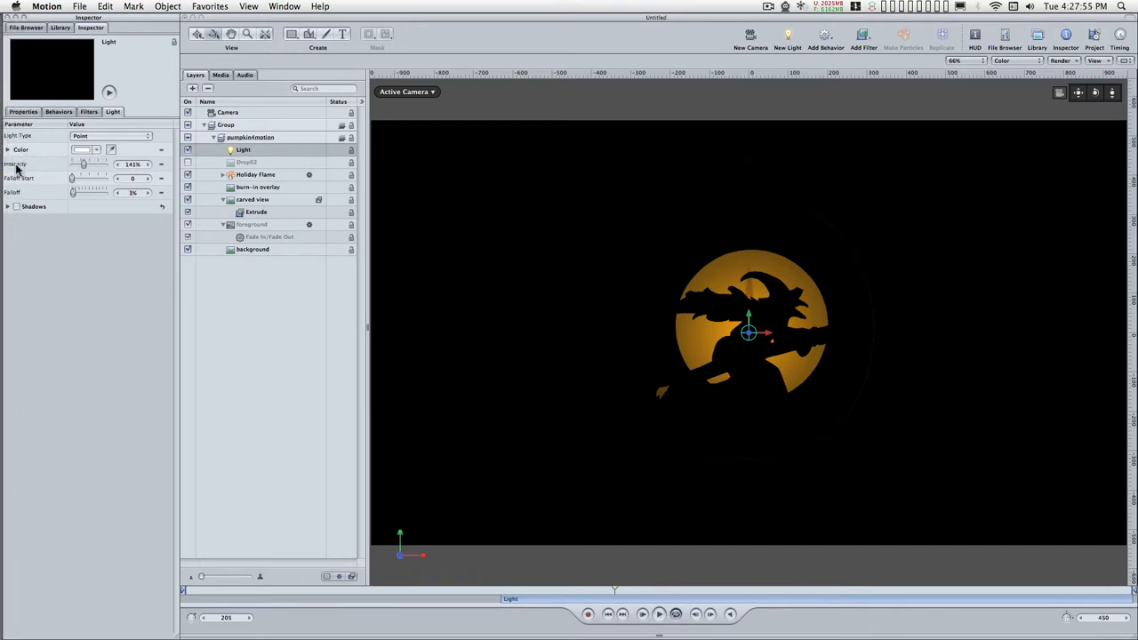
click(16, 164)
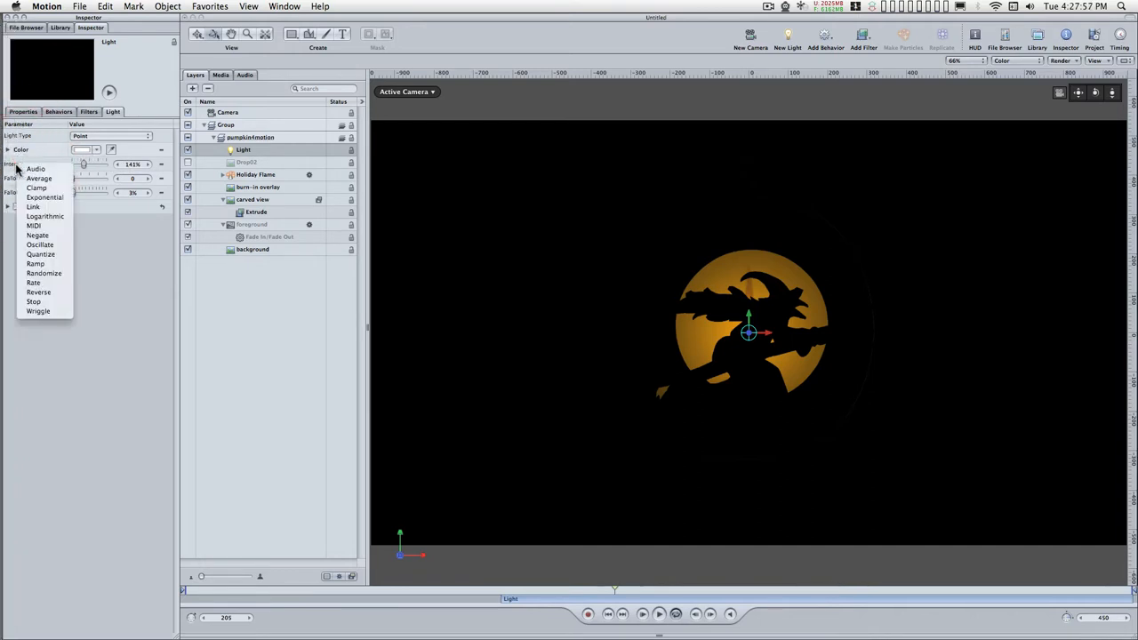
mouse_move(42, 274)
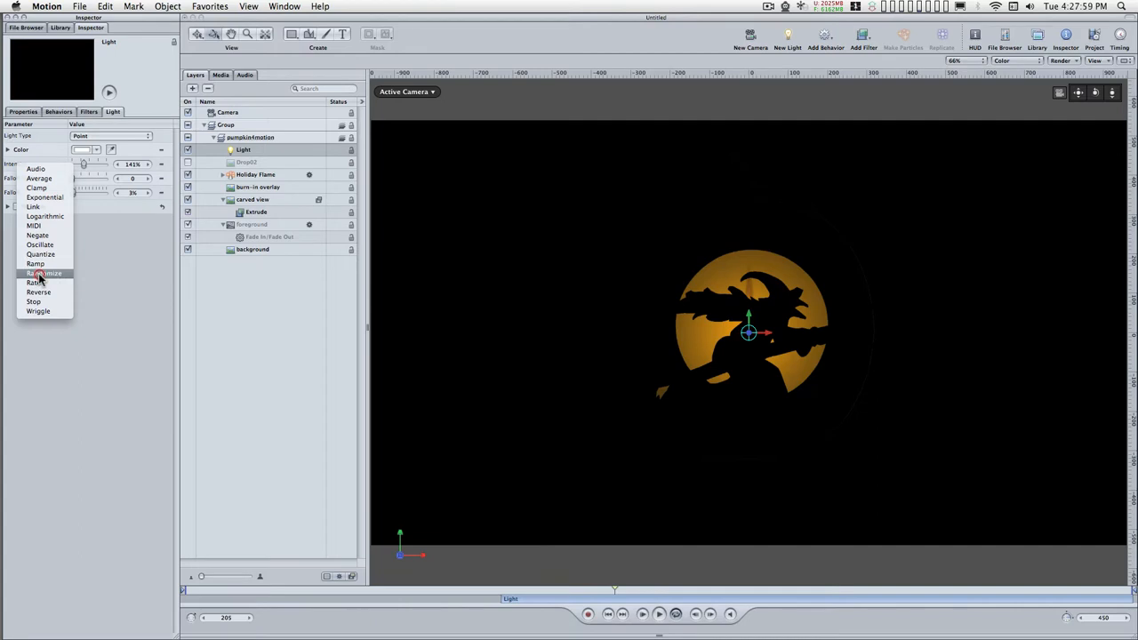
click(45, 274)
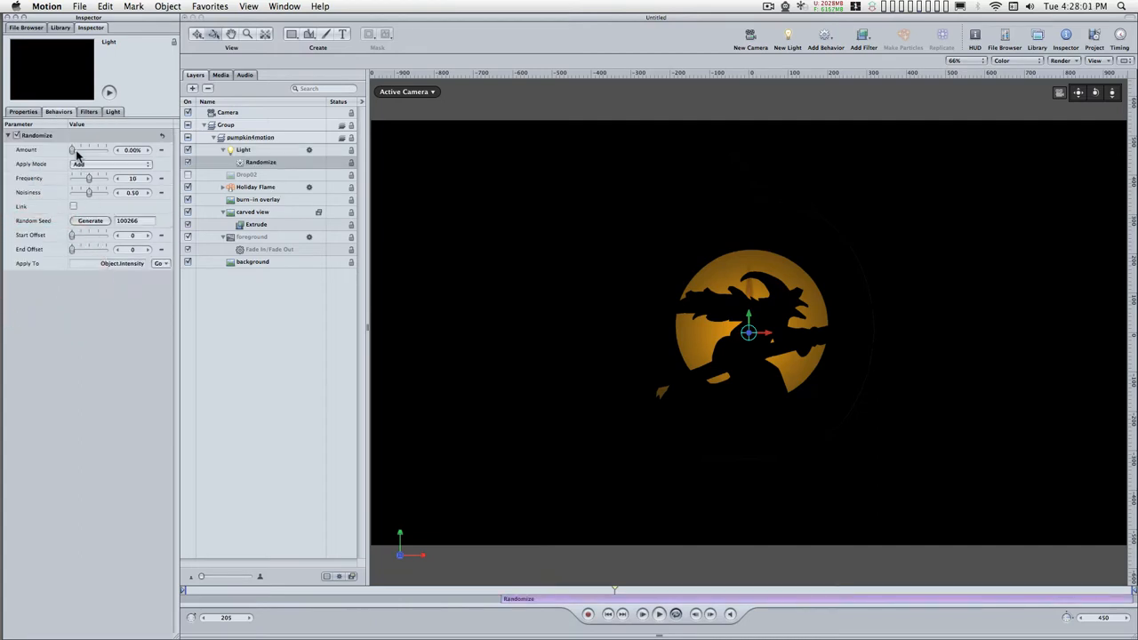
drag(73, 149, 78, 149)
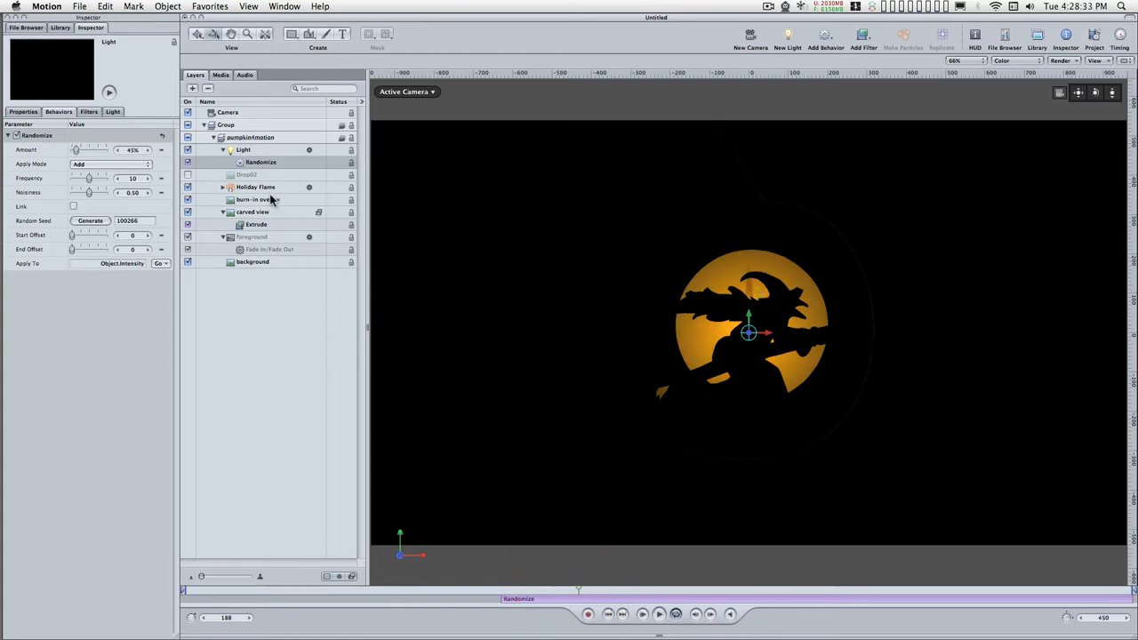
Step: Set a Holiday Flame Color Over Life gradient stop to a warmer yellow in the Emitter settings
click(256, 187)
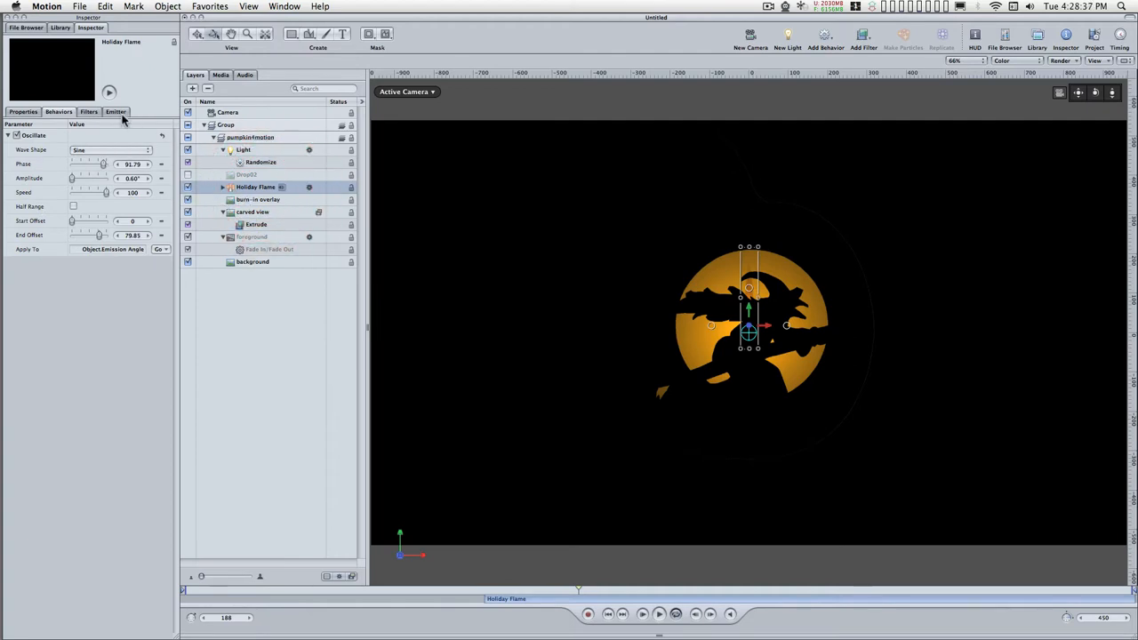
click(116, 110)
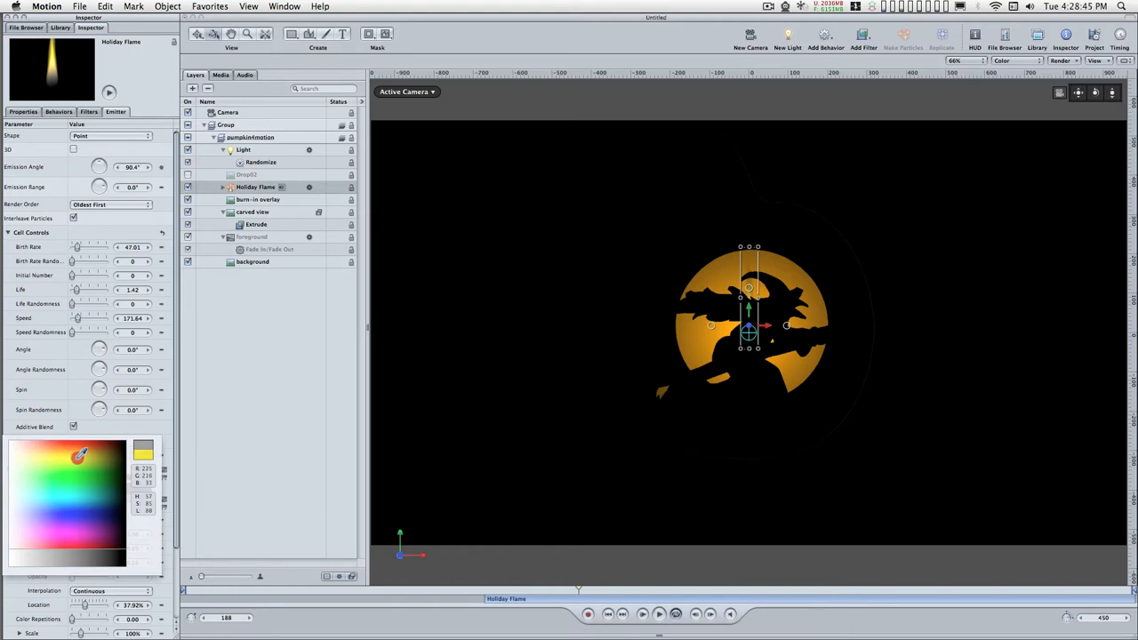
click(64, 455)
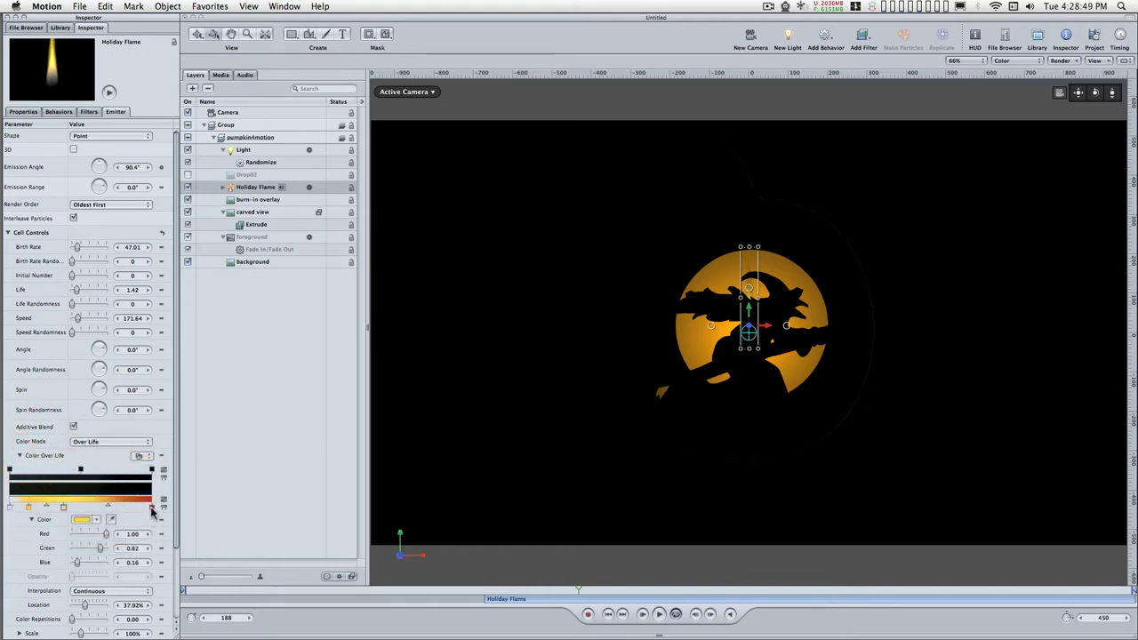
click(82, 519)
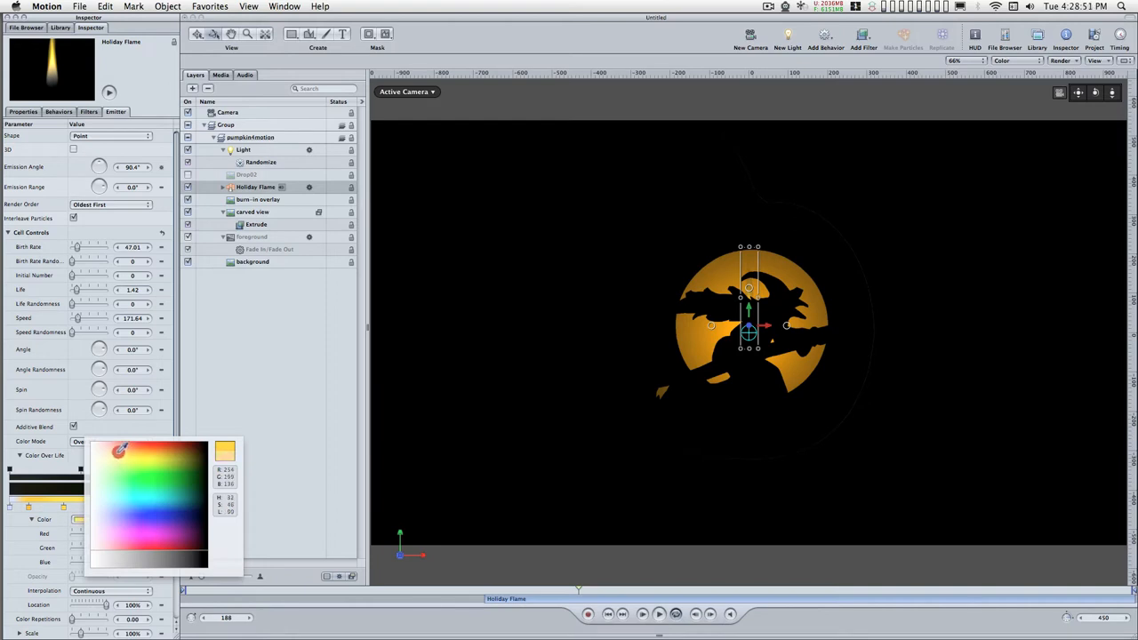
click(115, 448)
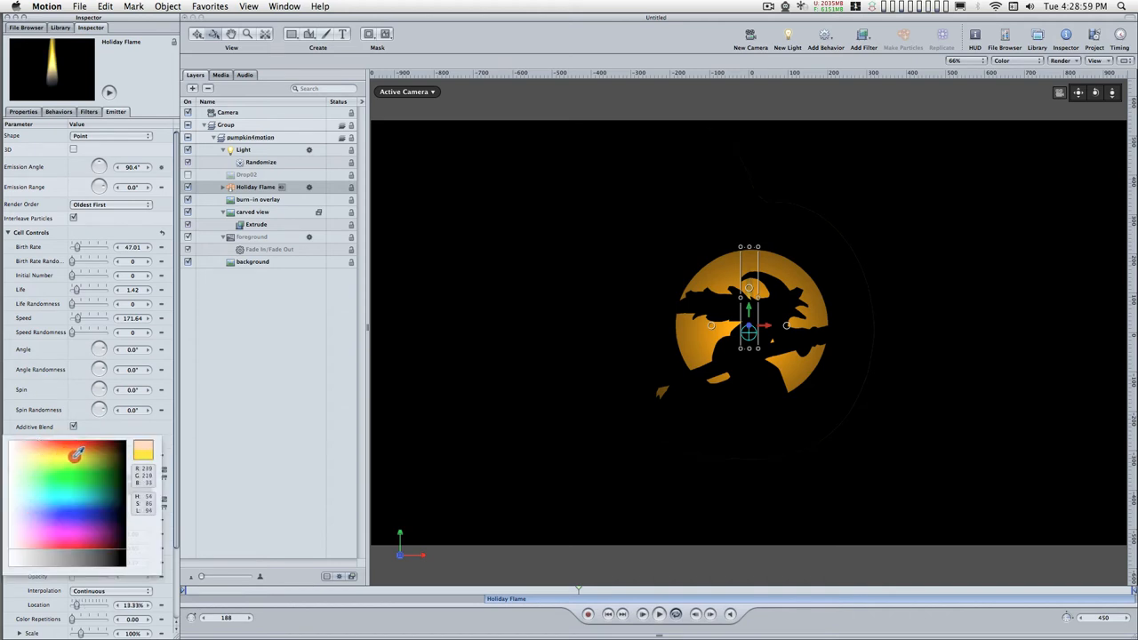
click(74, 454)
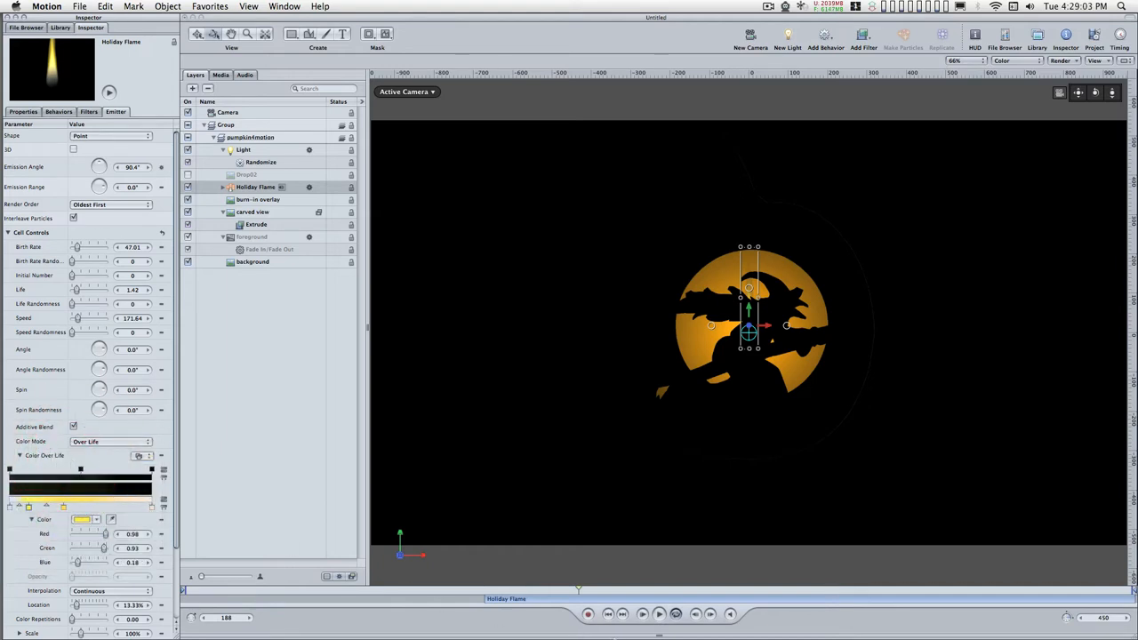
Step: Play back the animation to preview the adjusted flame
click(658, 615)
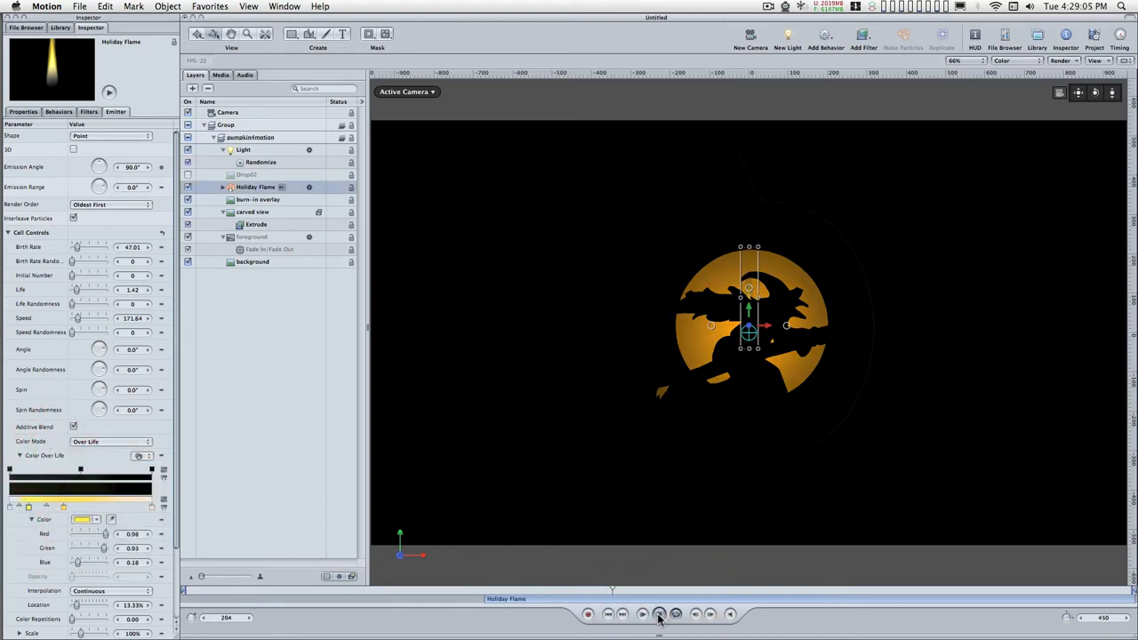
click(658, 614)
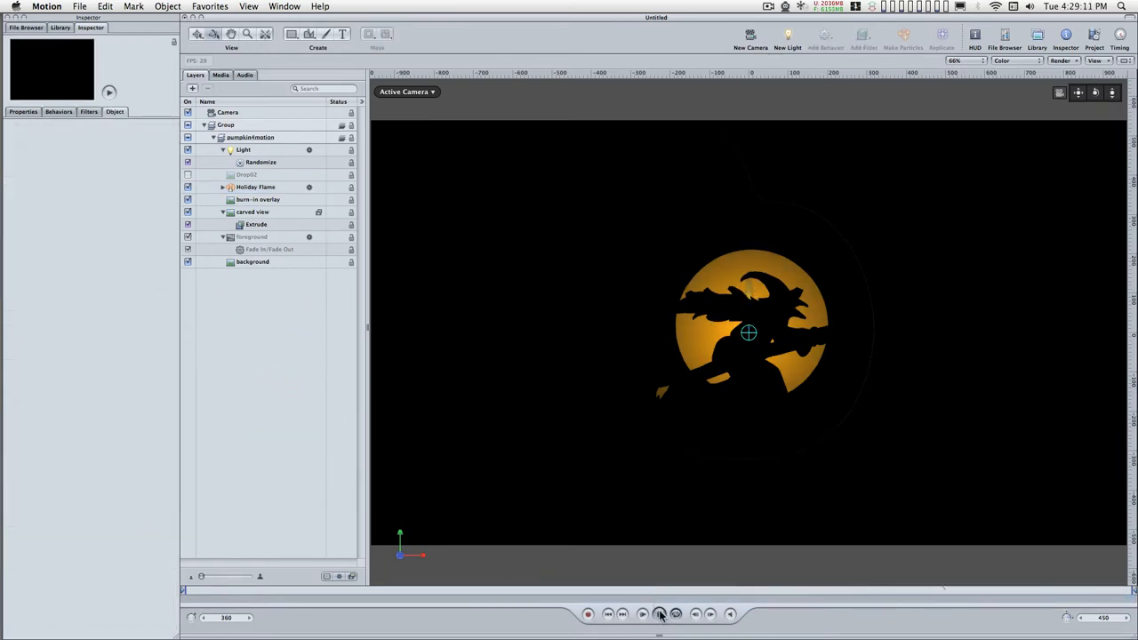
click(242, 150)
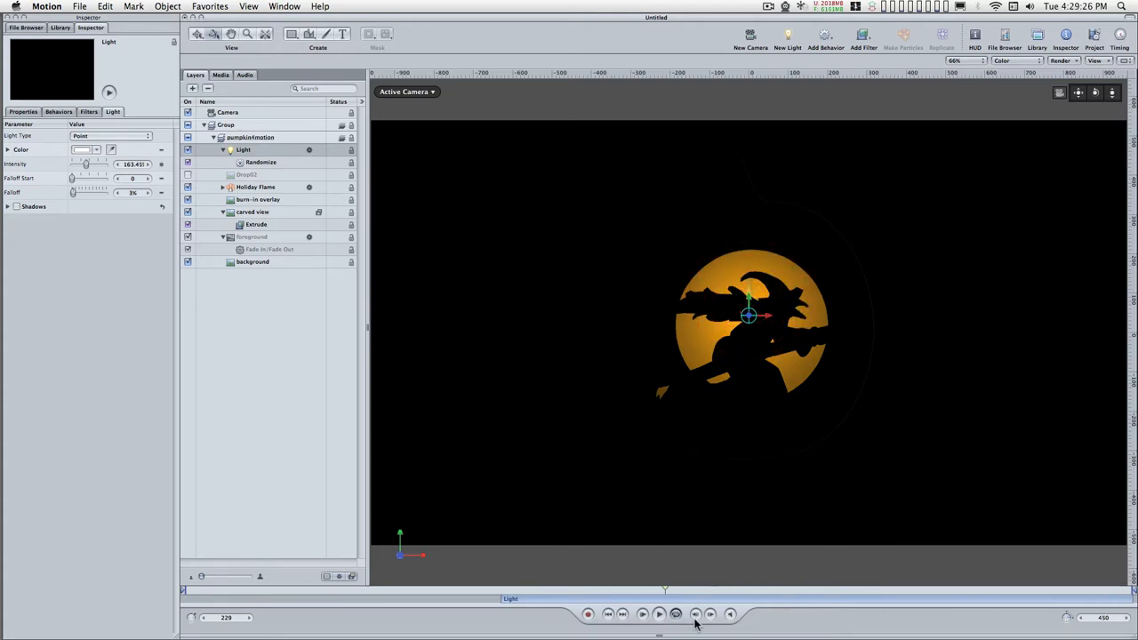
click(660, 614)
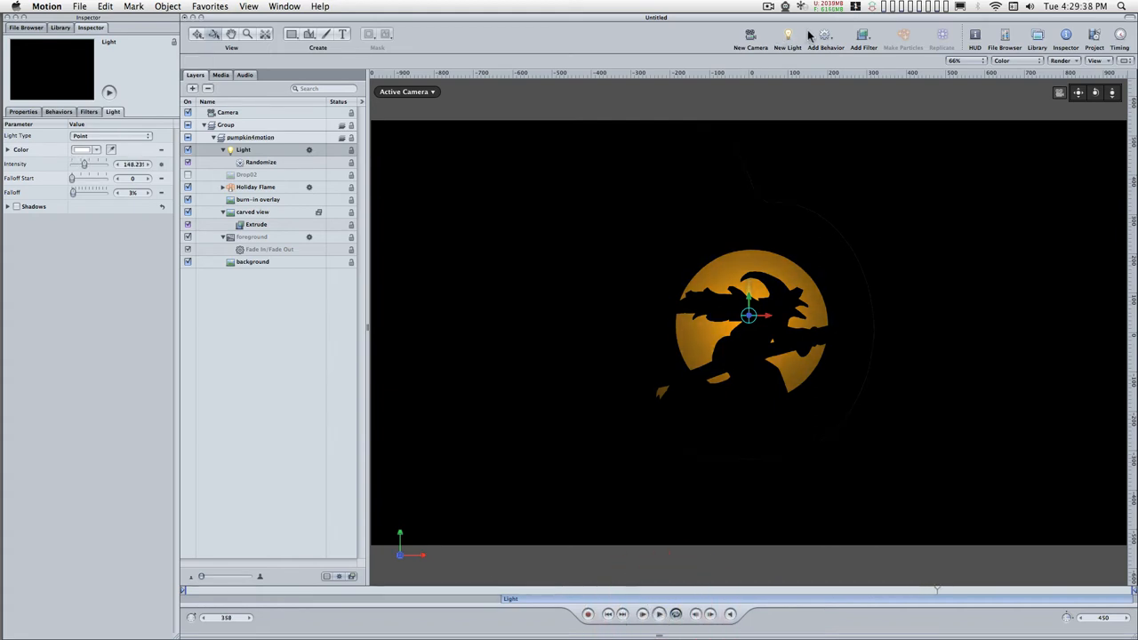
Step: Add a second light (Light 1), raise its Intensity and soften its cone edge
key(cmd+shift+3)
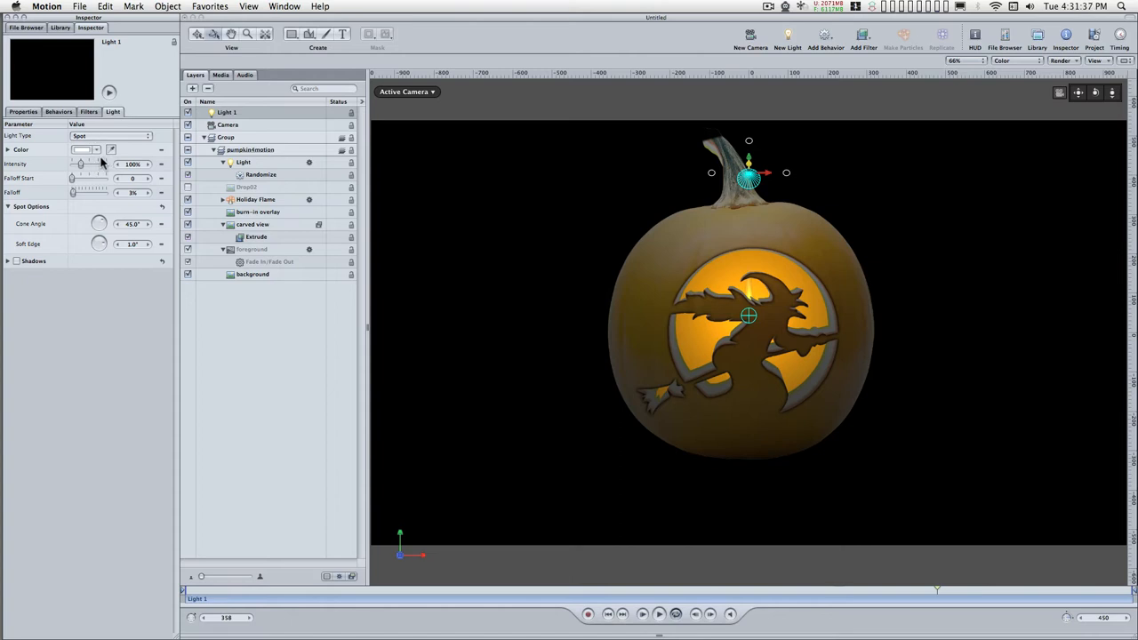
mouse_move(104, 175)
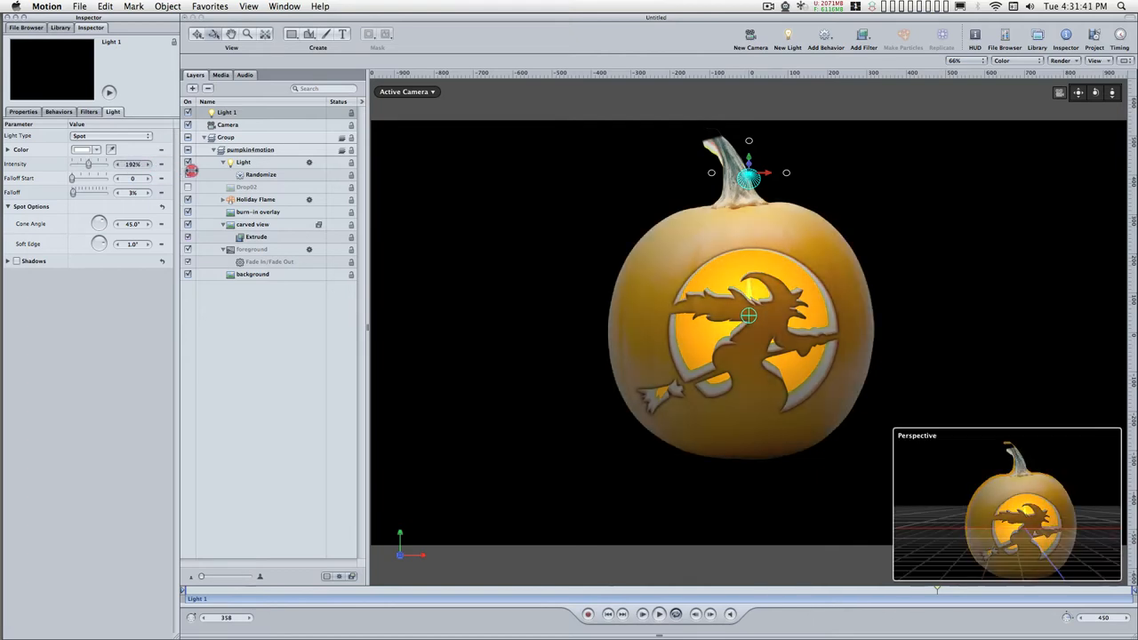
drag(89, 164, 99, 164)
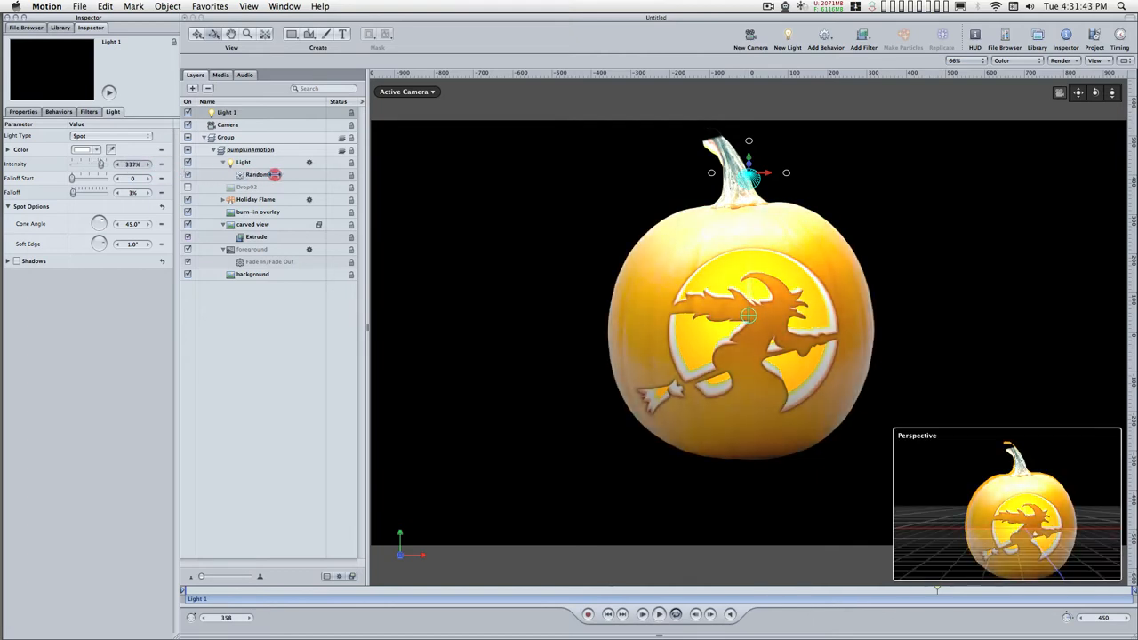
drag(100, 169, 134, 169)
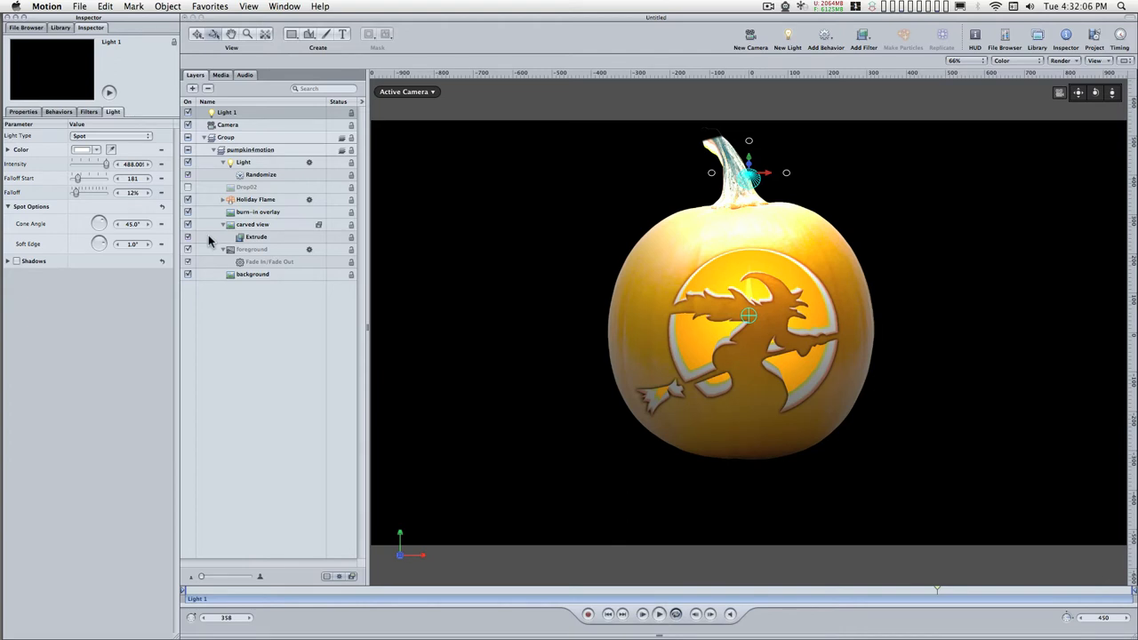
mouse_move(150, 245)
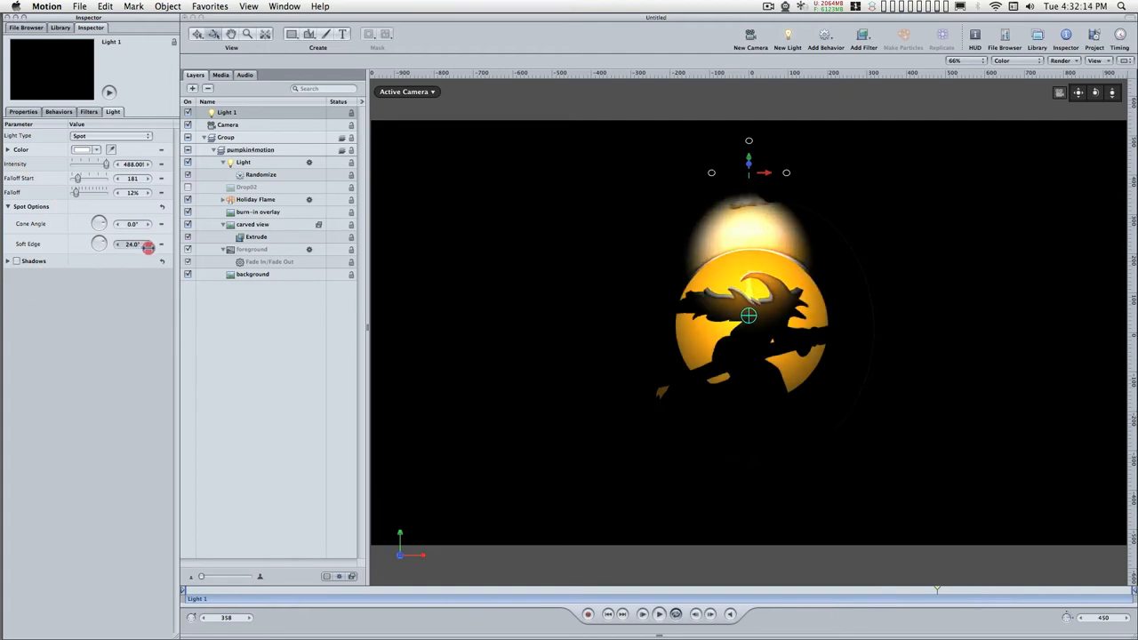
drag(133, 244, 134, 239)
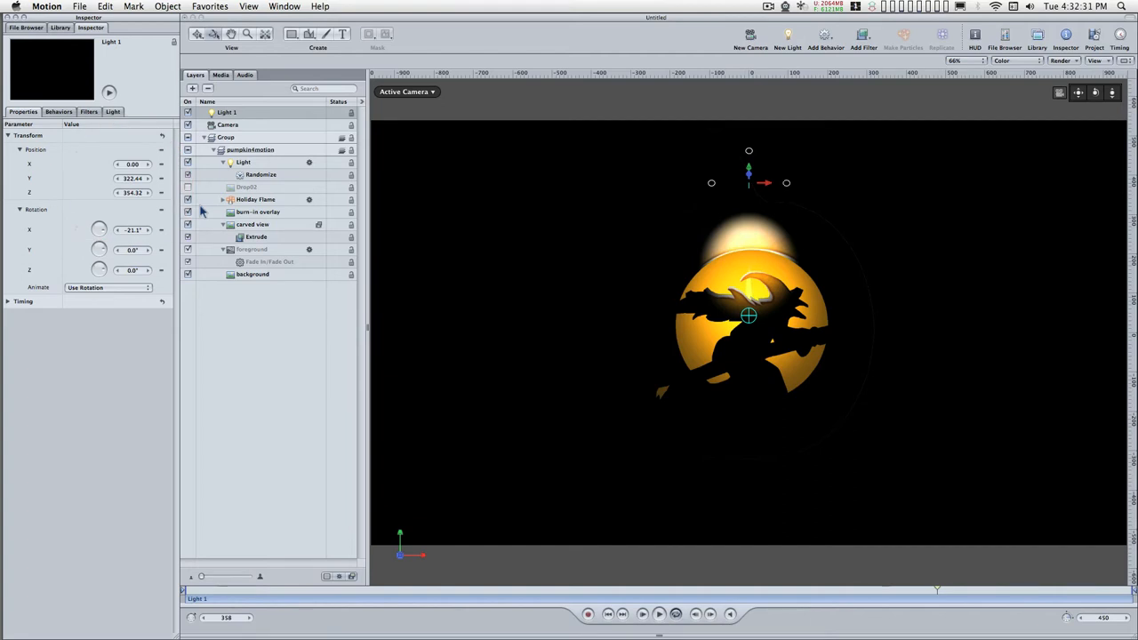
mouse_move(123, 203)
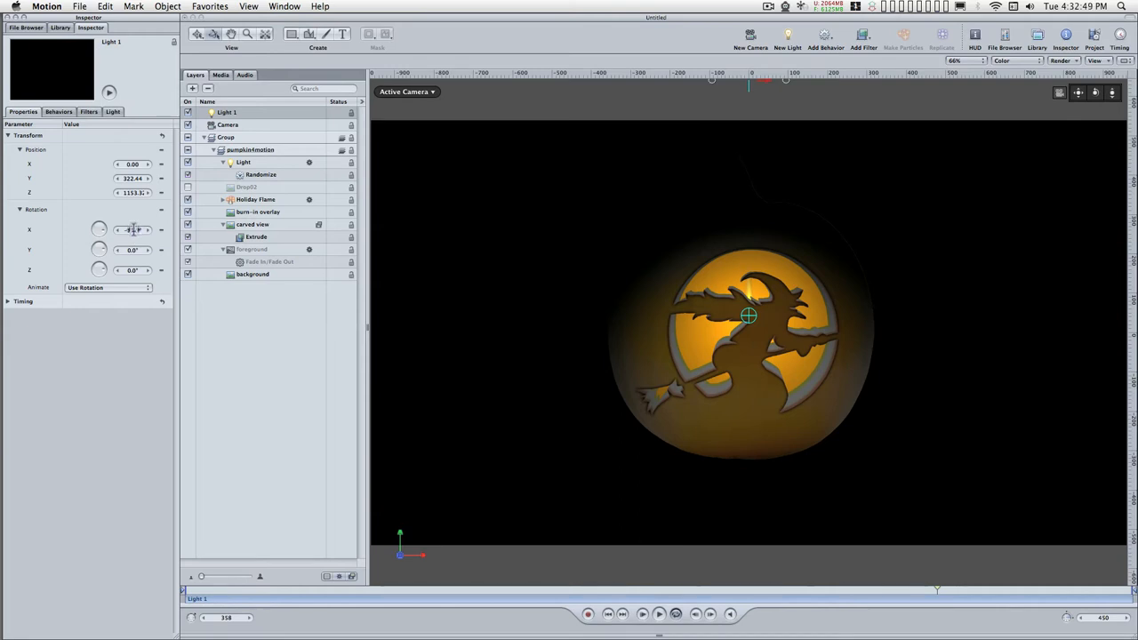
Step: Tilt the spotlight's Rotation X so it aims at the witch carving
drag(133, 230, 146, 230)
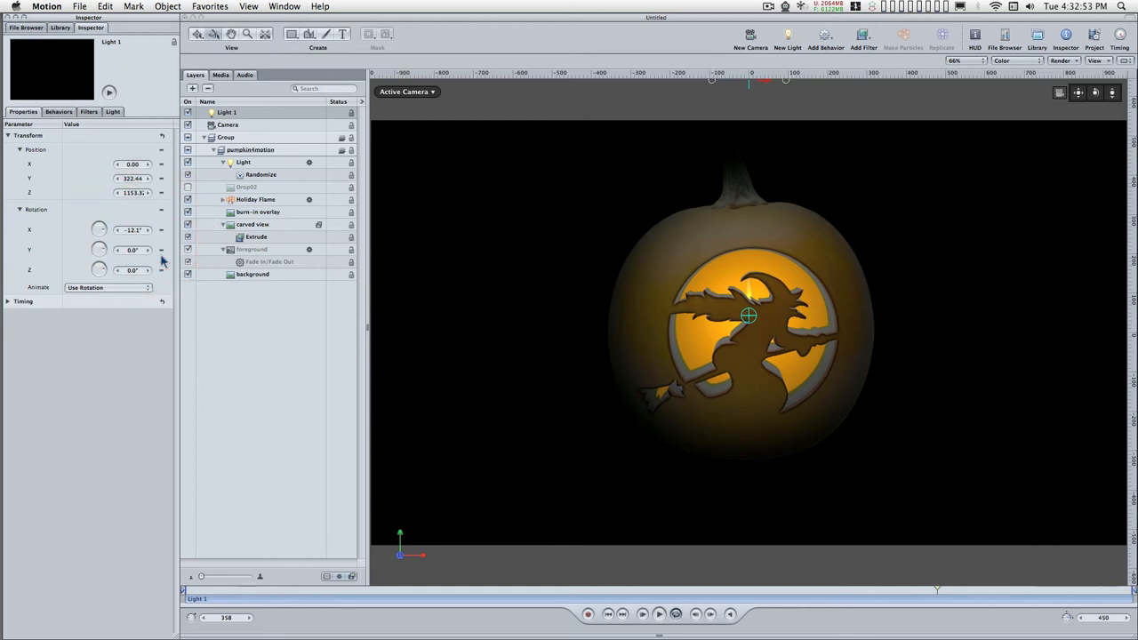
mouse_move(489, 619)
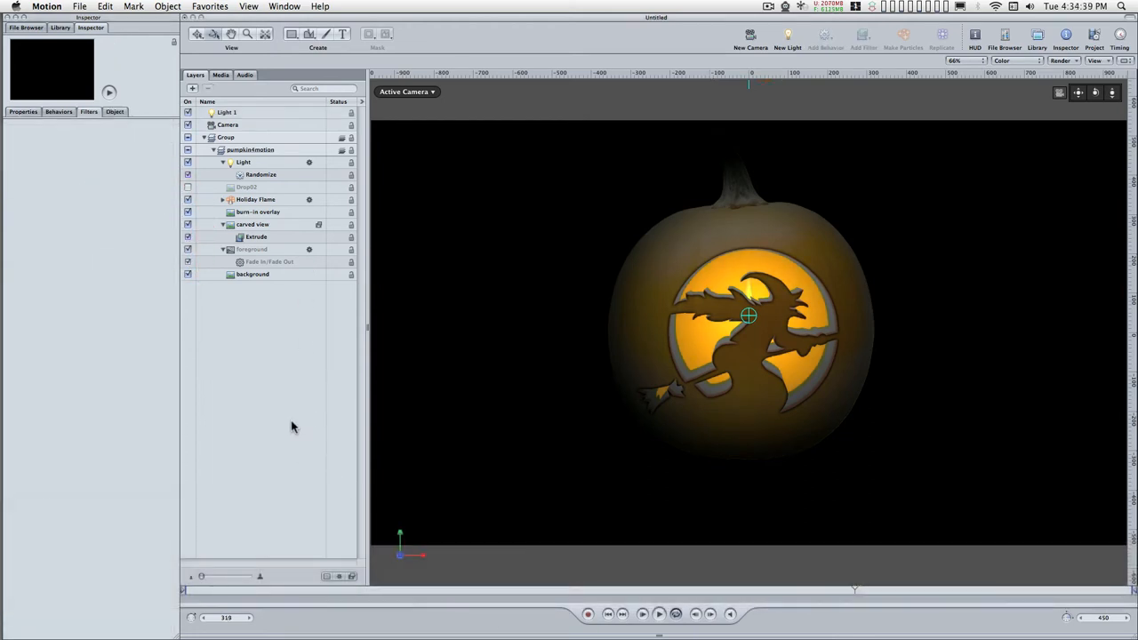
Step: Select the burn-in overlay layer and add a Fade In/Fade Out behavior to it
click(258, 211)
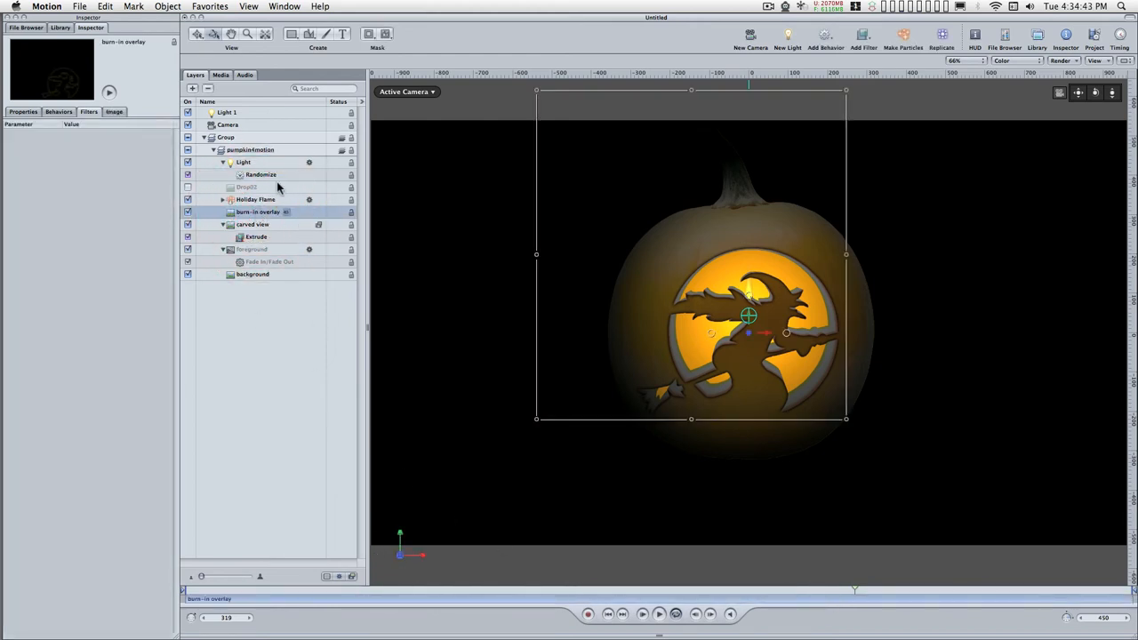
click(242, 162)
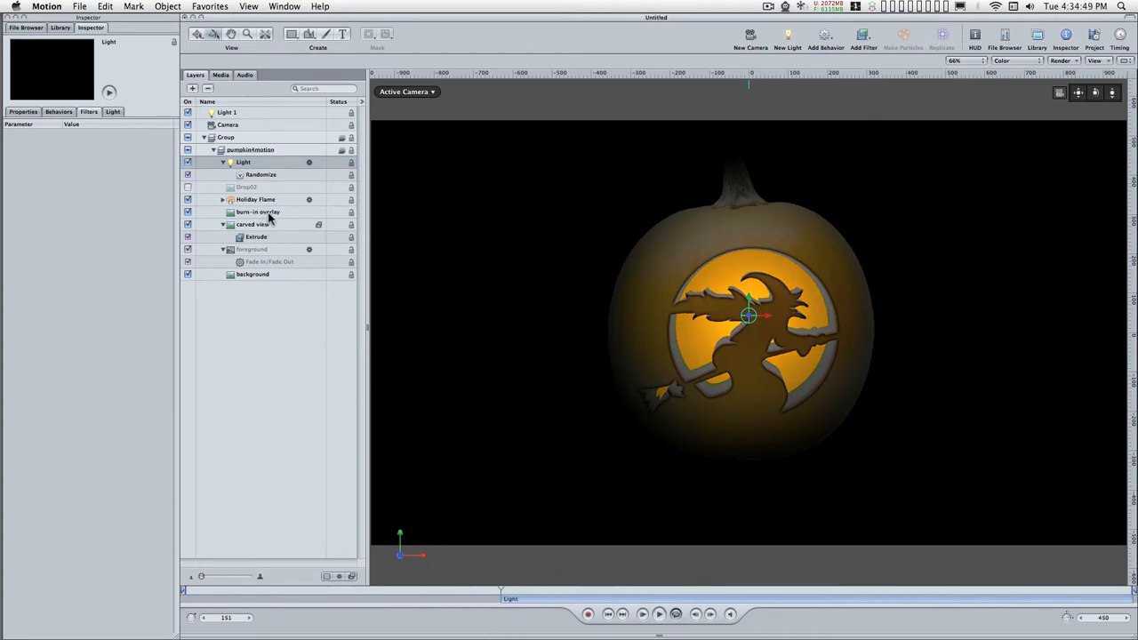
click(258, 212)
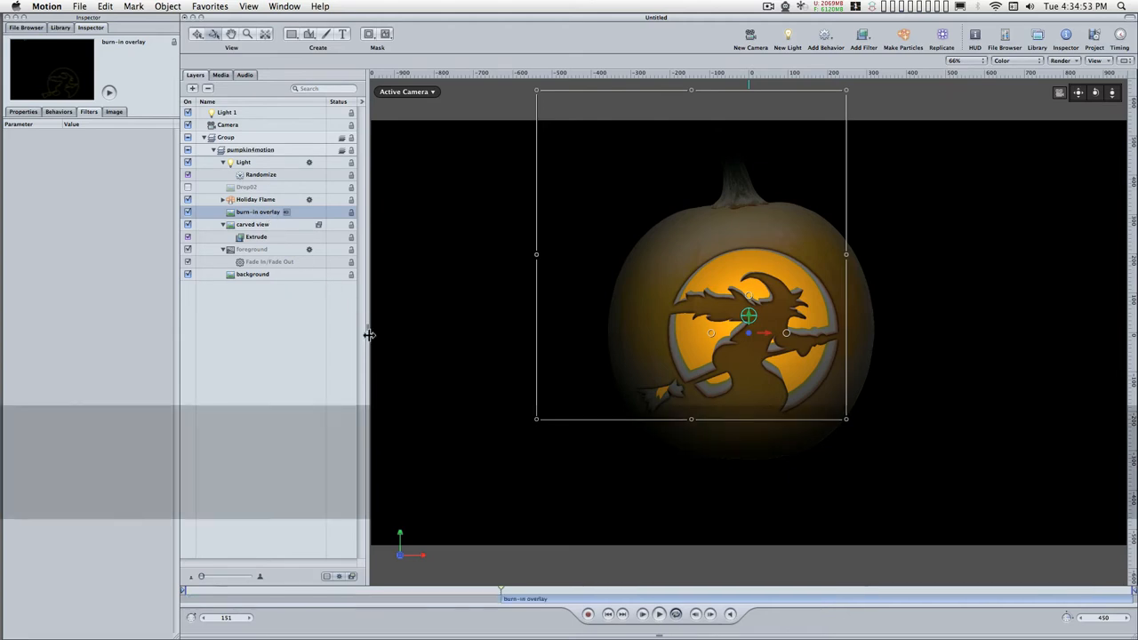
mouse_move(649, 249)
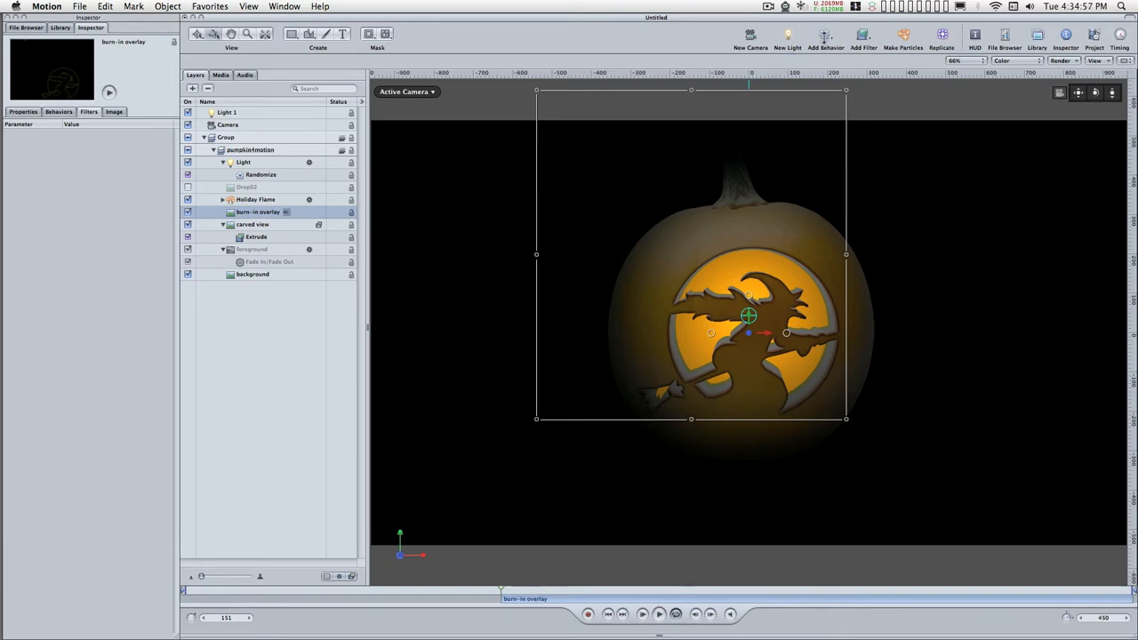
click(825, 36)
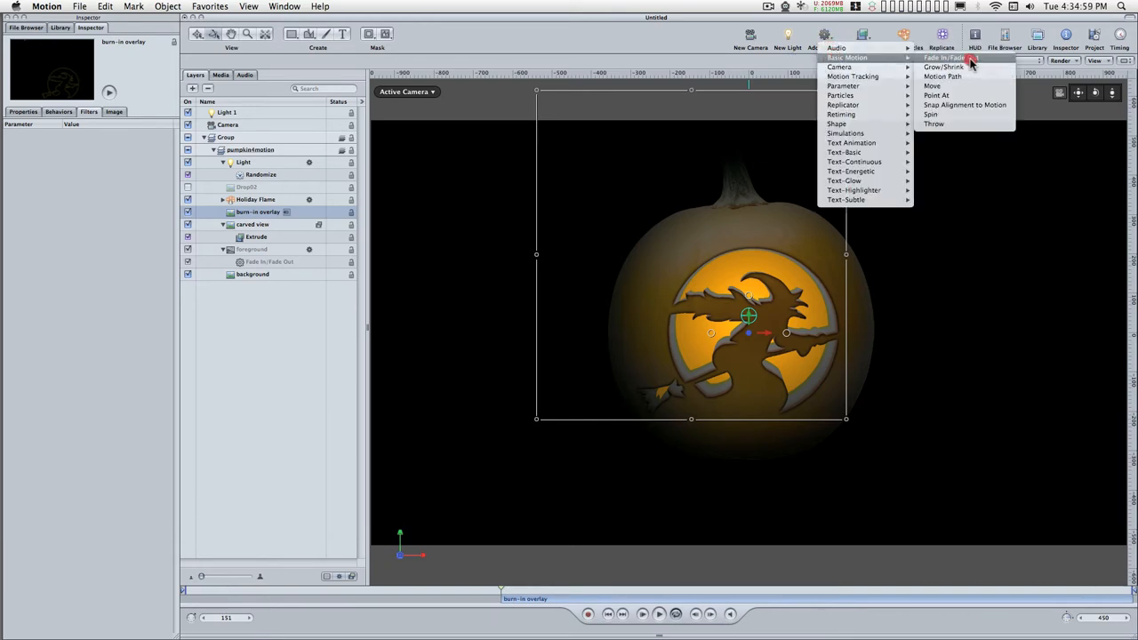
click(946, 57)
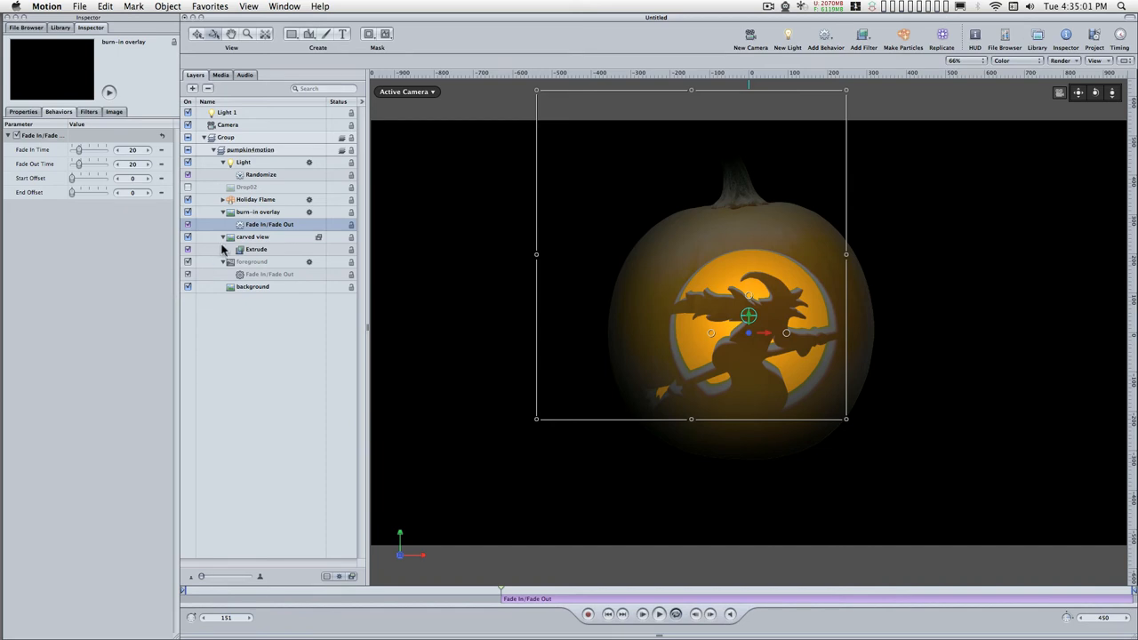
Step: Lengthen the overlay's fade-in duration in the HUD and scrub to preview it
click(271, 224)
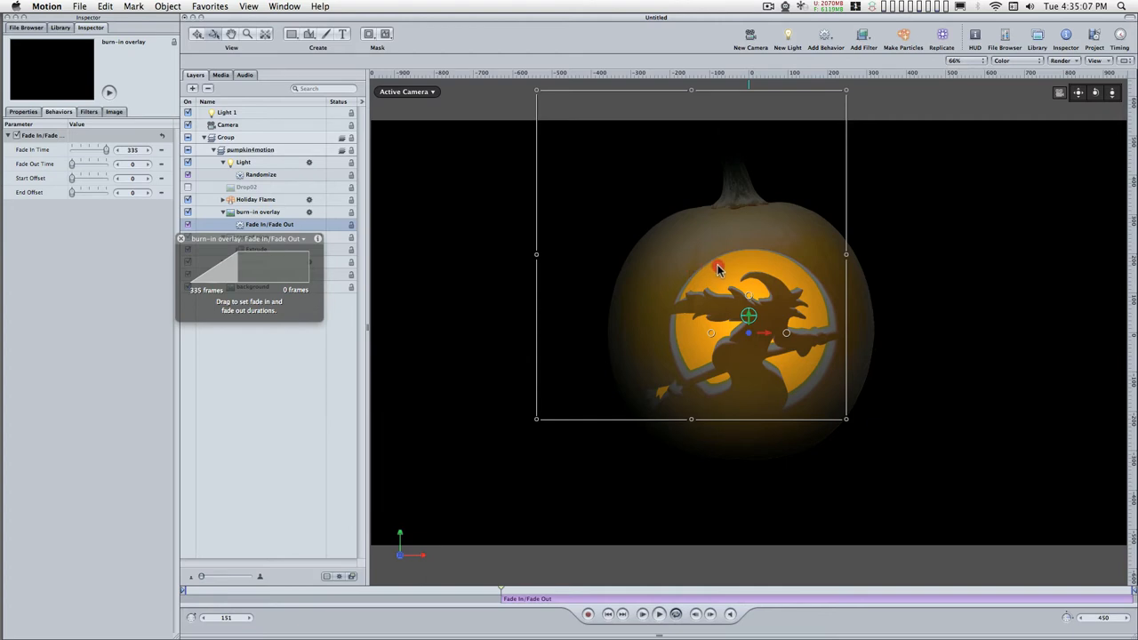
drag(719, 268, 674, 268)
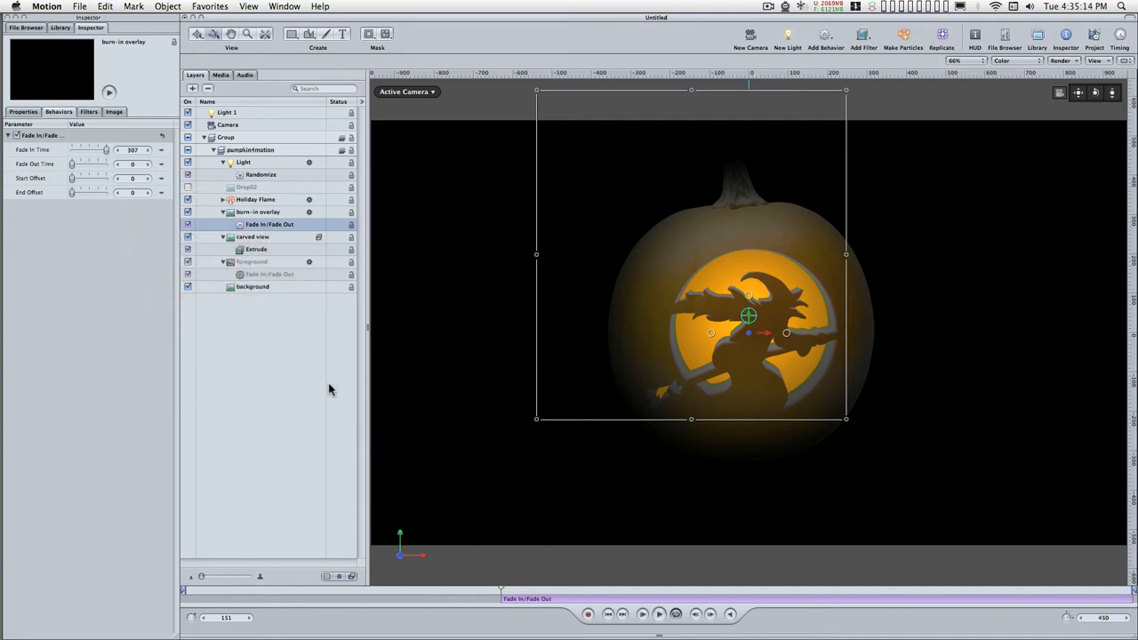
drag(501, 591, 623, 591)
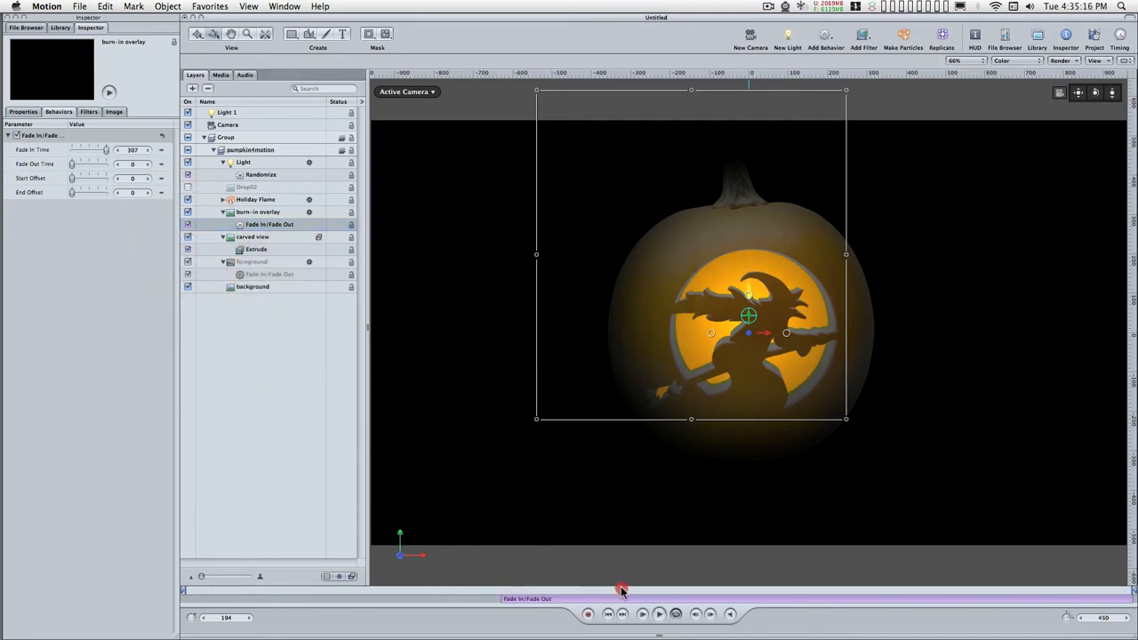
drag(622, 591, 1087, 590)
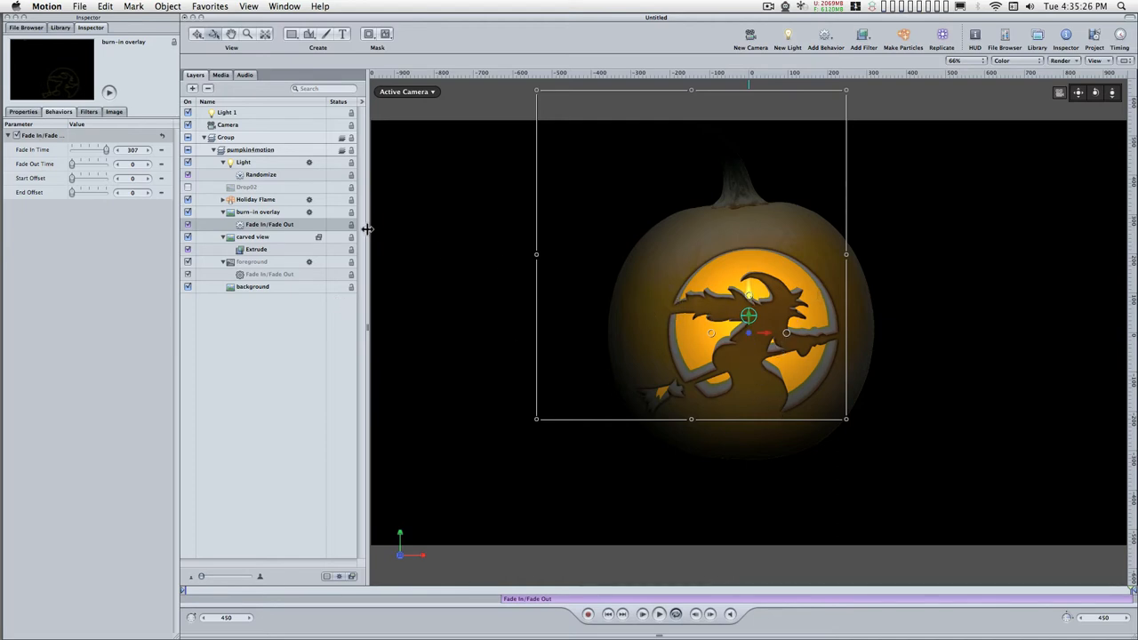
Step: Give the witch burn-in overlay about 40% opacity and the Darken blend mode
click(258, 212)
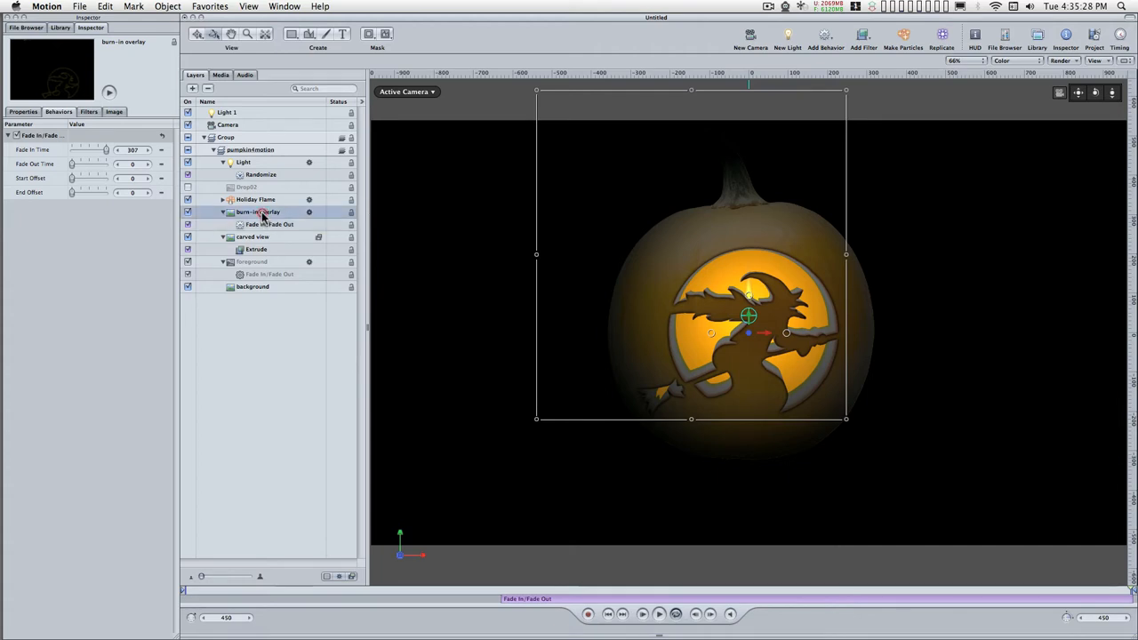
click(23, 110)
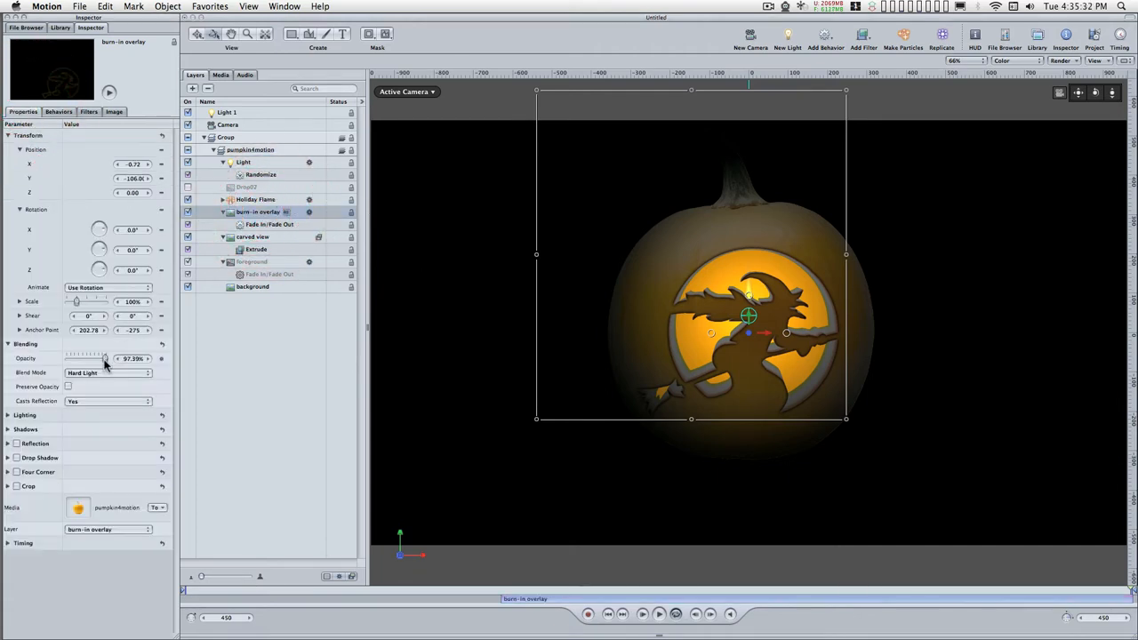
drag(105, 359, 80, 359)
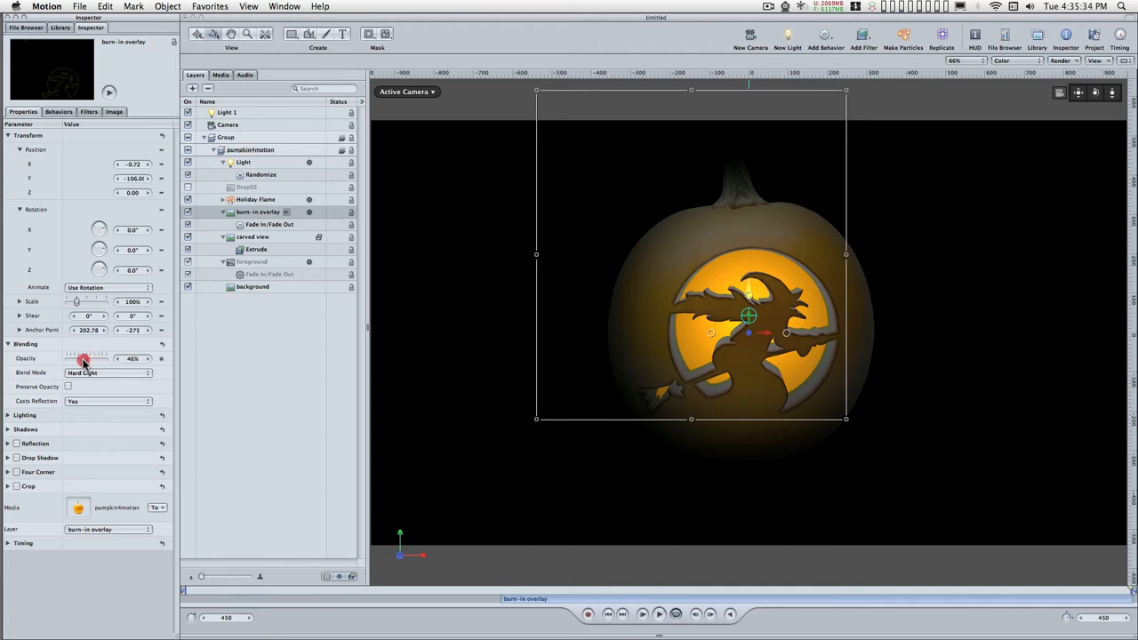
drag(86, 359, 80, 359)
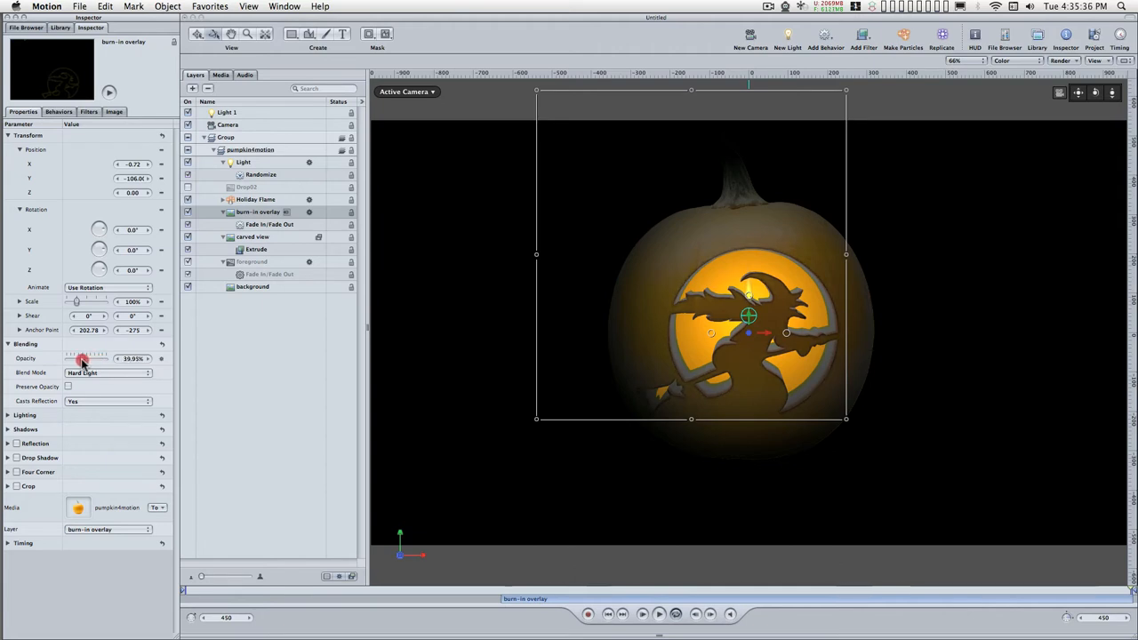
drag(82, 359, 82, 359)
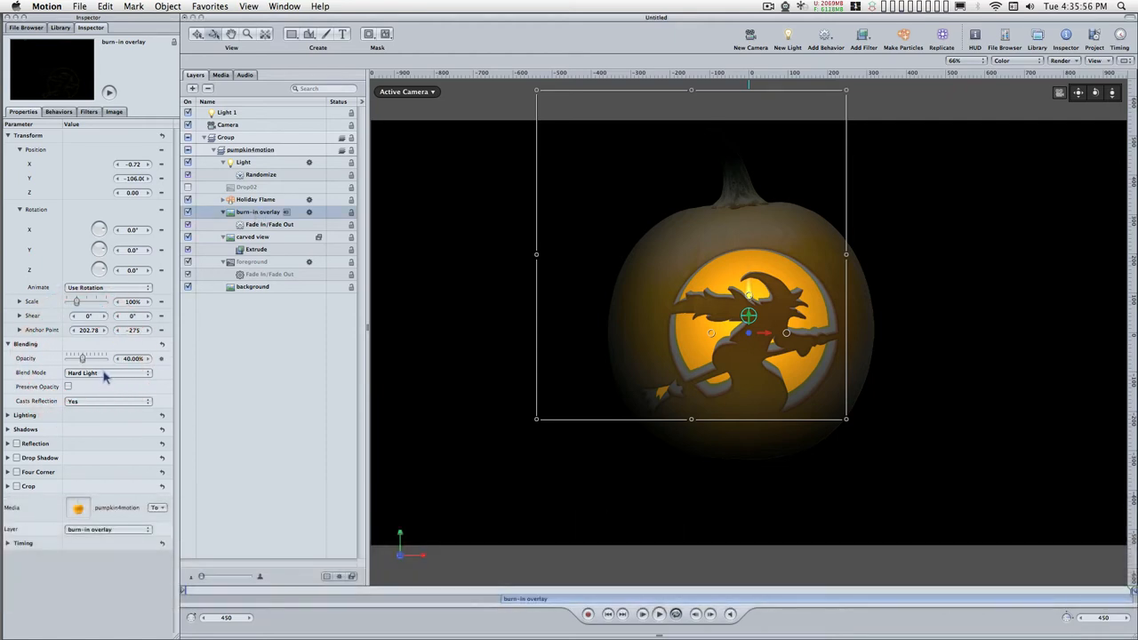
click(107, 373)
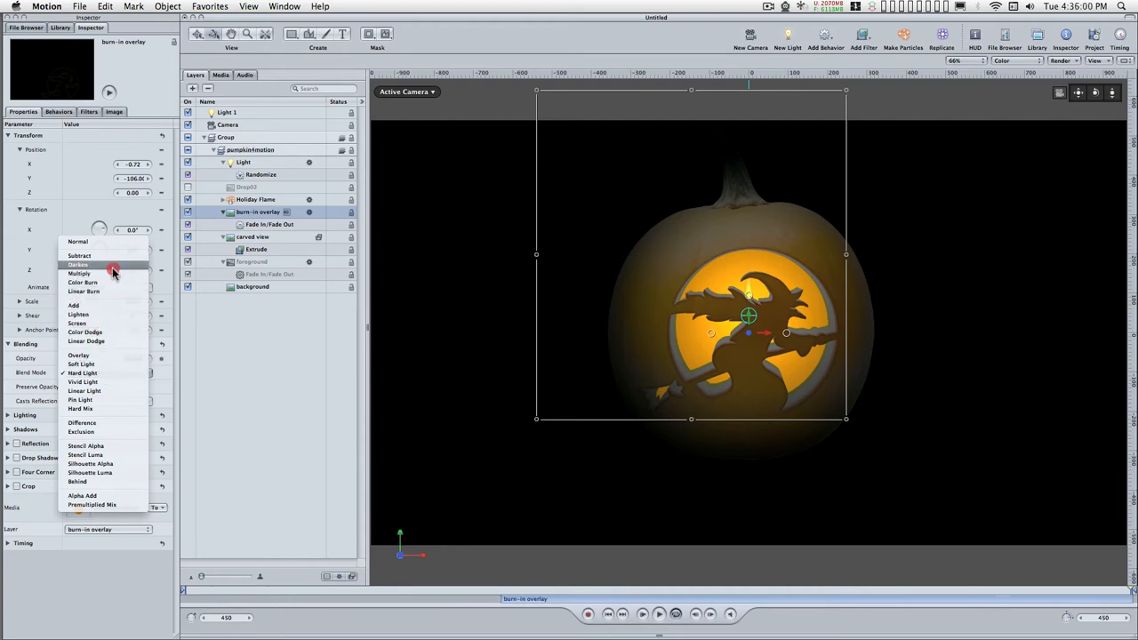
click(78, 263)
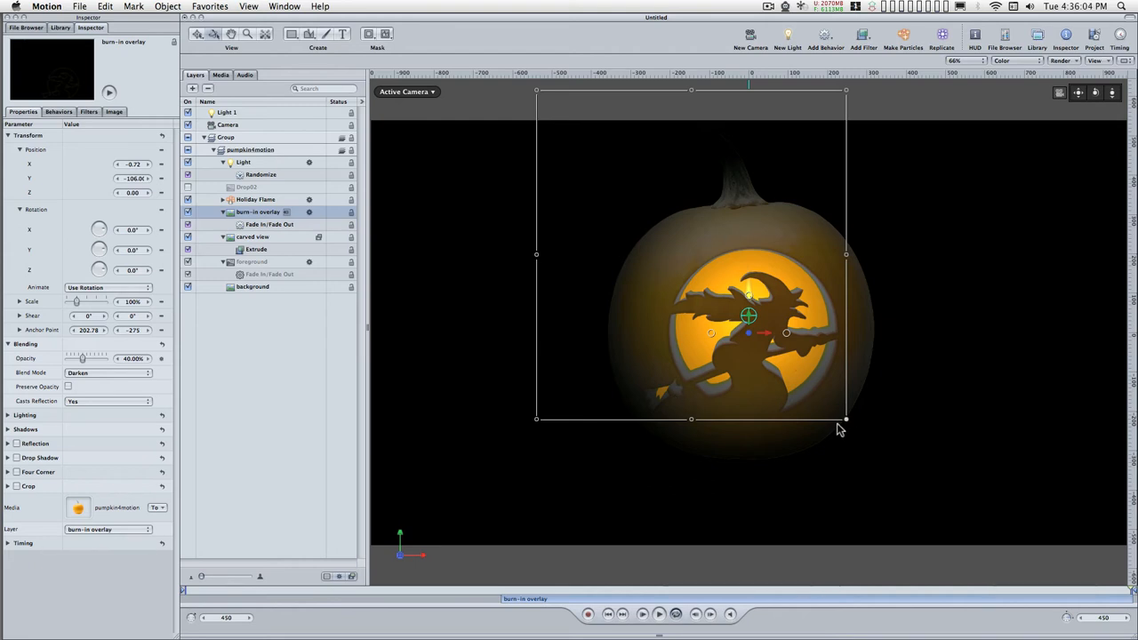
mouse_move(918, 345)
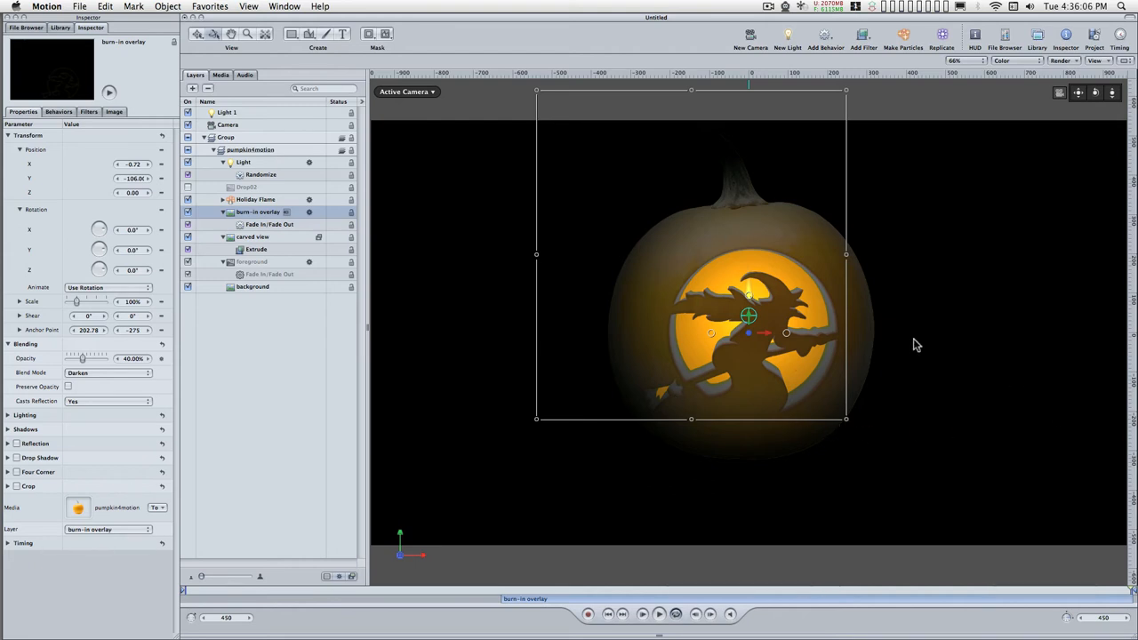
mouse_move(253, 163)
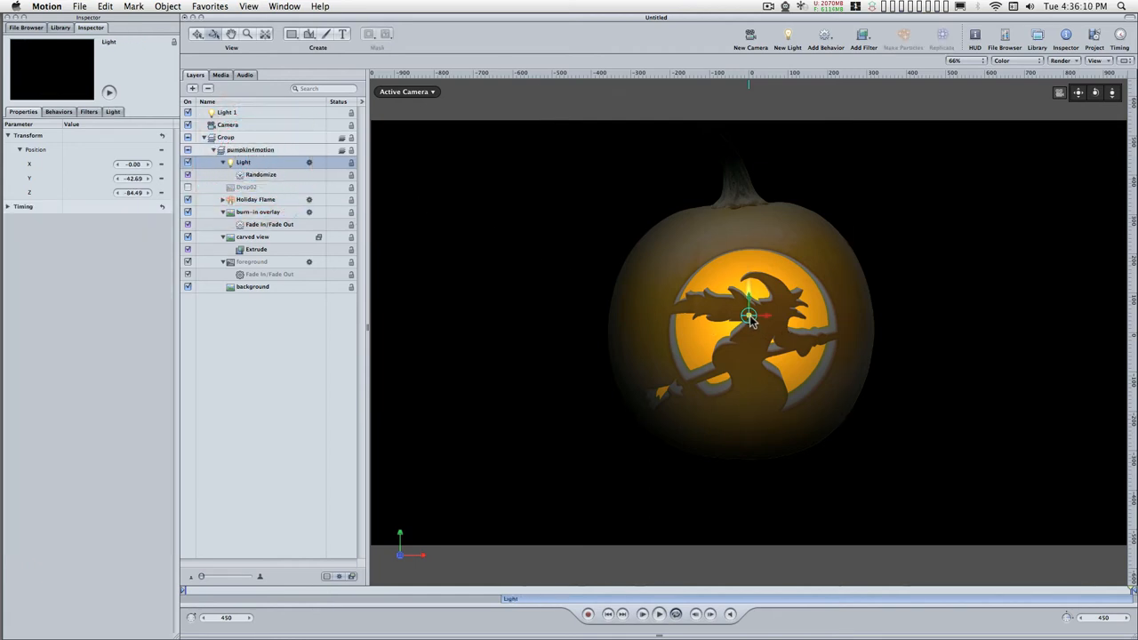
Step: Drag the inner light to a new spot behind the witch carving inside the pumpkin
drag(751, 317, 787, 318)
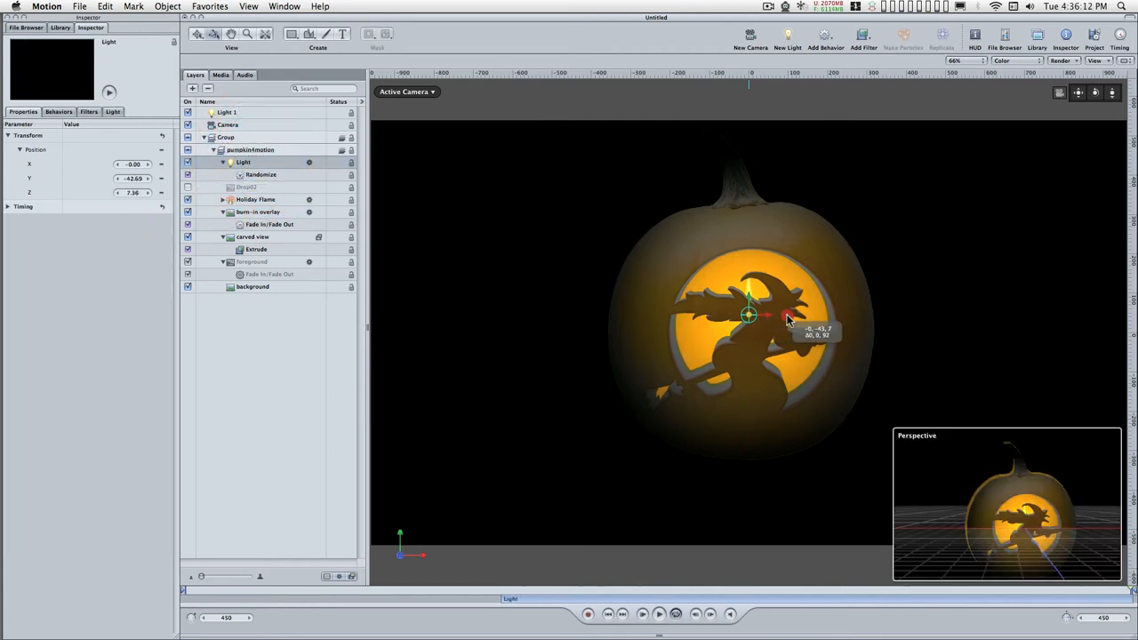
drag(786, 316, 702, 317)
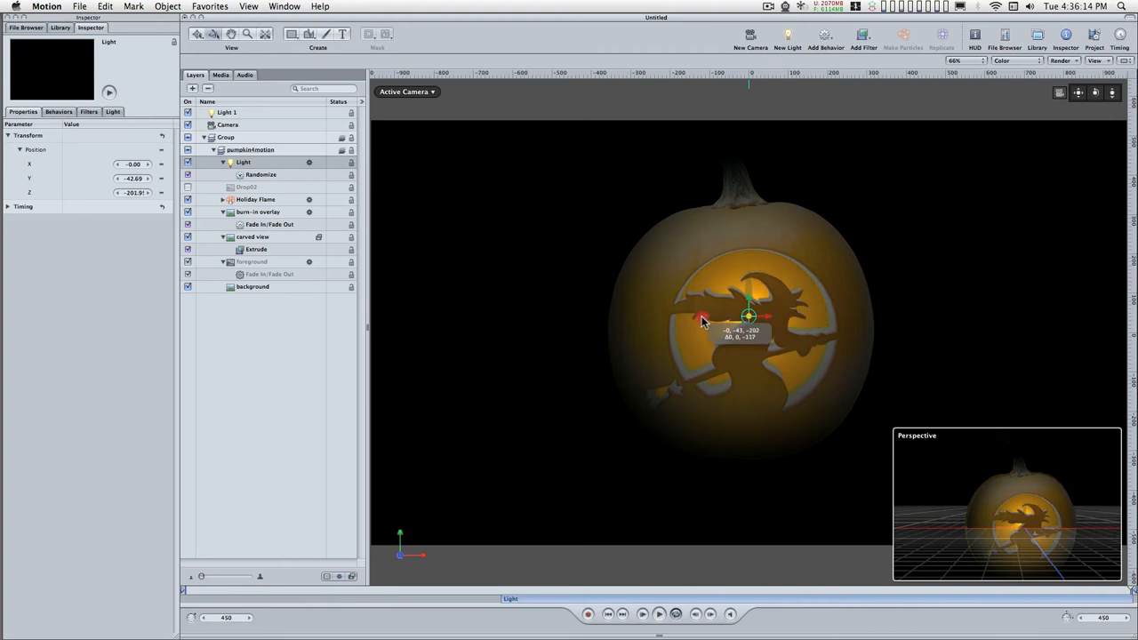
drag(702, 317, 715, 322)
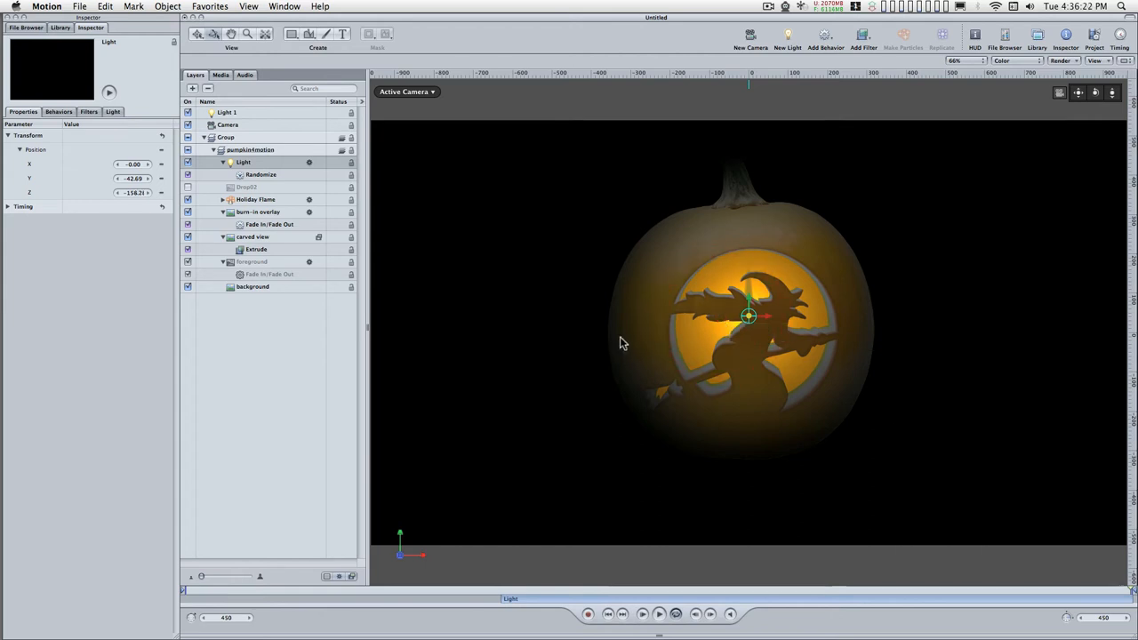
mouse_move(472, 283)
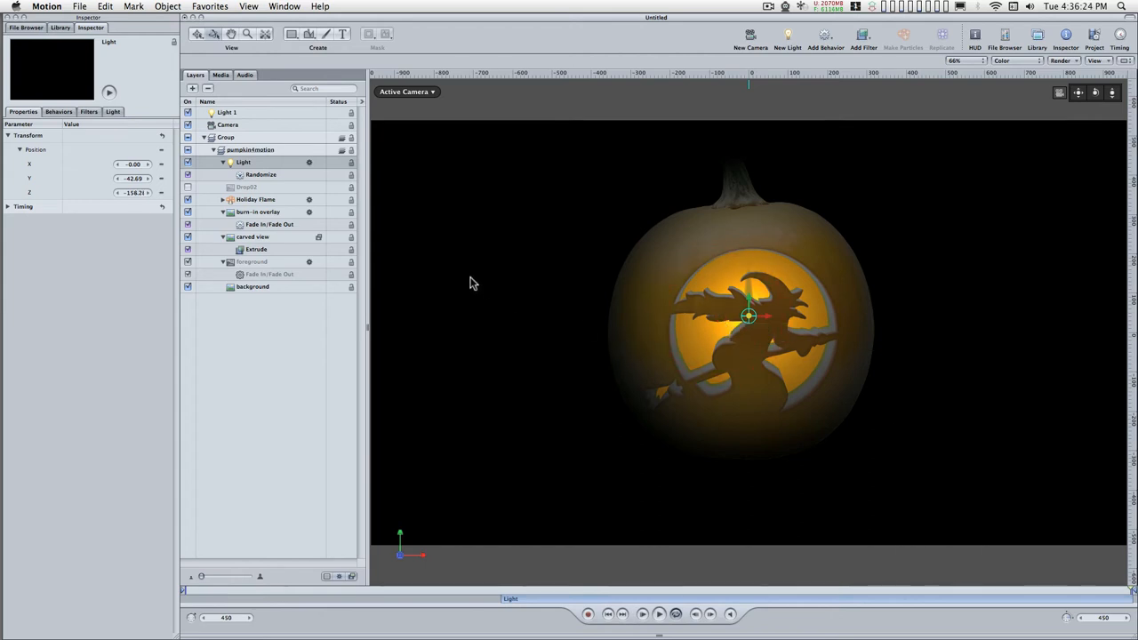
Step: Recolour Light 1 to a warm orange so the pumpkin and witch glow warmer
click(228, 112)
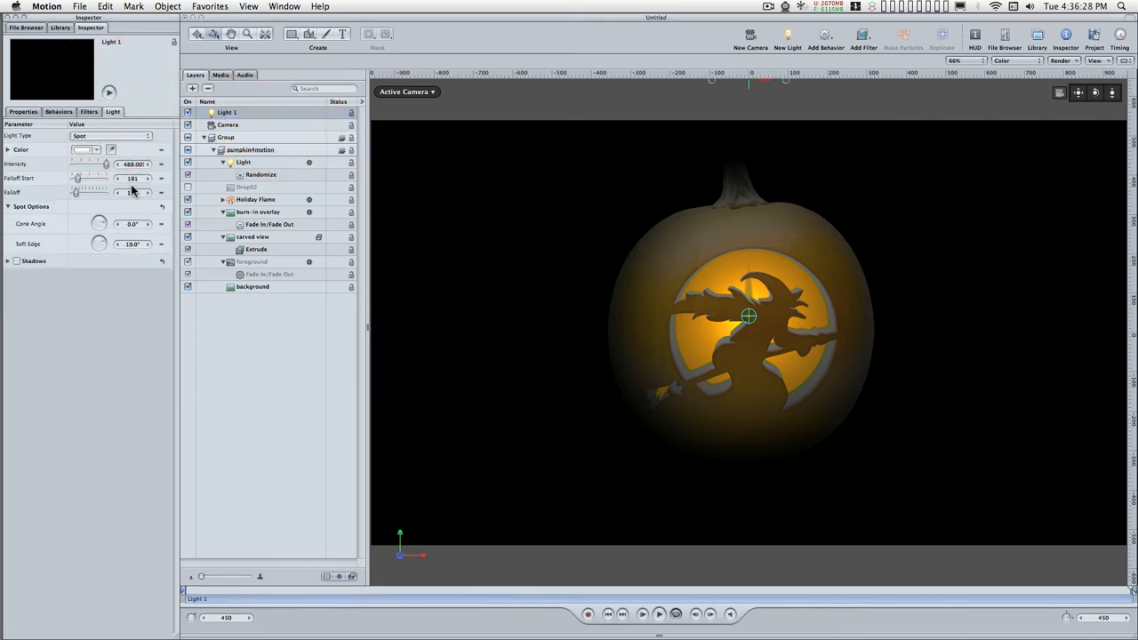
click(82, 149)
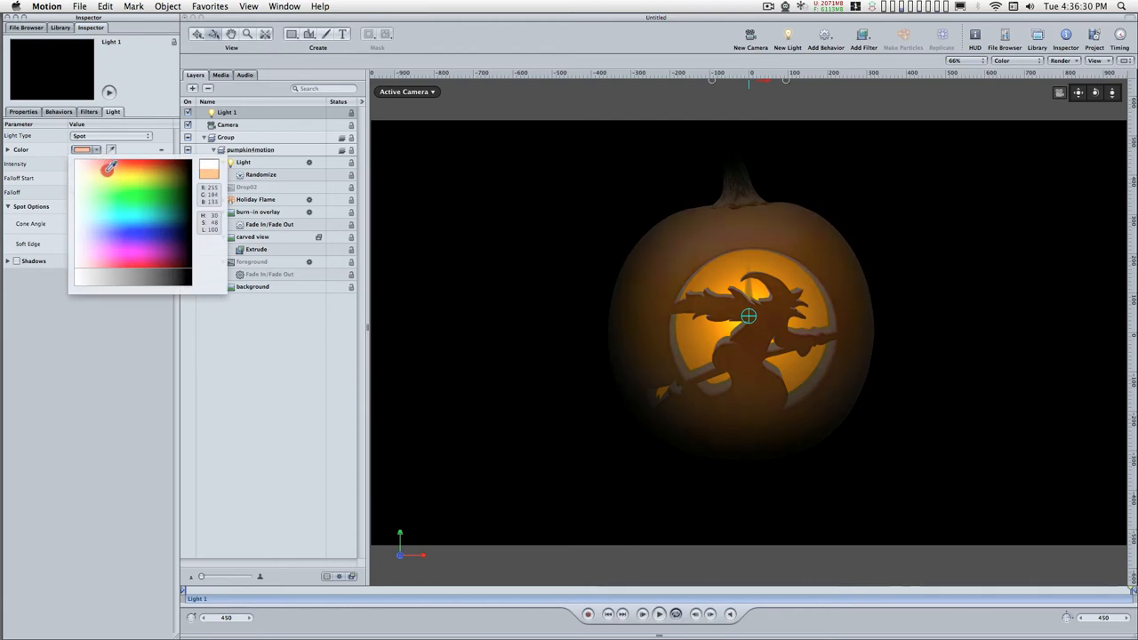
click(117, 170)
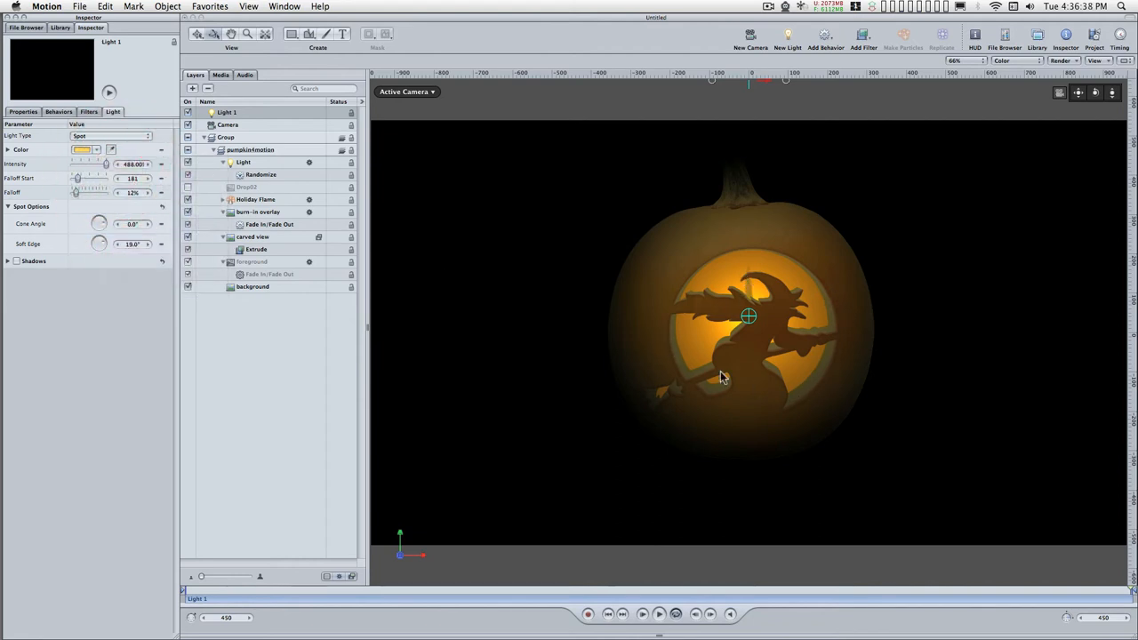
mouse_move(822, 353)
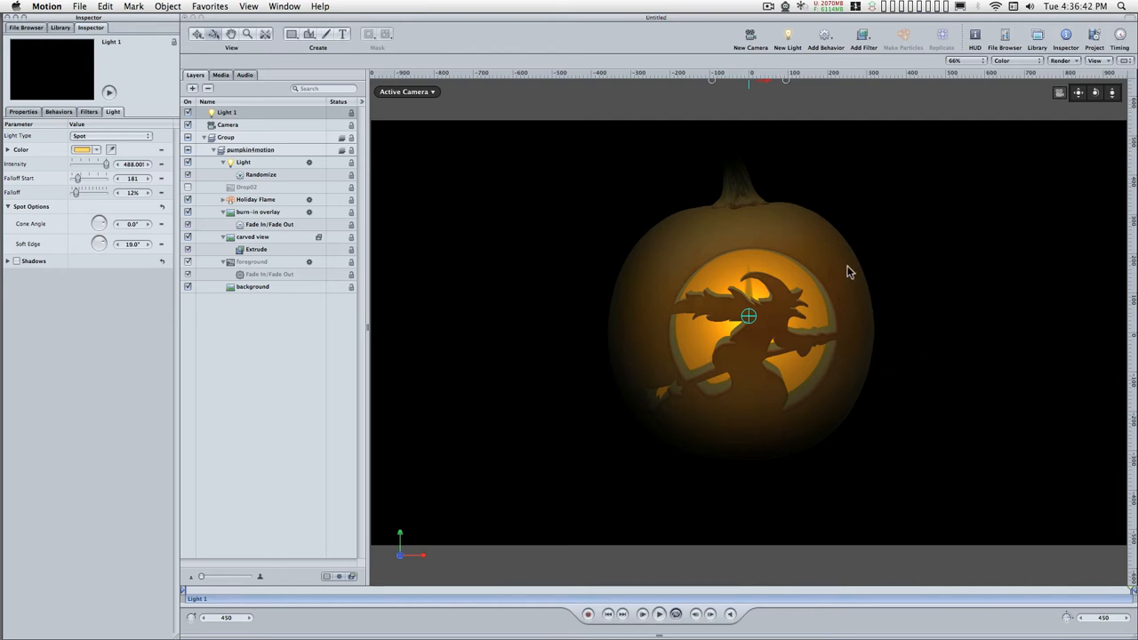
mouse_move(934, 569)
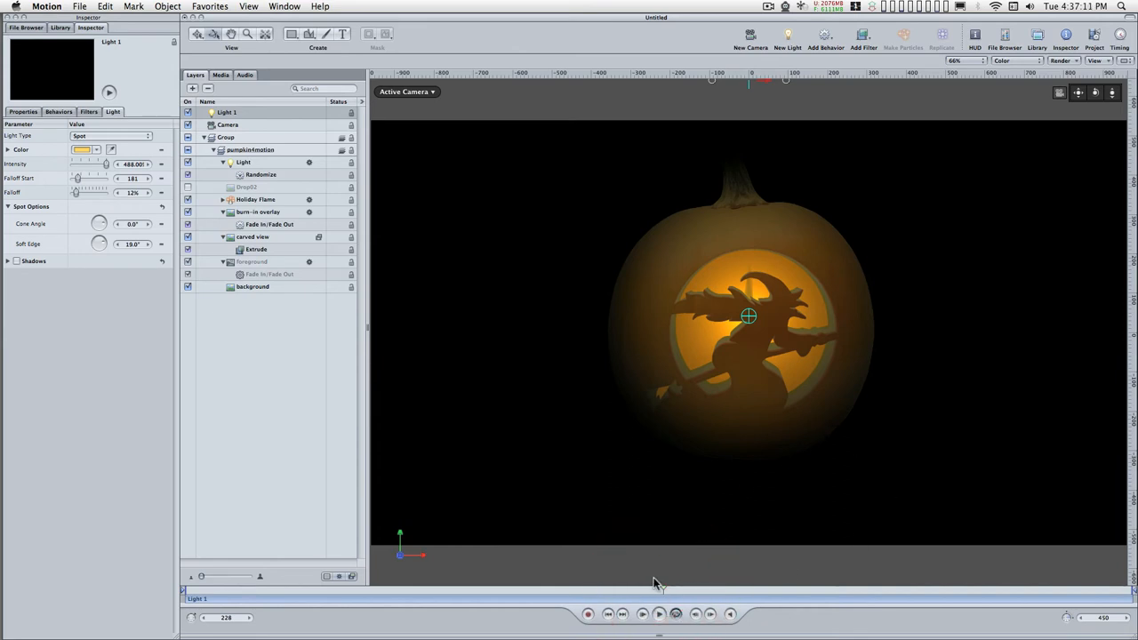
click(205, 139)
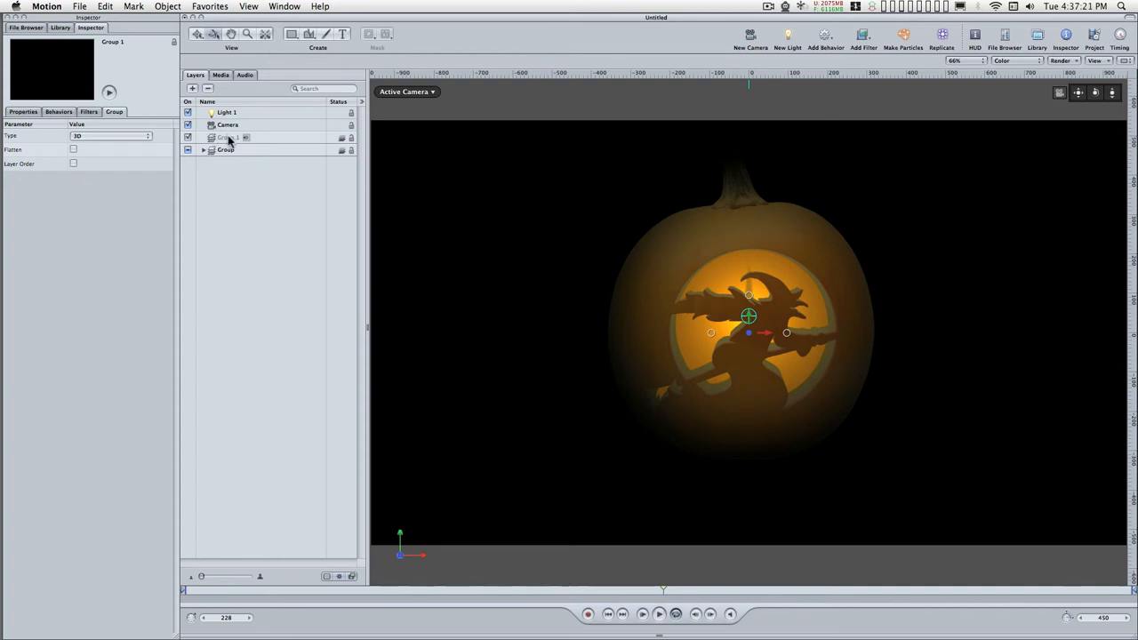
Step: Rename the new group and enter the text 'Happy Halloween'
double_click(228, 137)
text(text)
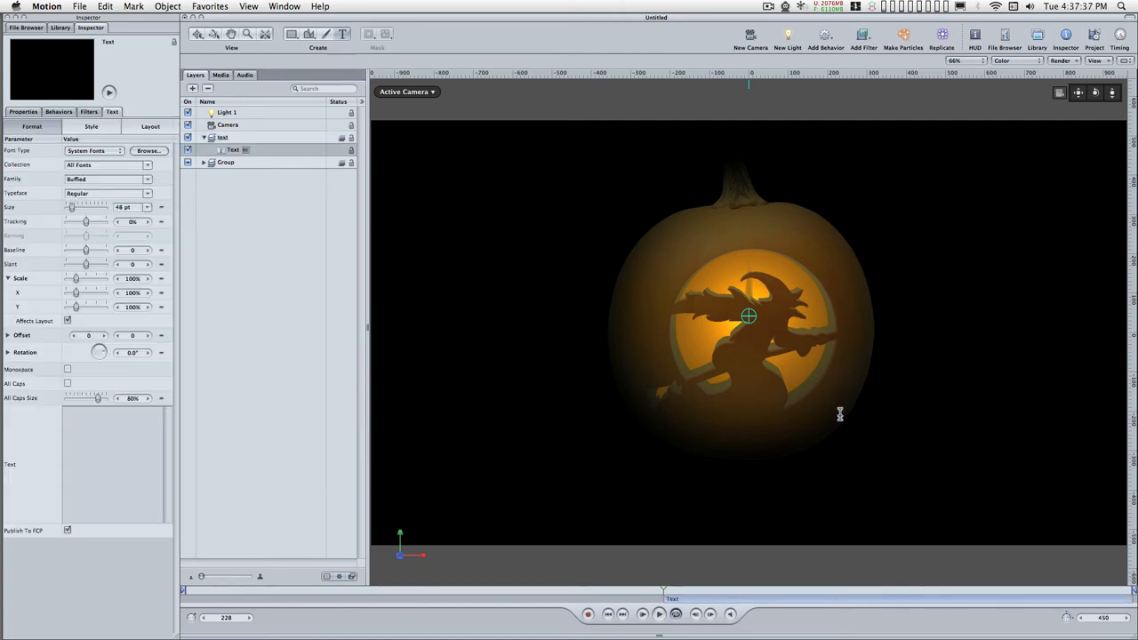
text(Happy)
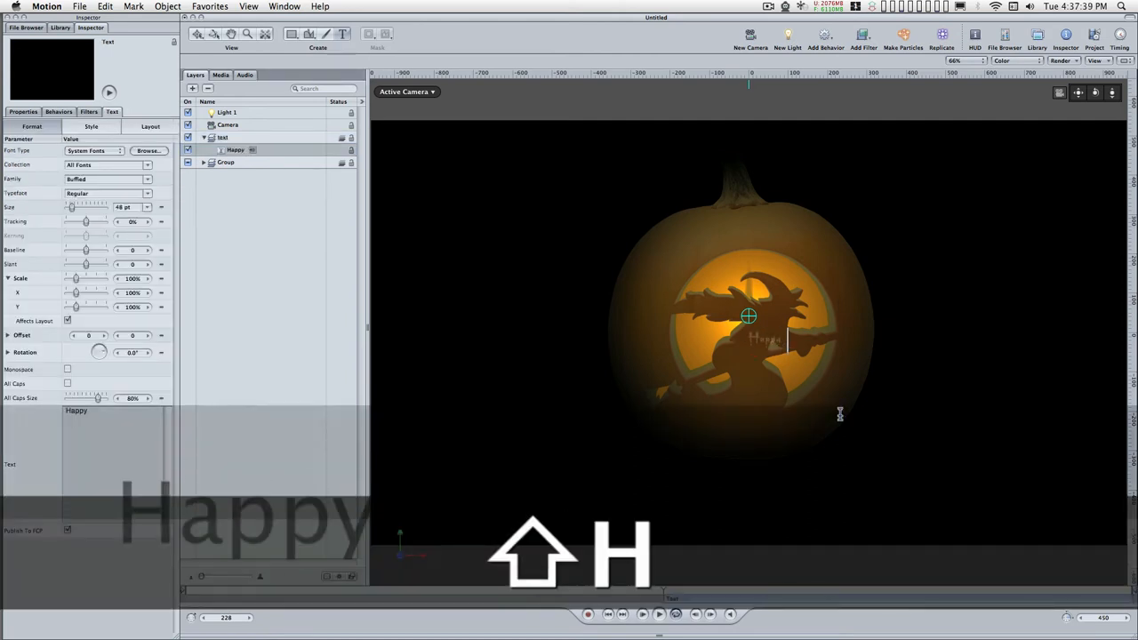
text(Hallowween)
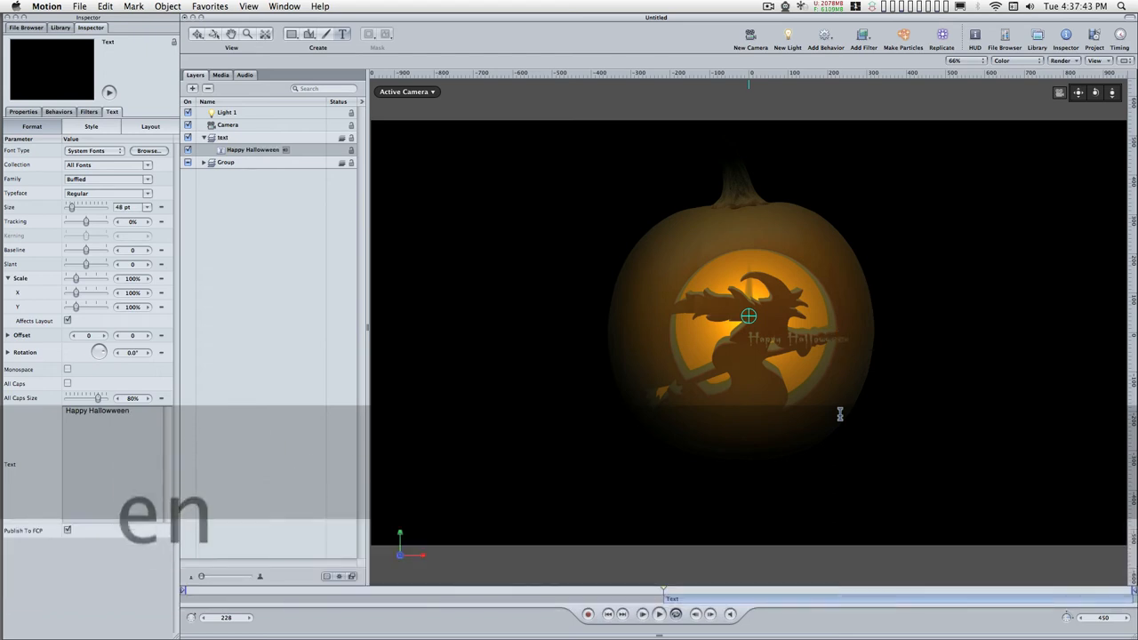
key(backspace)
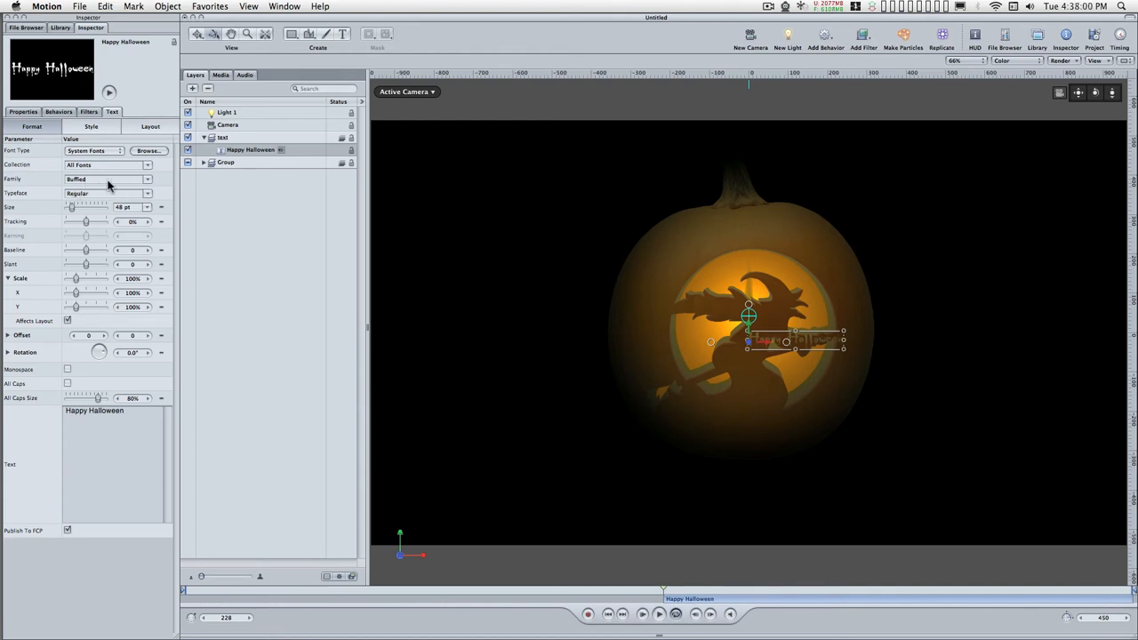
Step: Enlarge the Happy Halloween text to about 261 pt with centred alignment
click(103, 178)
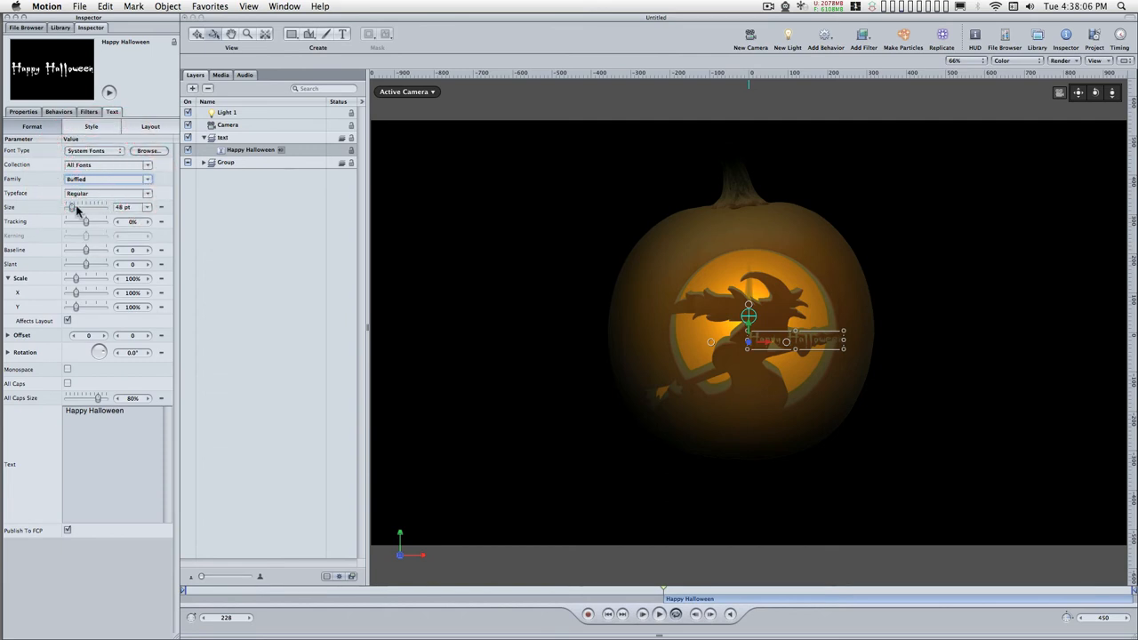
drag(71, 206, 76, 206)
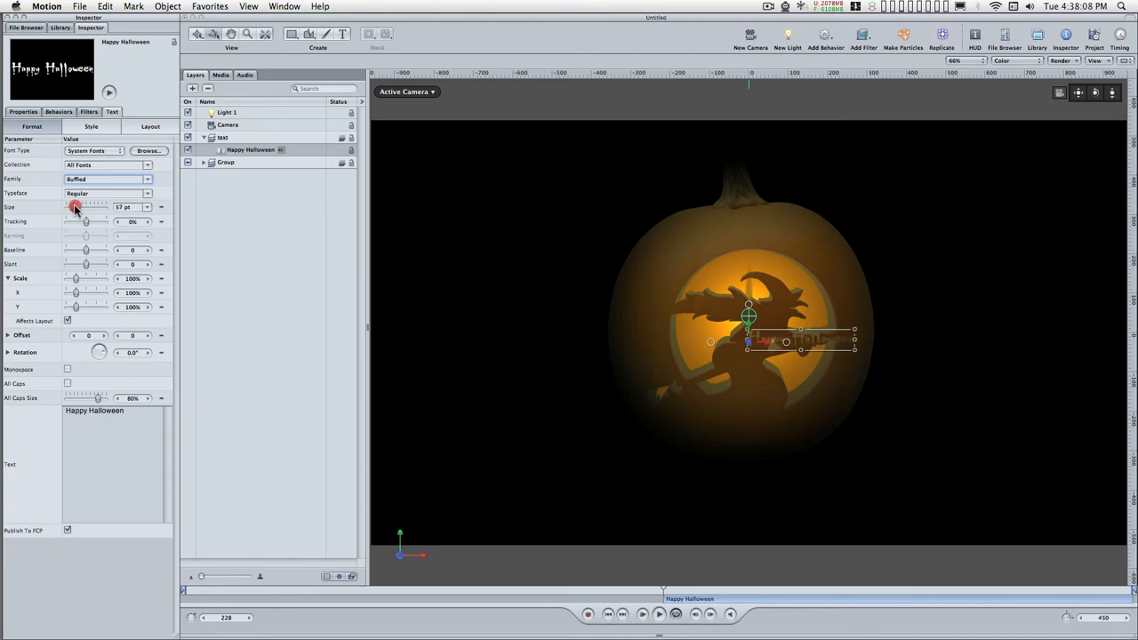
drag(75, 206, 93, 207)
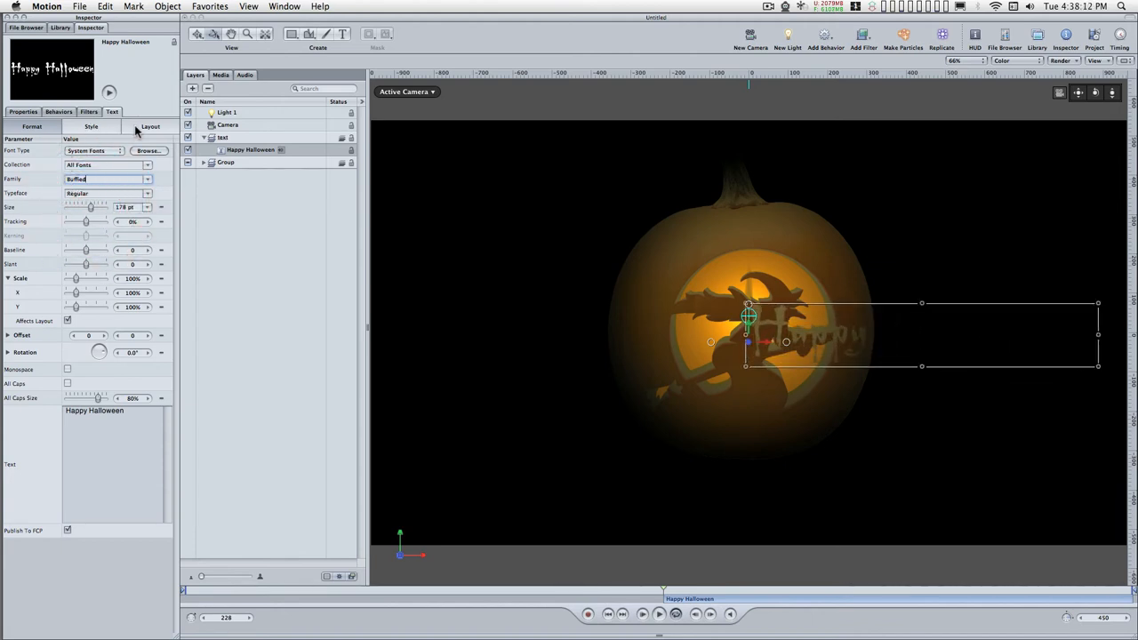
click(149, 127)
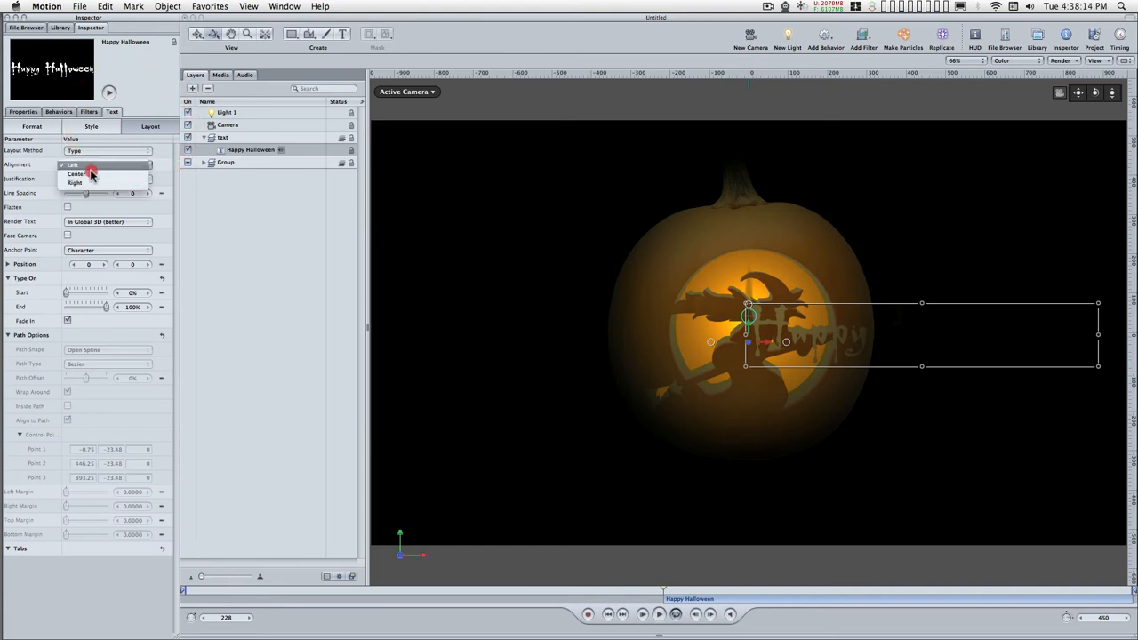
click(32, 126)
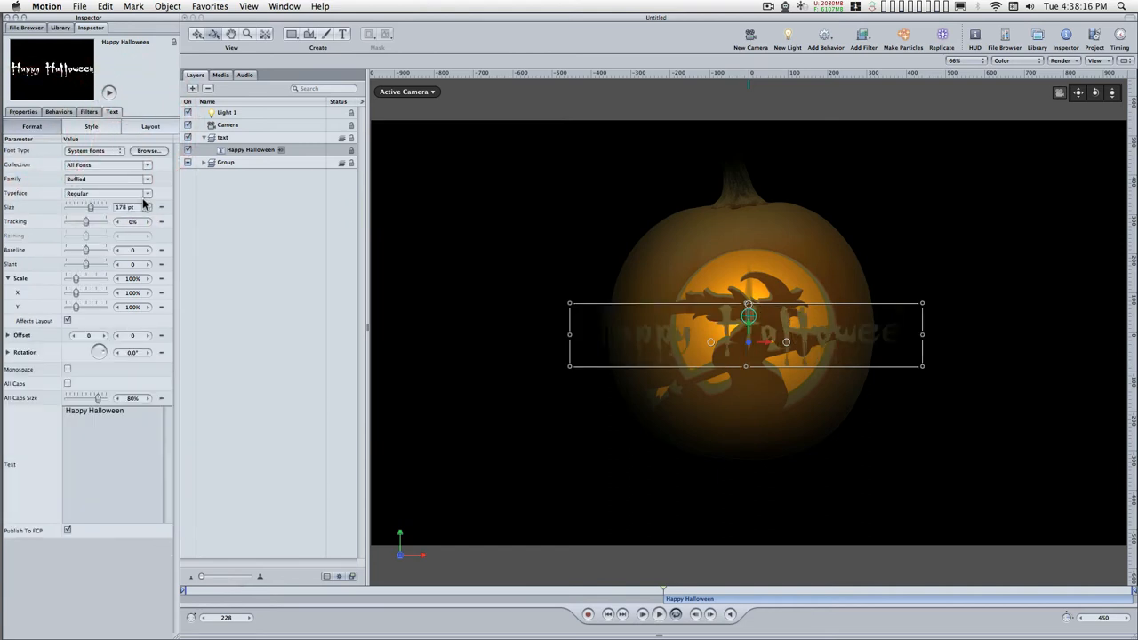
drag(89, 206, 106, 207)
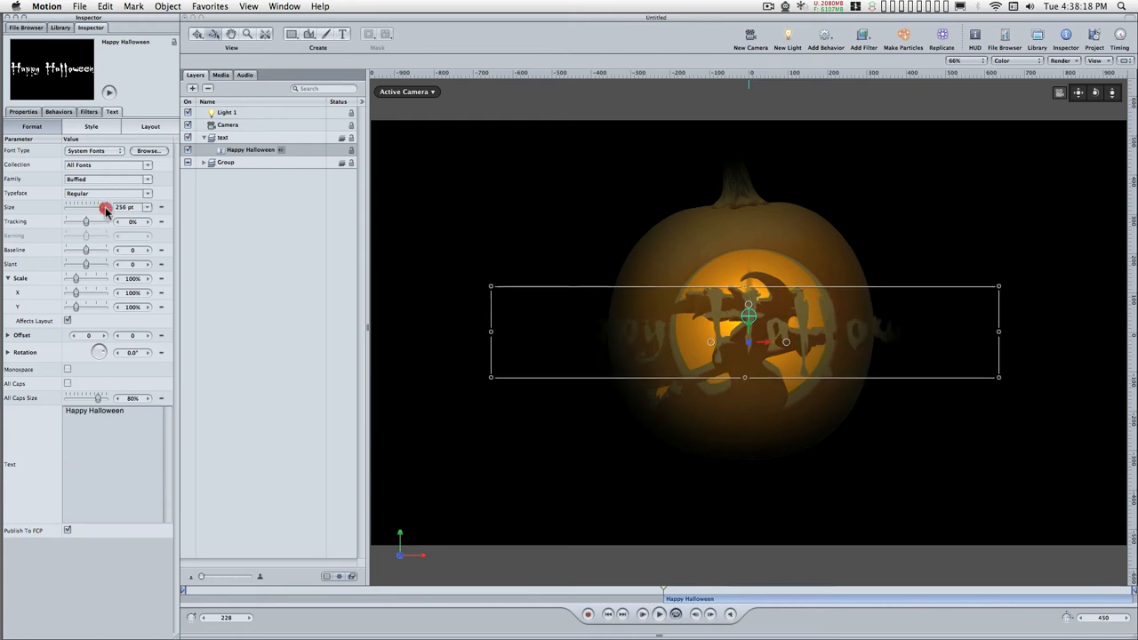
drag(86, 206, 104, 206)
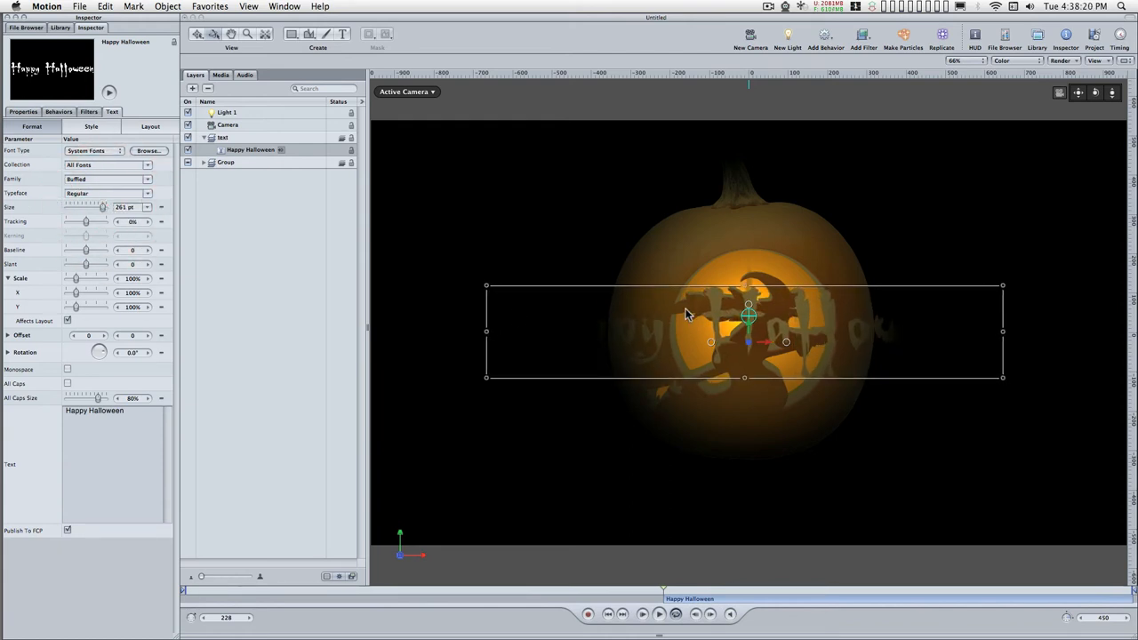
mouse_move(359, 213)
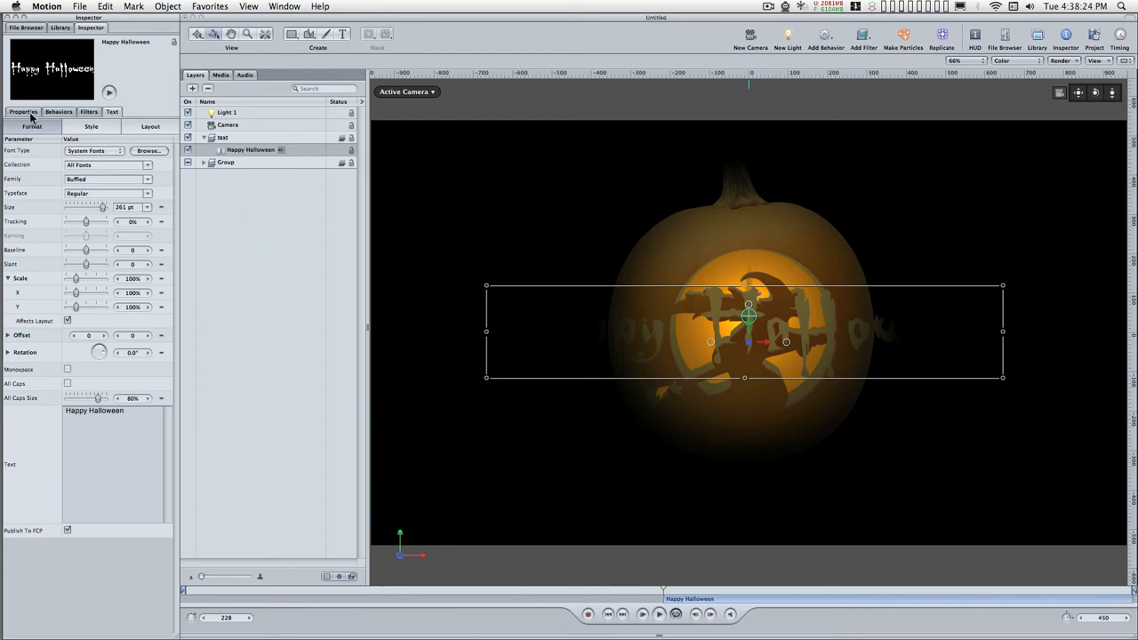
Step: Set the text's Lighting Shading to Off so it shows bright white over the pumpkin
click(22, 110)
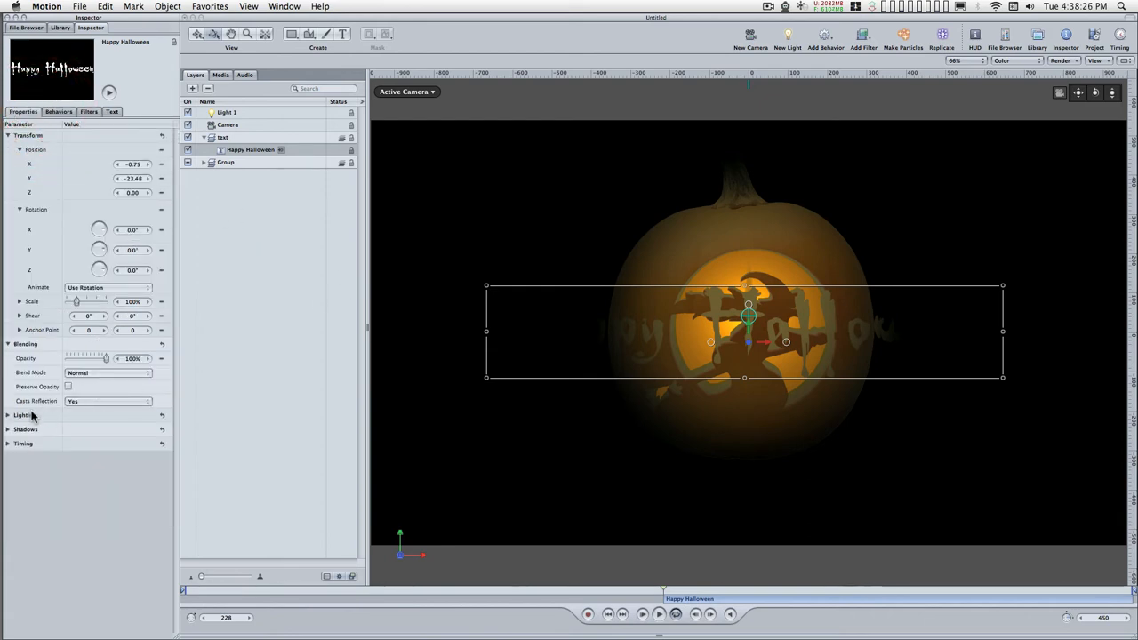
click(9, 416)
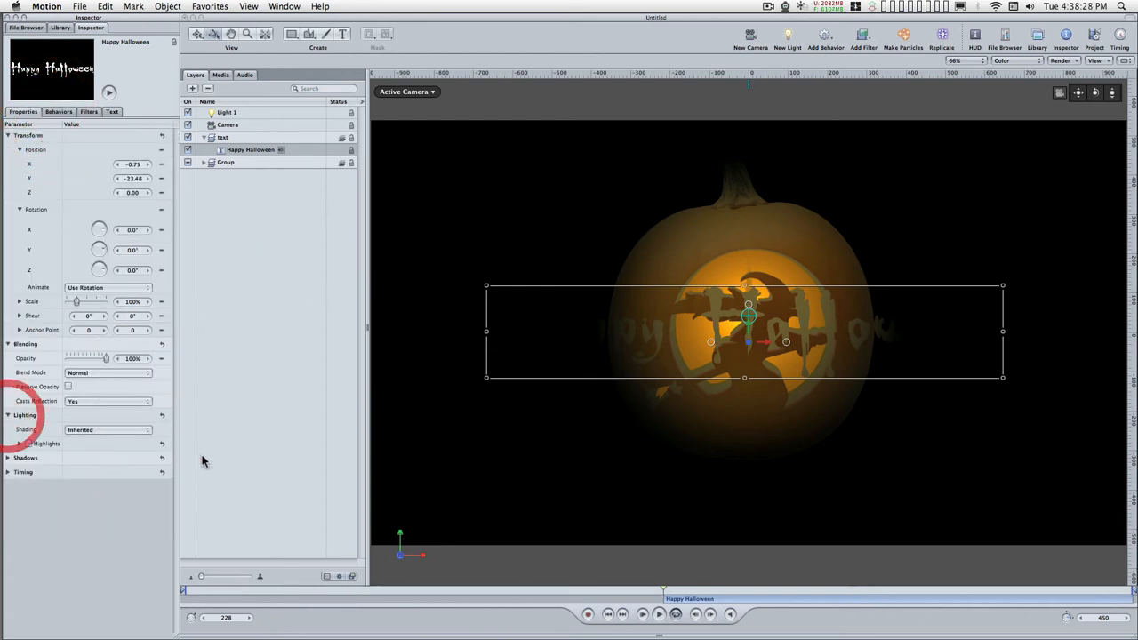
click(107, 429)
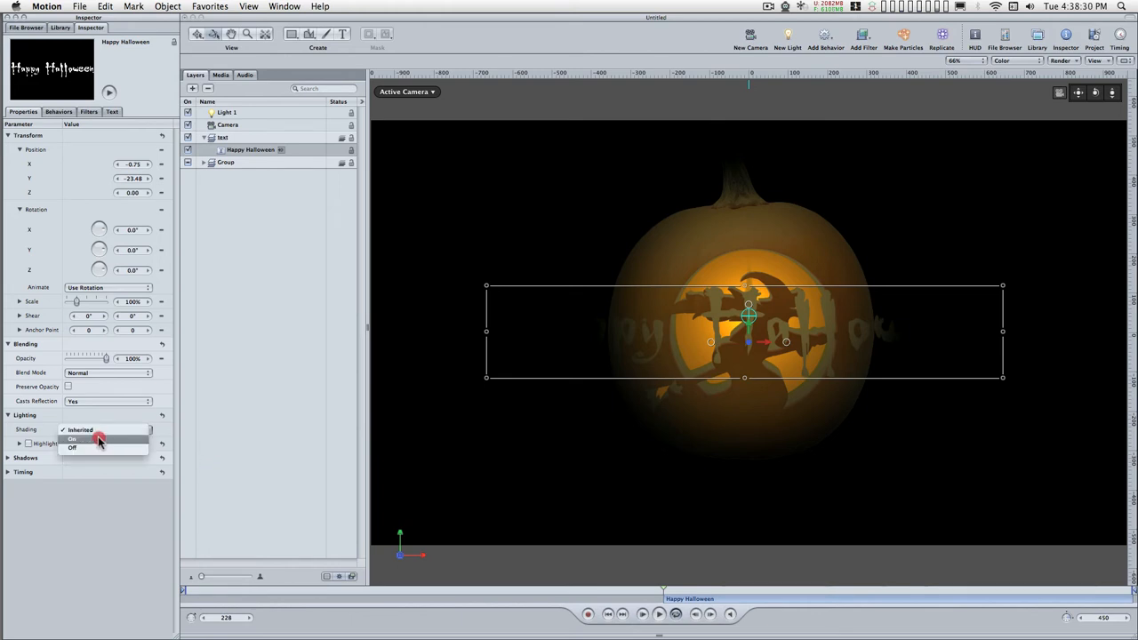
click(73, 448)
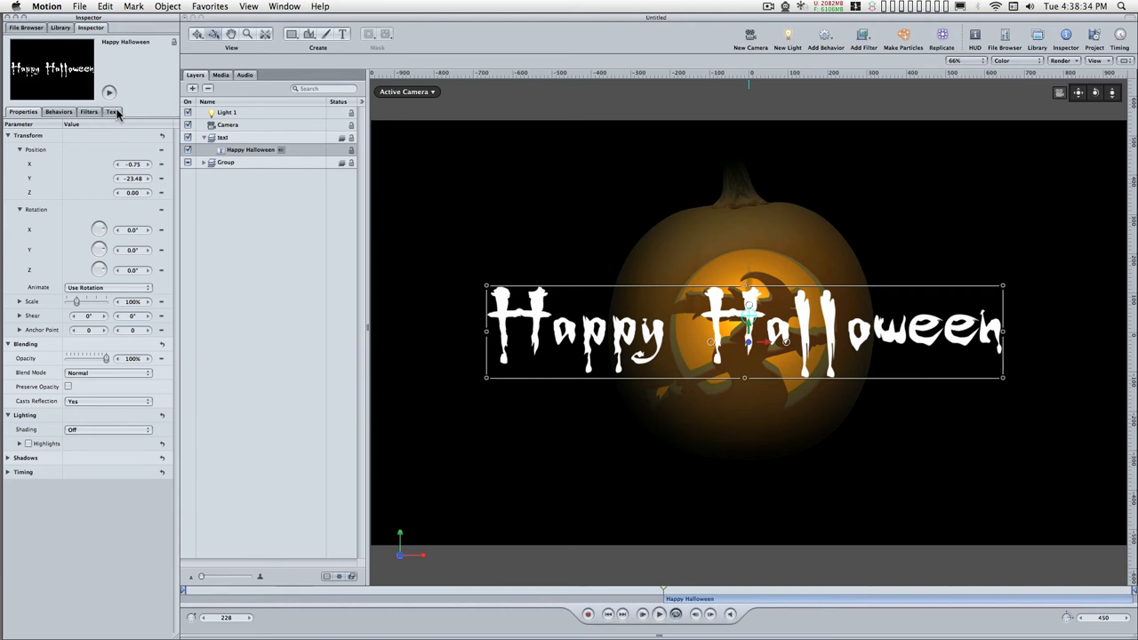
Step: Switch the text's style fill to Gradient and choose orange for it
click(112, 110)
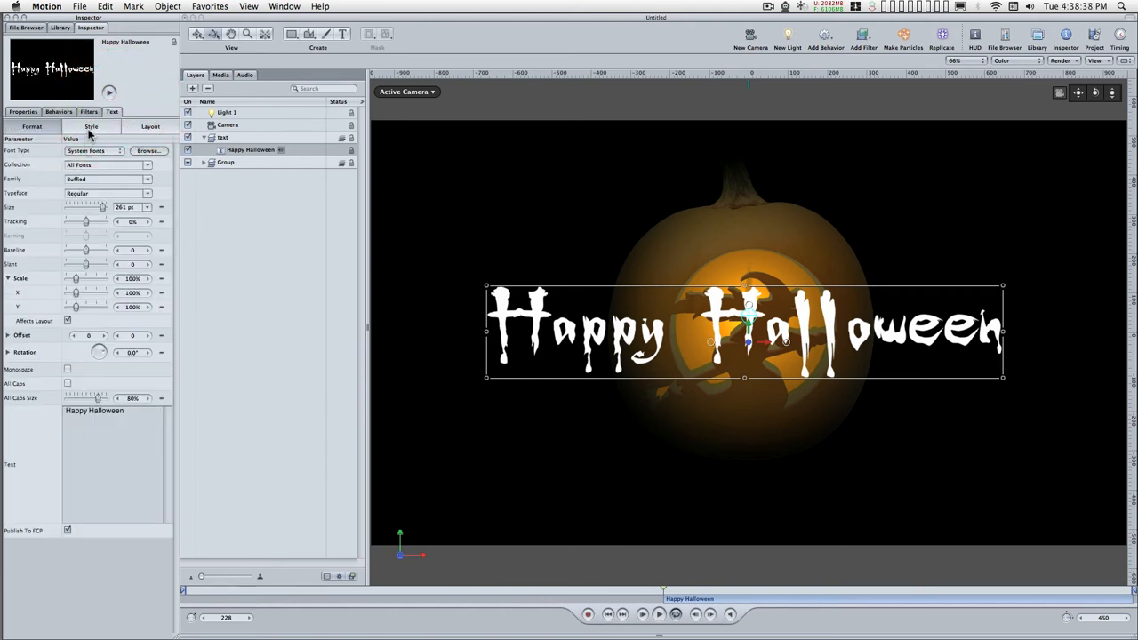
click(91, 126)
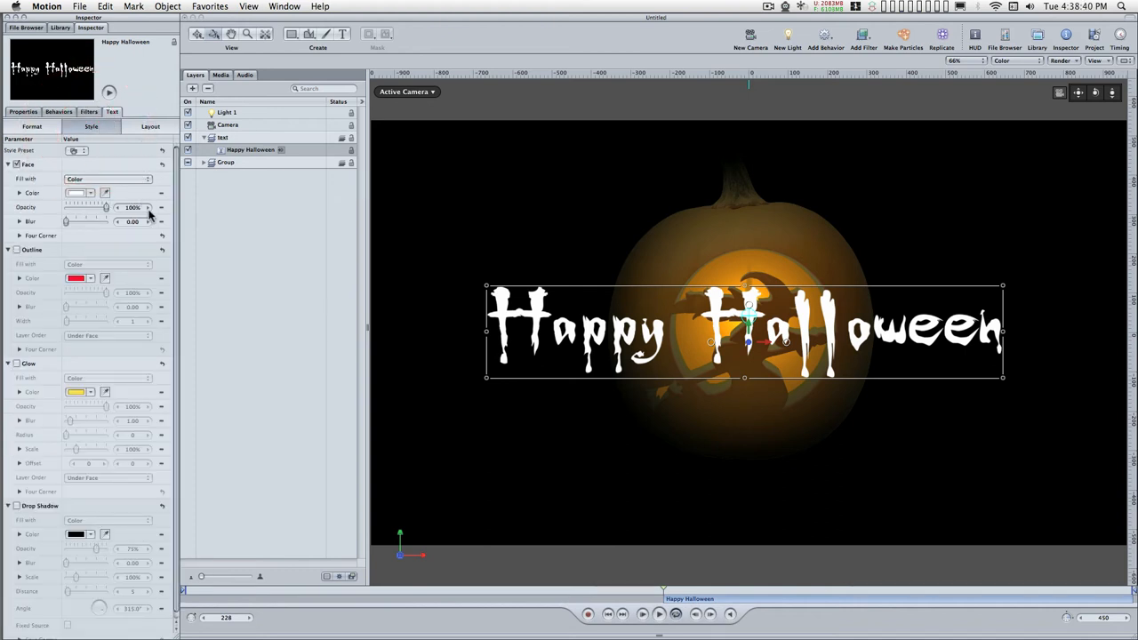
click(107, 178)
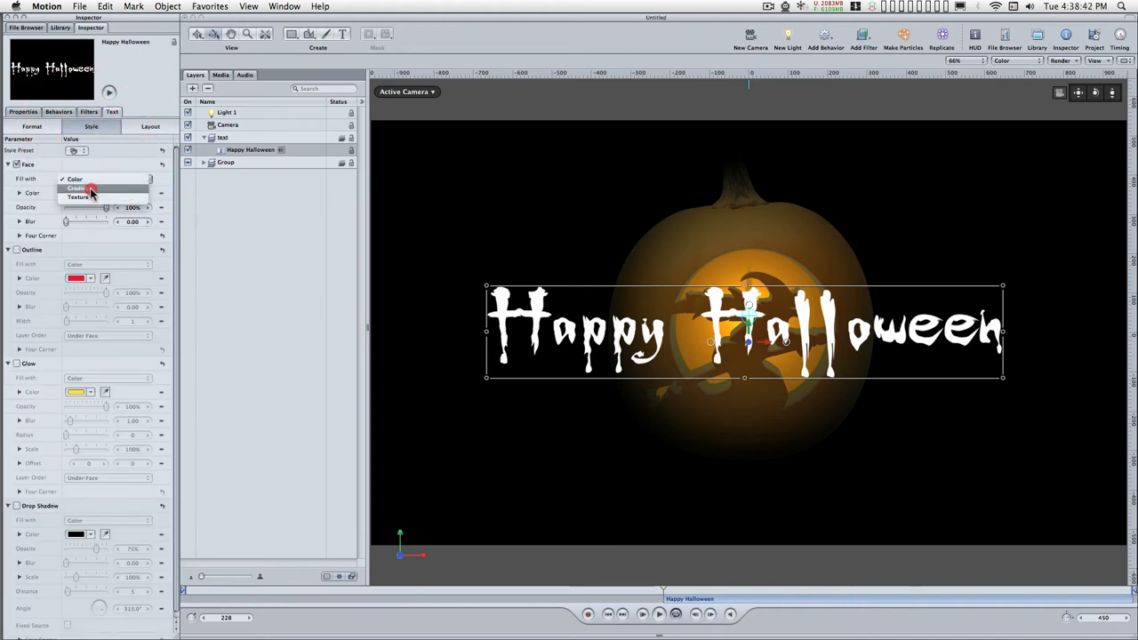
click(79, 189)
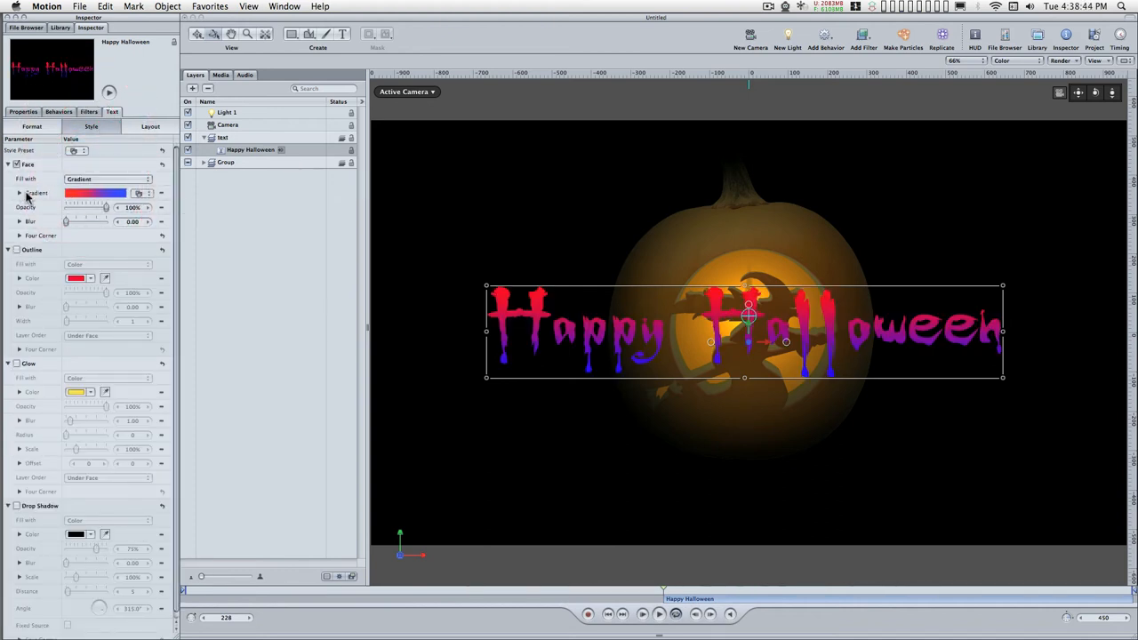
click(19, 192)
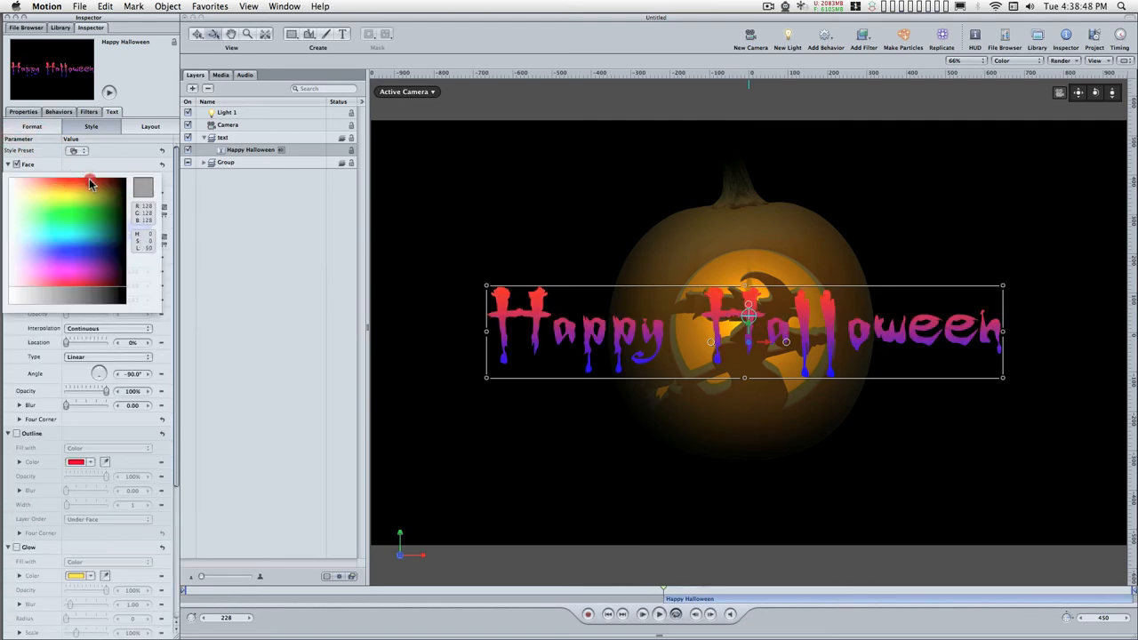
click(114, 178)
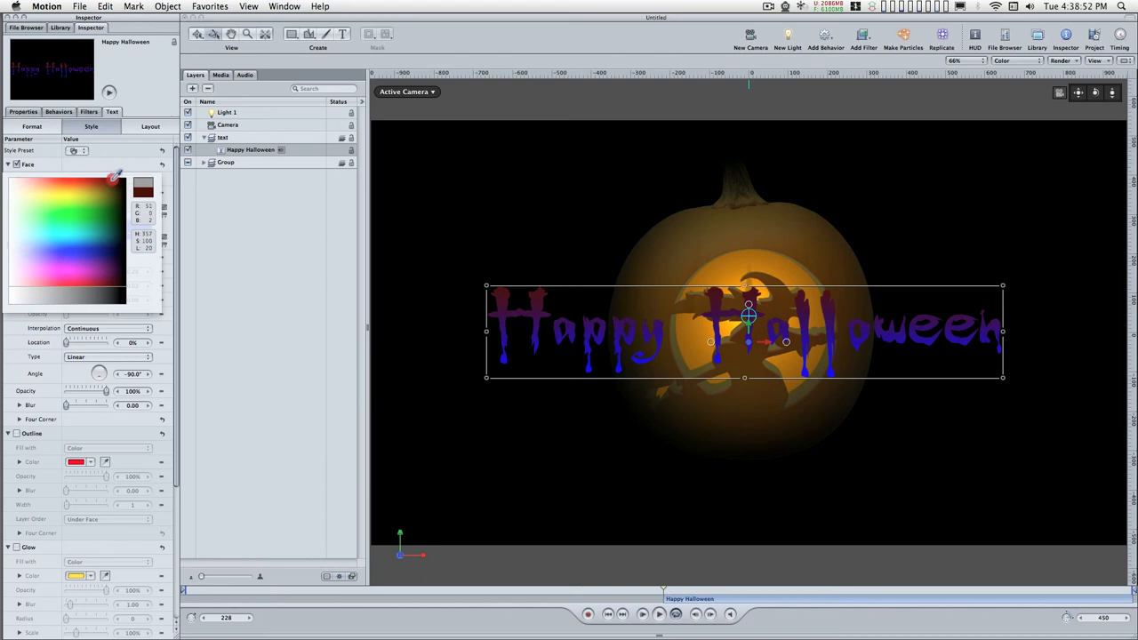
click(107, 178)
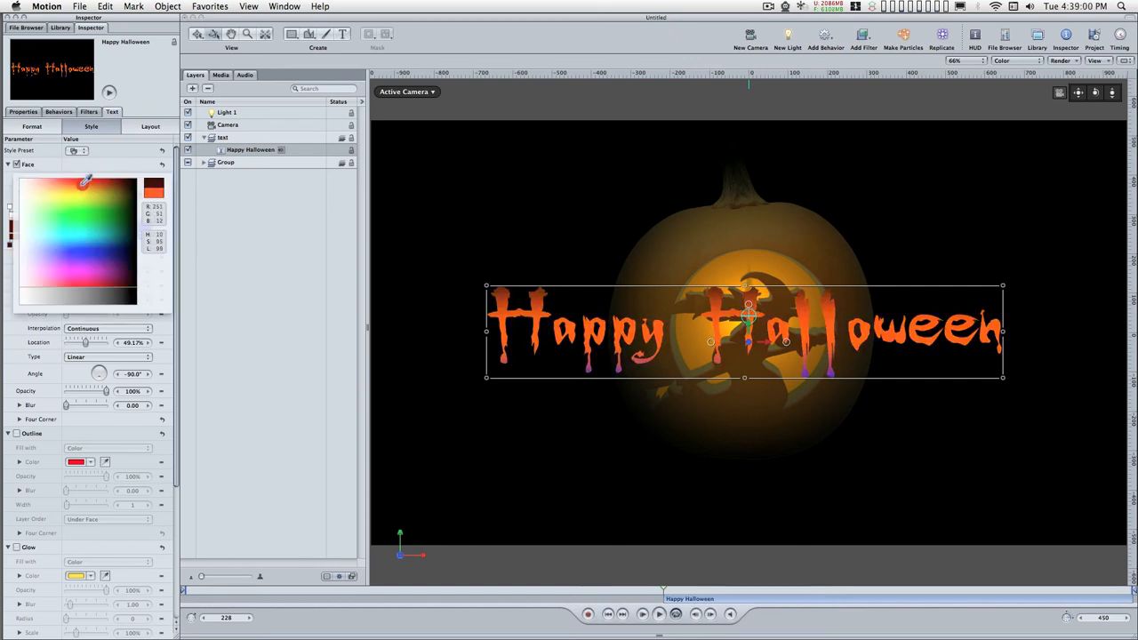
Step: Set the gradient stops to orange and red, then place the text lower over the pumpkin
click(107, 178)
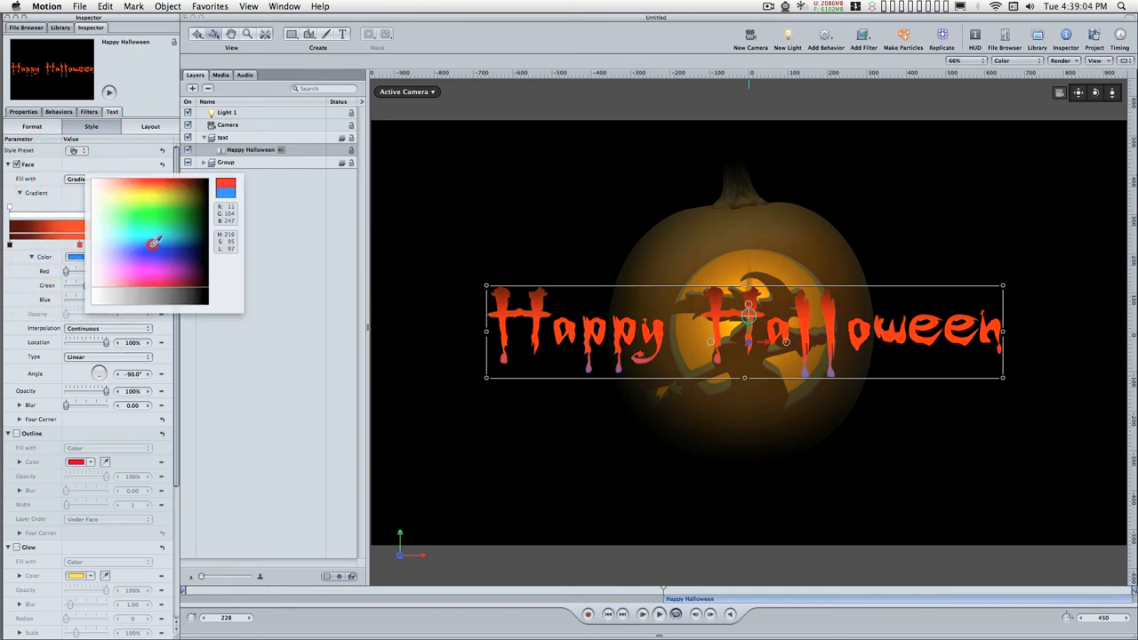
click(139, 188)
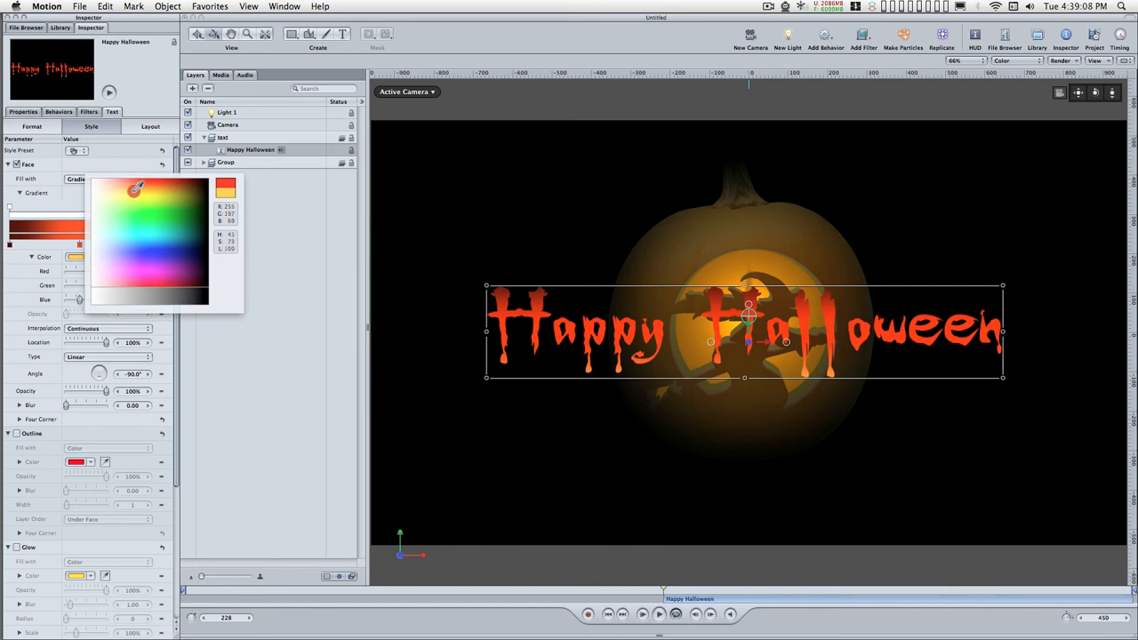
click(139, 187)
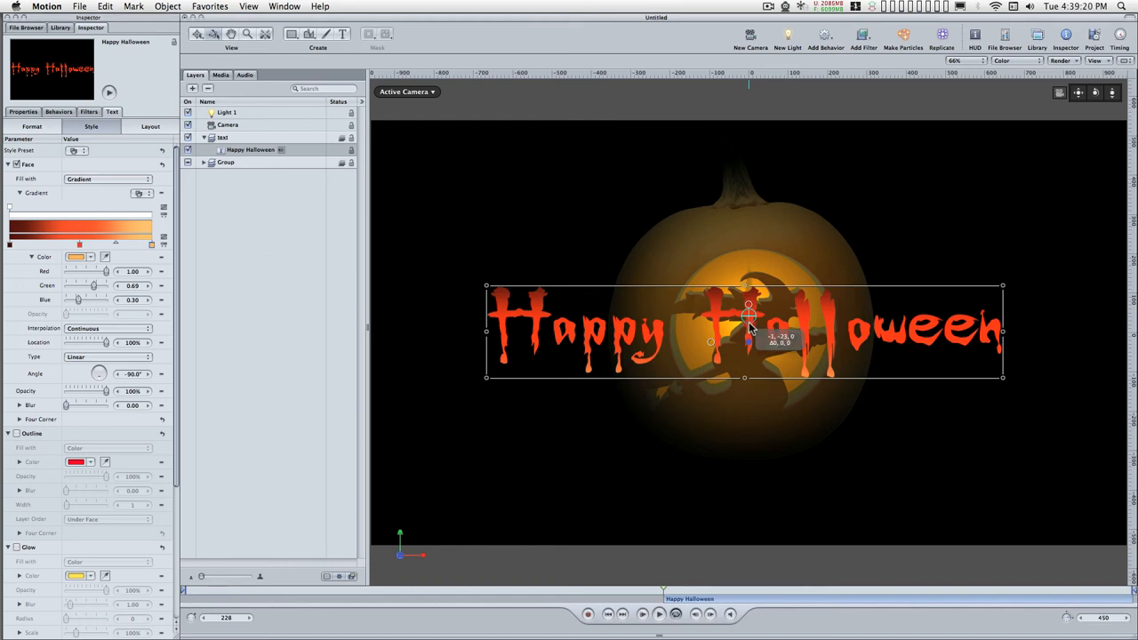
drag(749, 329, 749, 383)
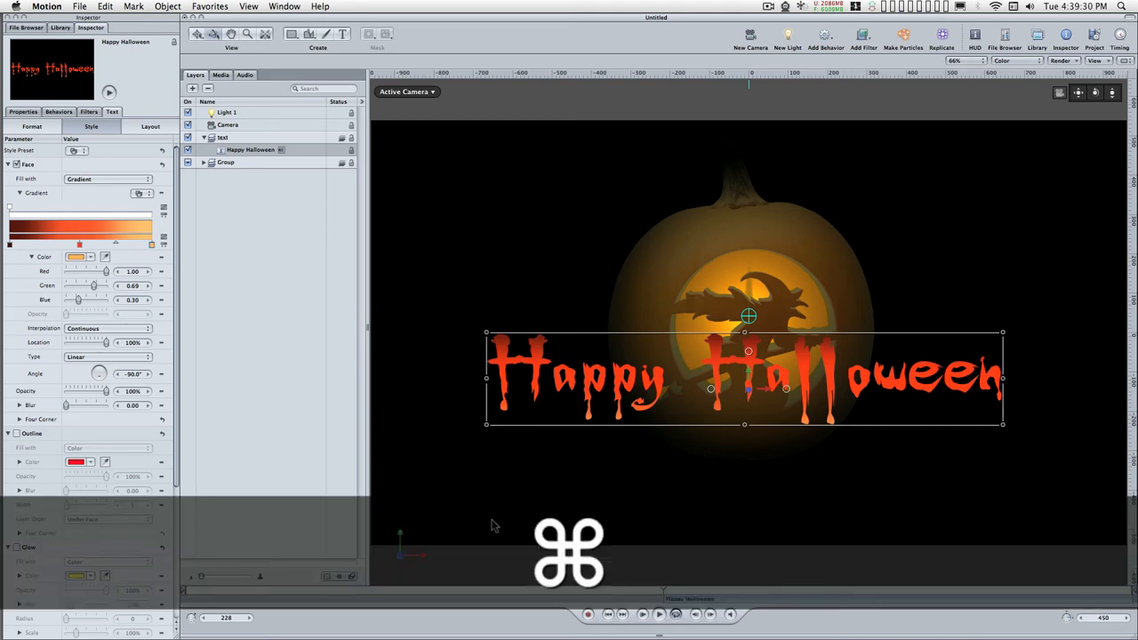
Step: Duplicate the Happy Halloween layer with Cmd+D and show the copy's position properties
key(cmd+d)
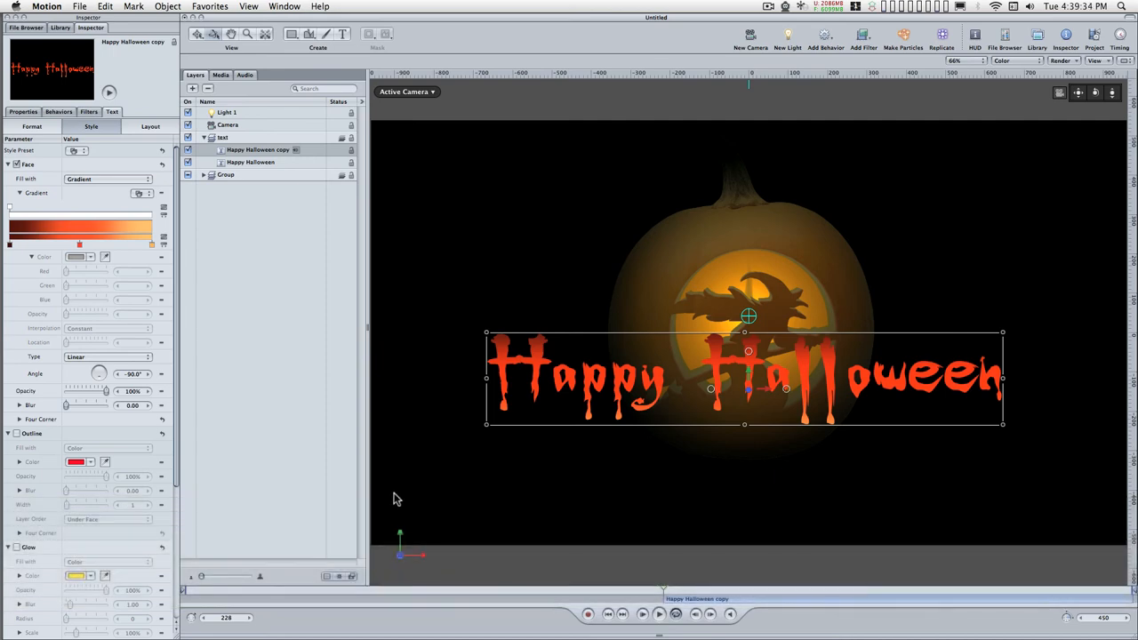
mouse_move(96, 37)
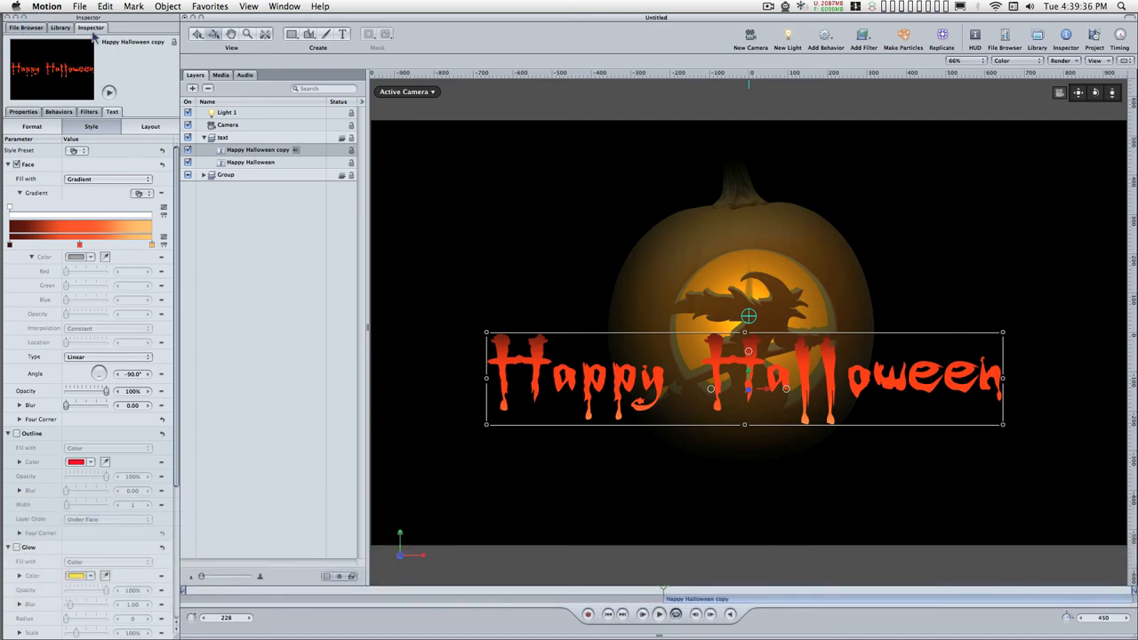
click(24, 110)
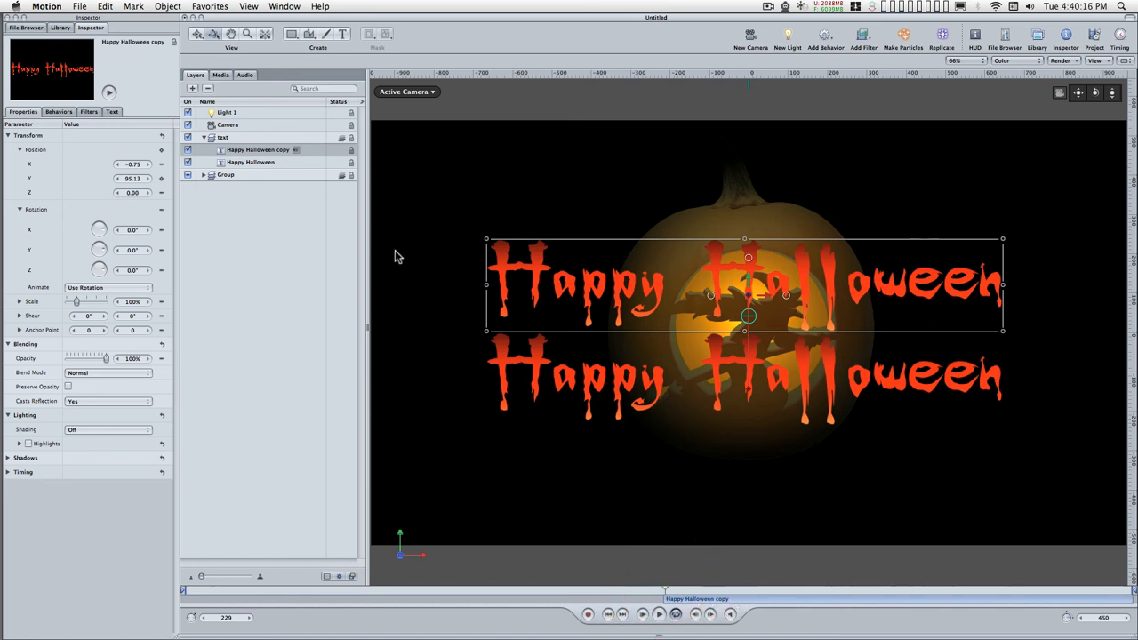
mouse_move(277, 169)
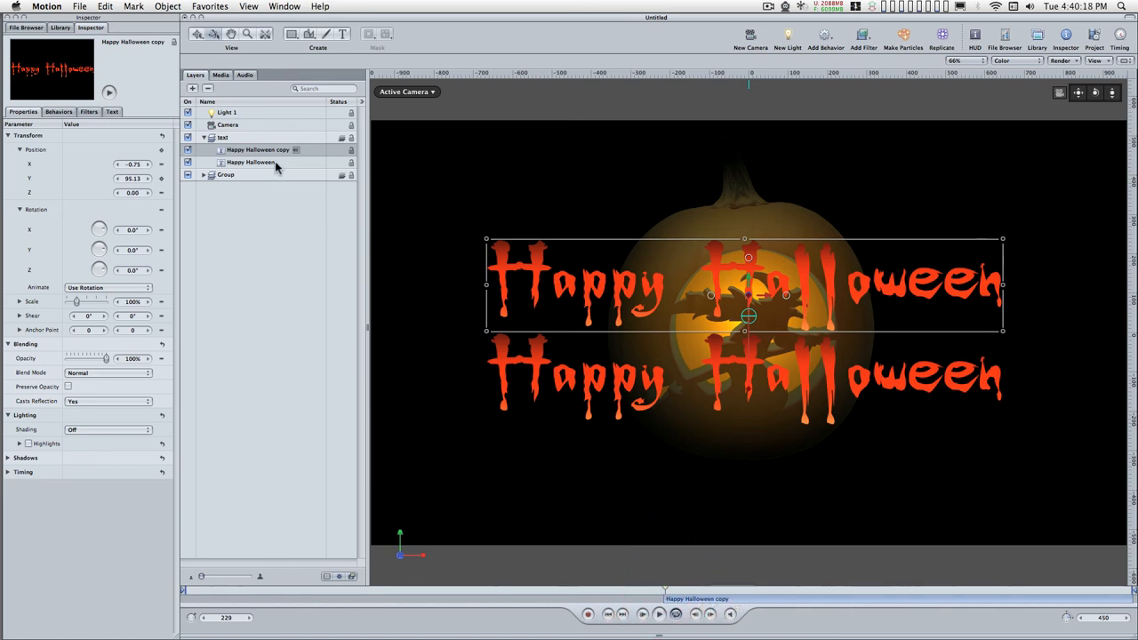
Step: Add an image mask to the original text, preview the reveal, and reselect the masked layer
right_click(251, 162)
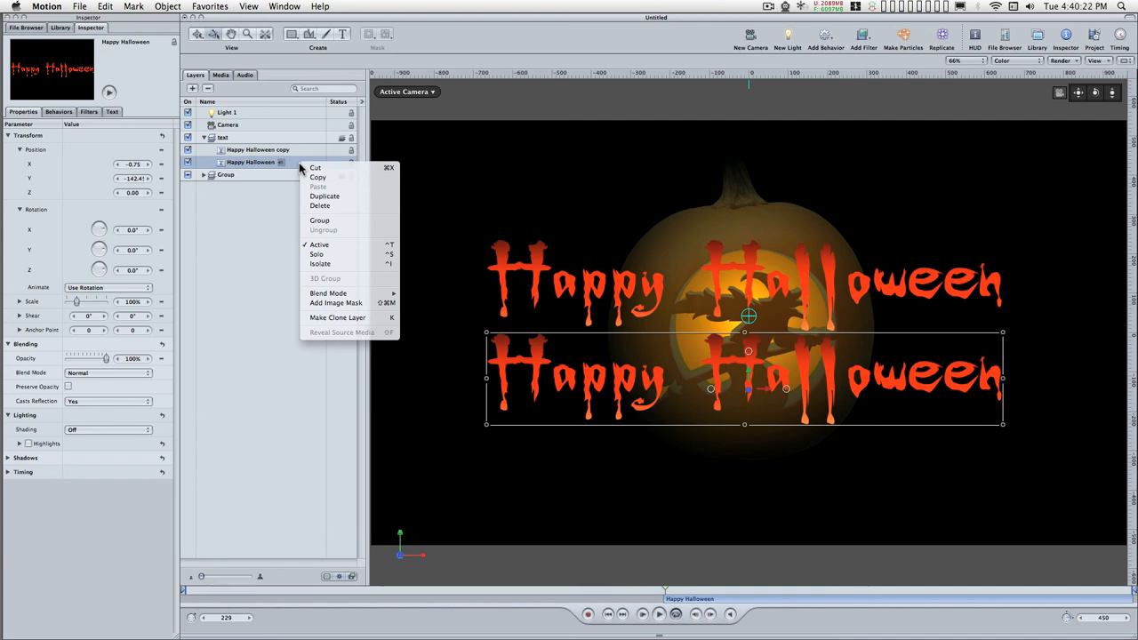
click(336, 303)
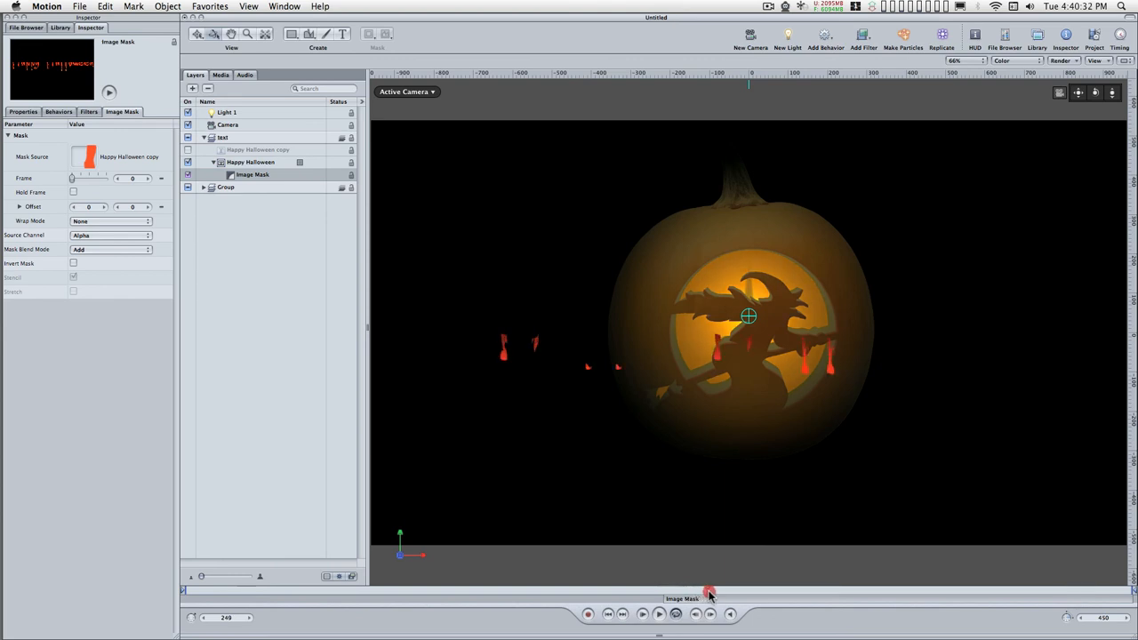
drag(710, 596, 769, 596)
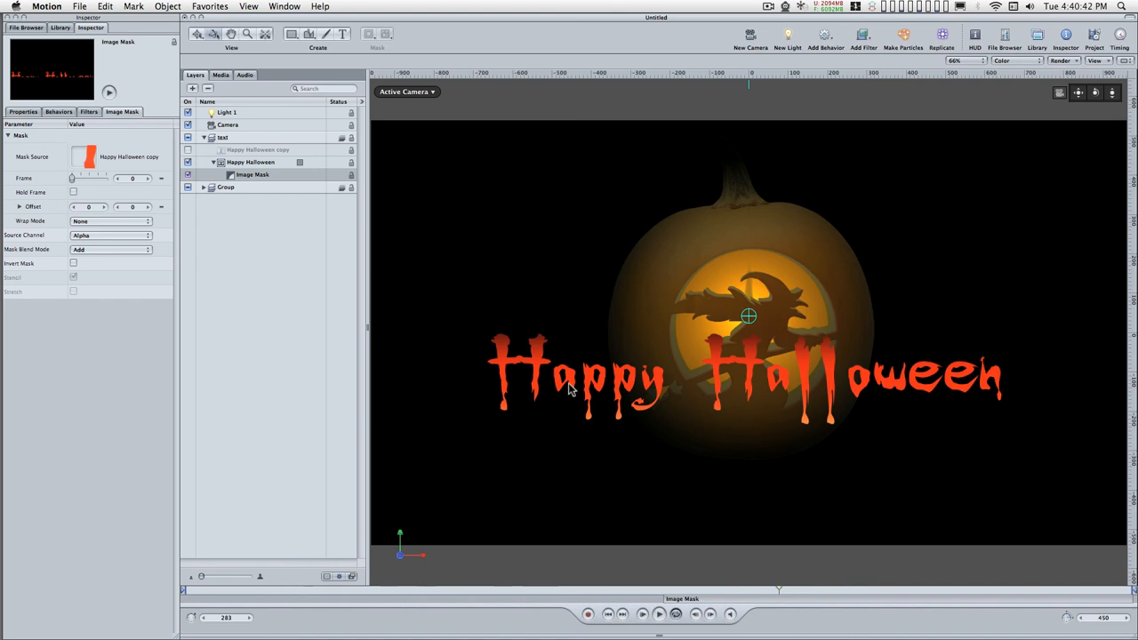
click(252, 162)
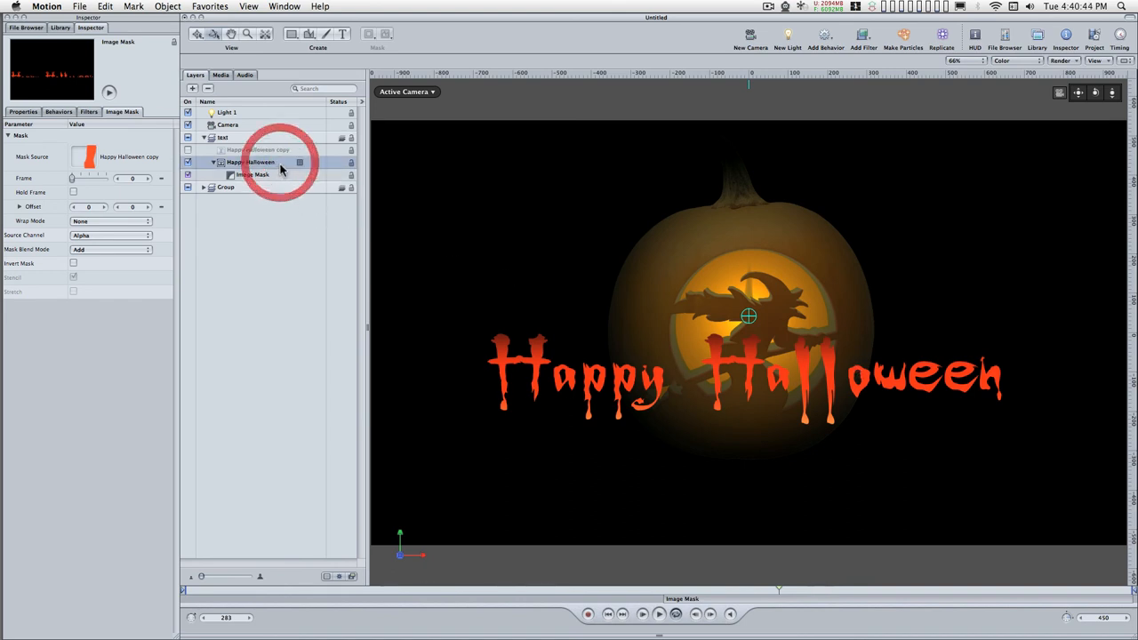
click(862, 35)
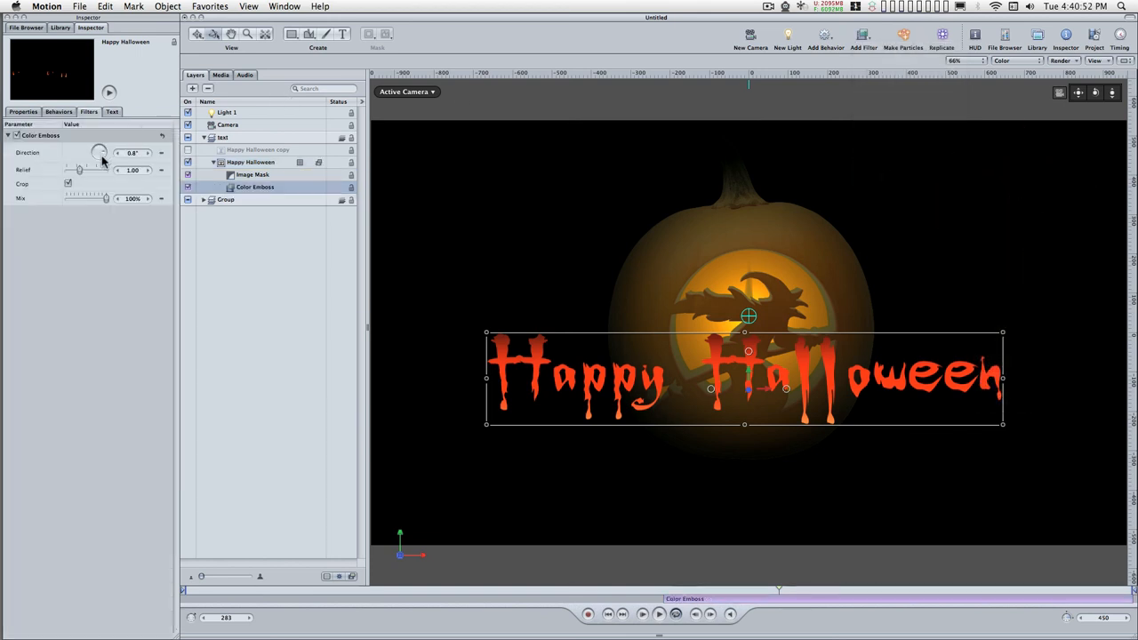
Step: Adjust the Color Emboss direction dial and relief to give the lettering a raised edge
drag(100, 149, 100, 150)
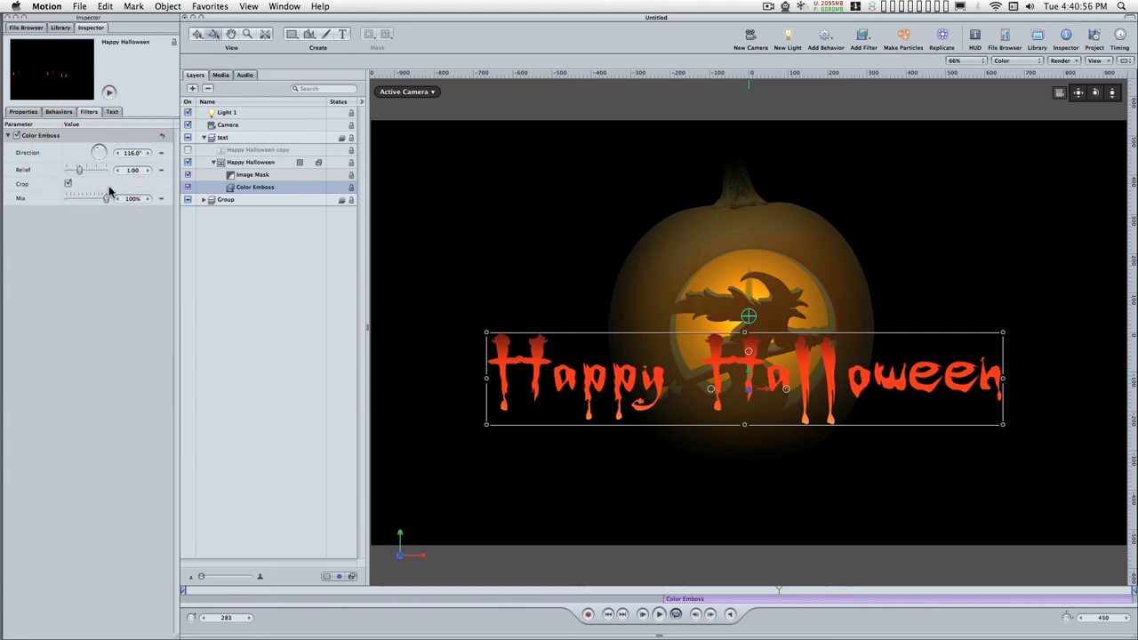
drag(80, 171, 114, 171)
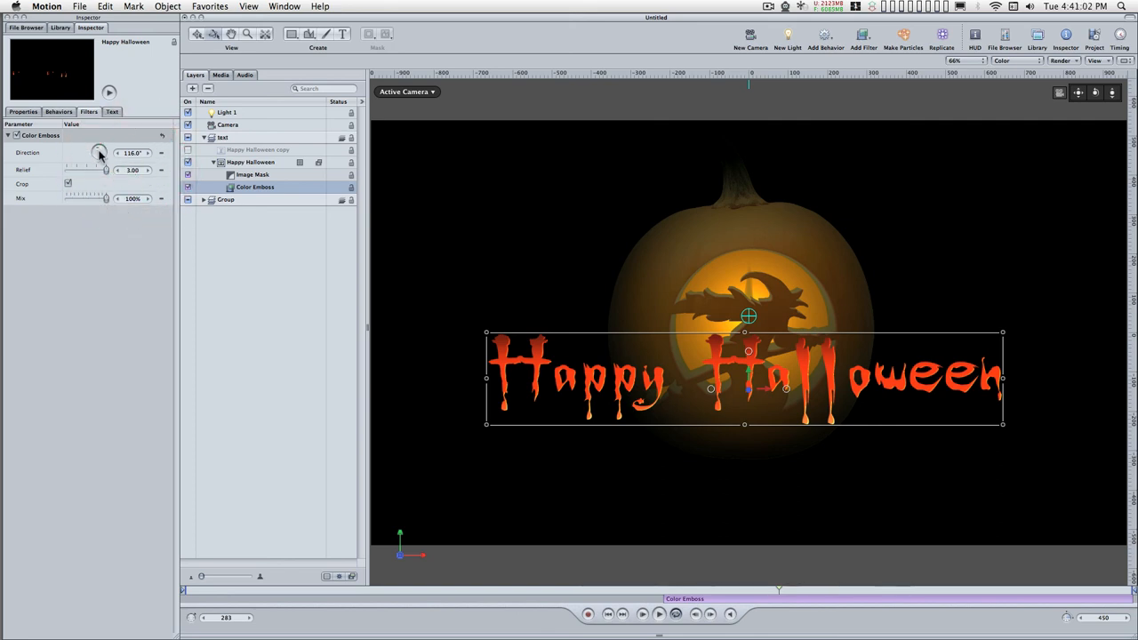
drag(99, 151, 98, 150)
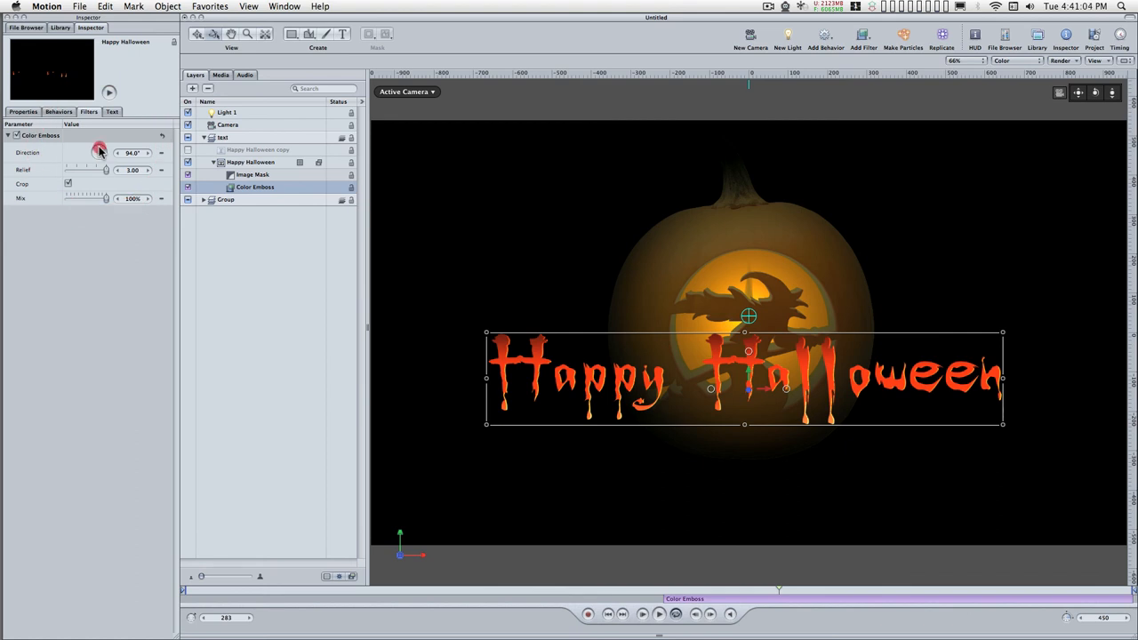
drag(100, 148, 96, 153)
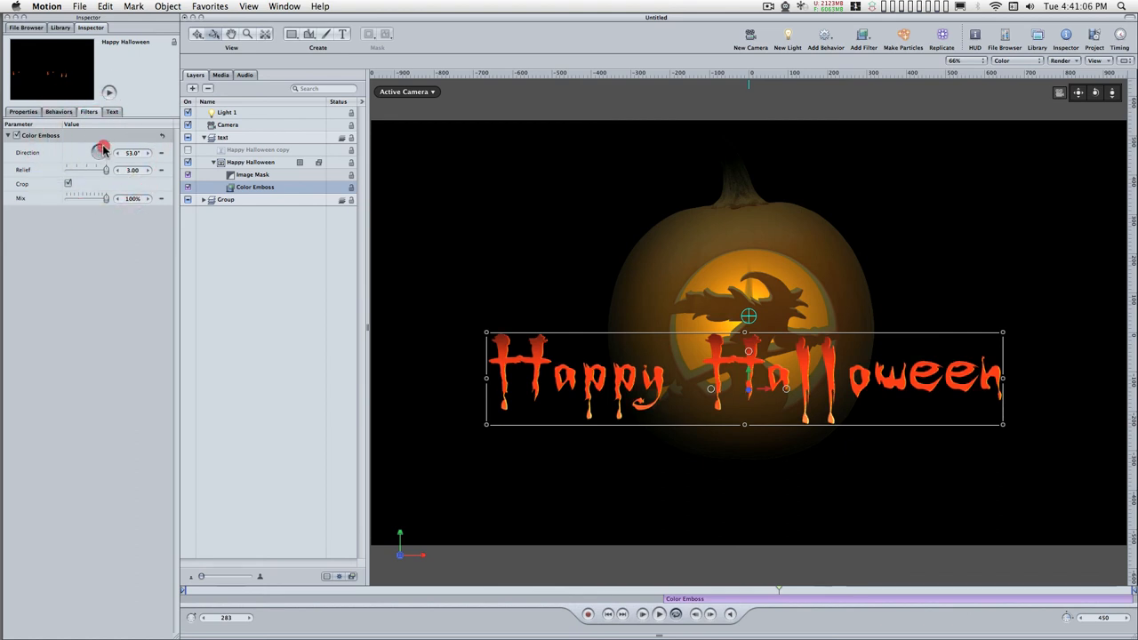
drag(105, 146, 100, 151)
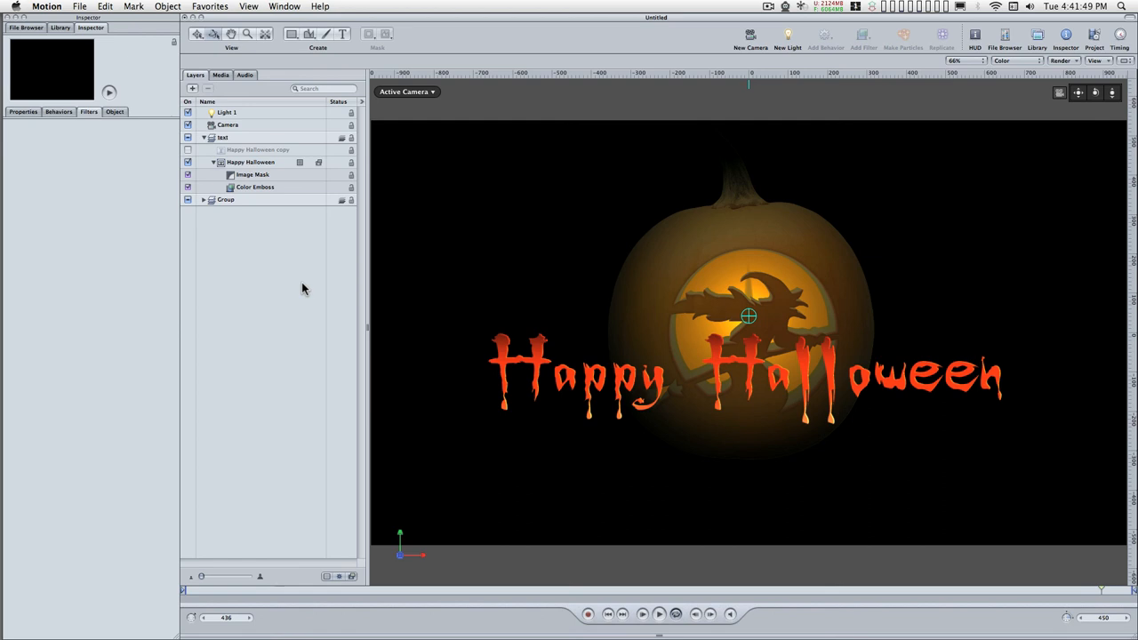
mouse_move(737, 208)
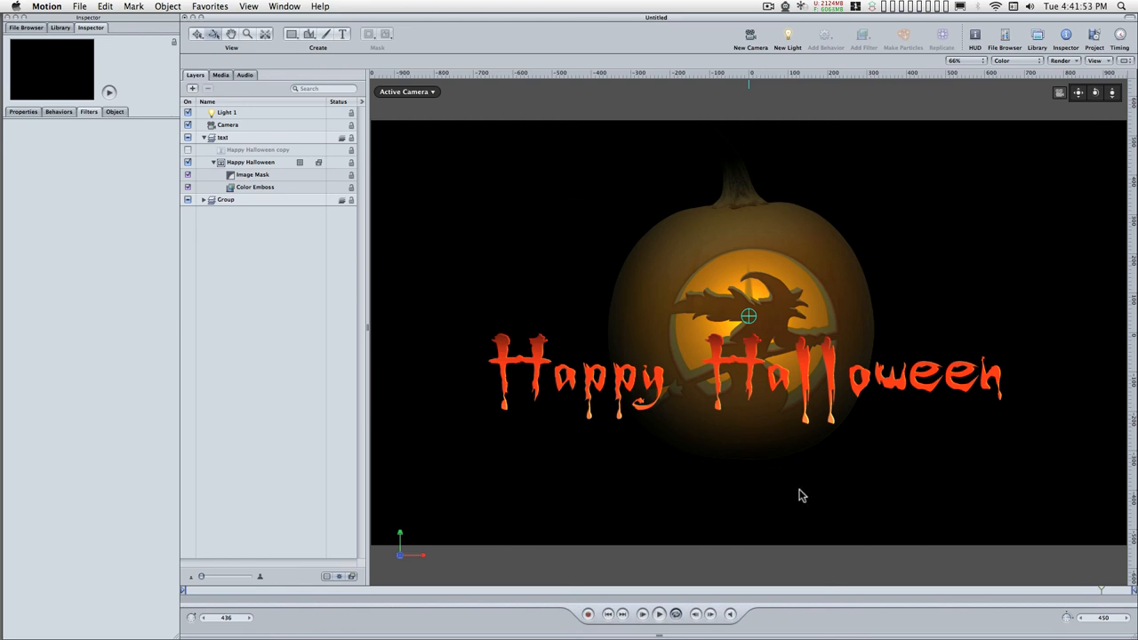
mouse_move(463, 359)
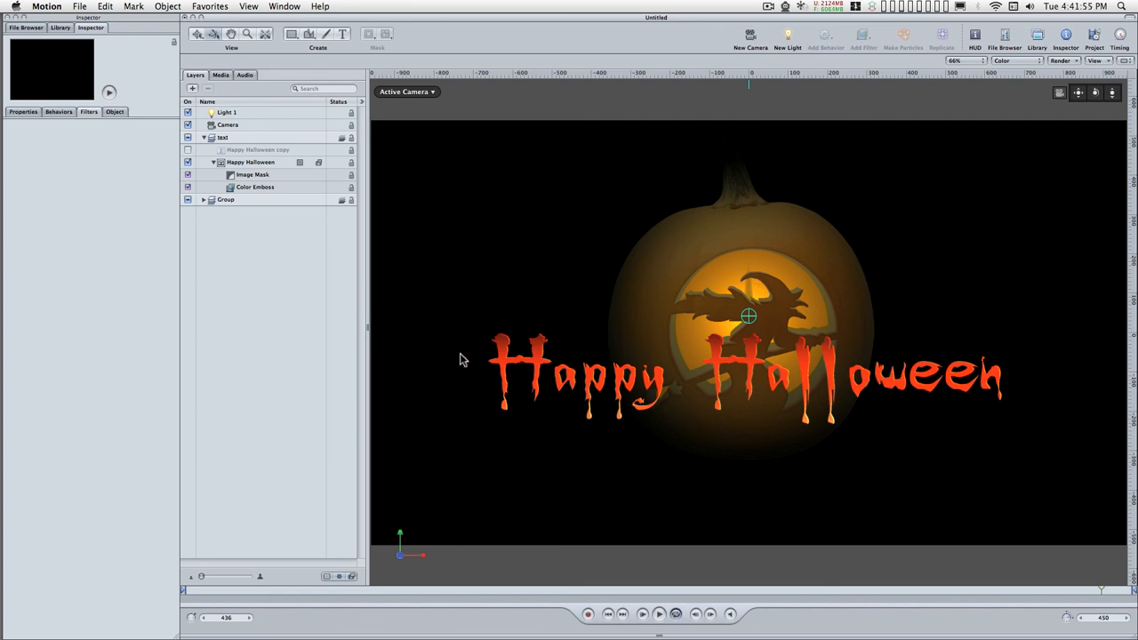
mouse_move(488, 327)
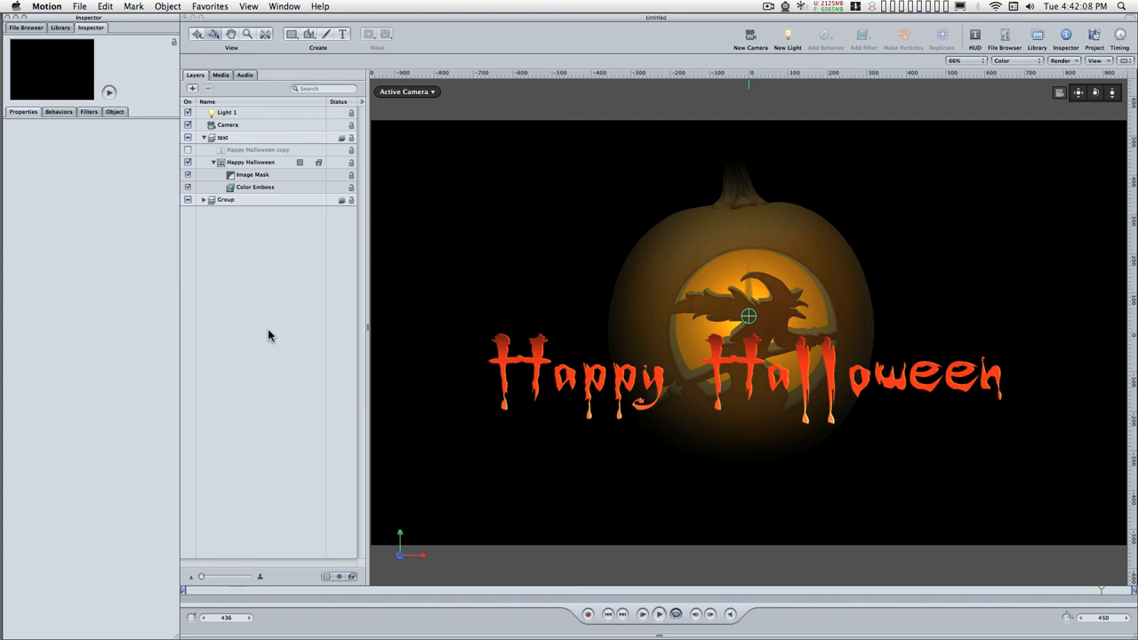
mouse_move(525, 188)
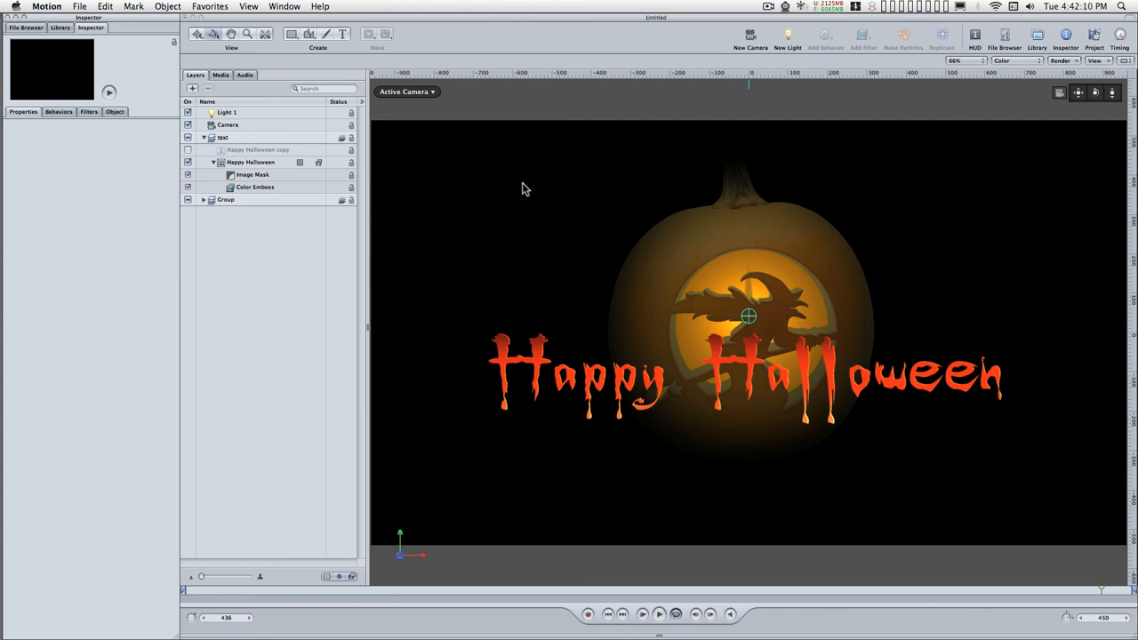
click(225, 199)
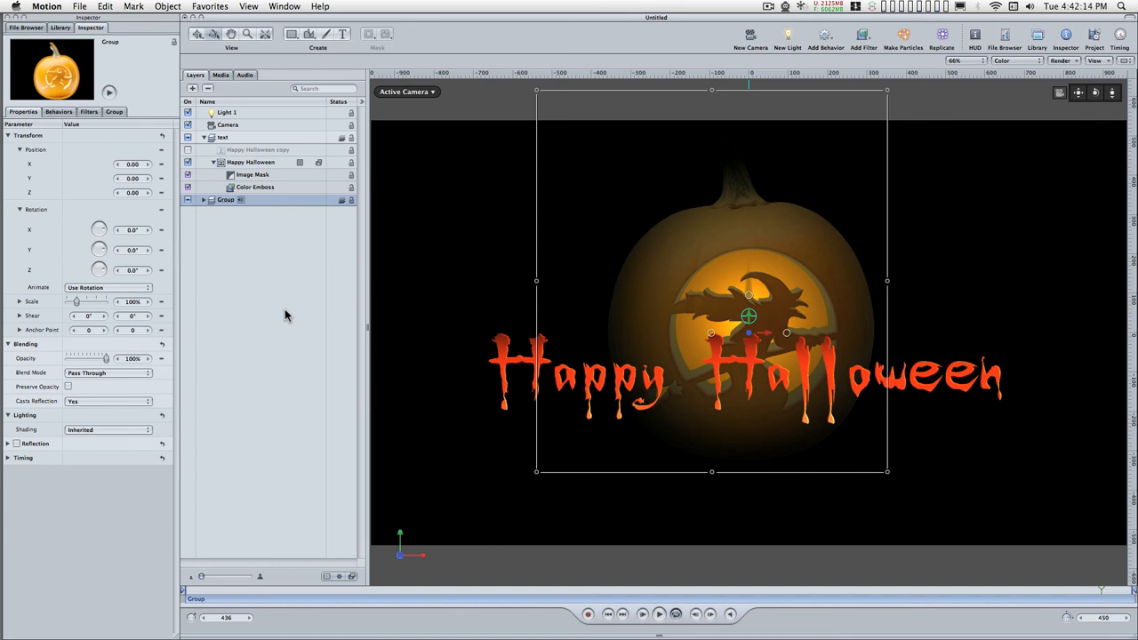
mouse_move(394, 395)
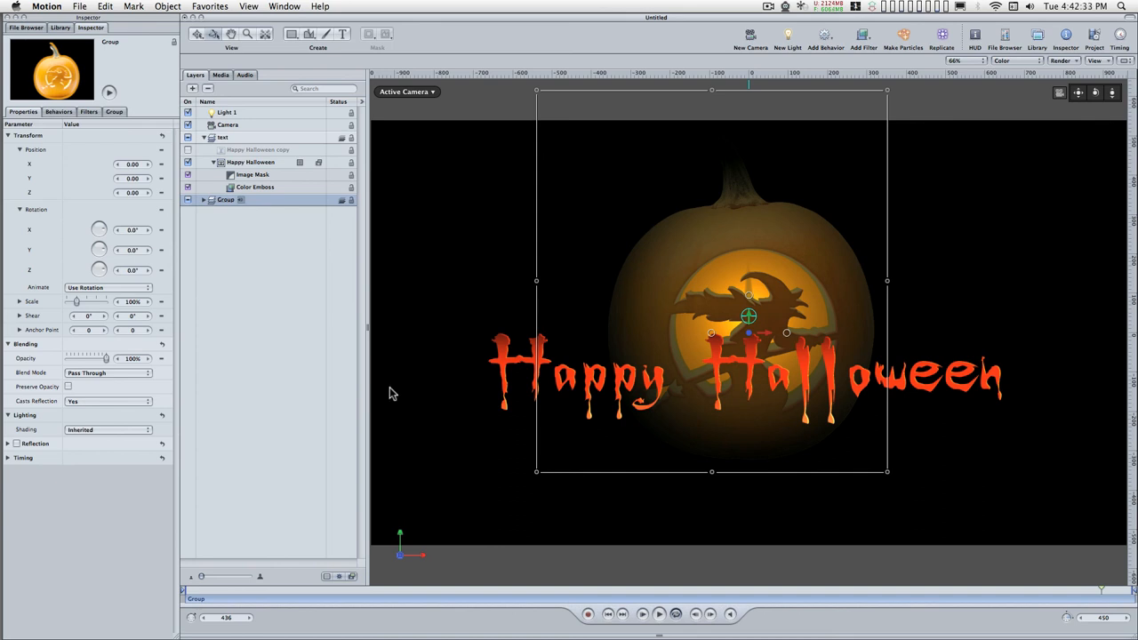